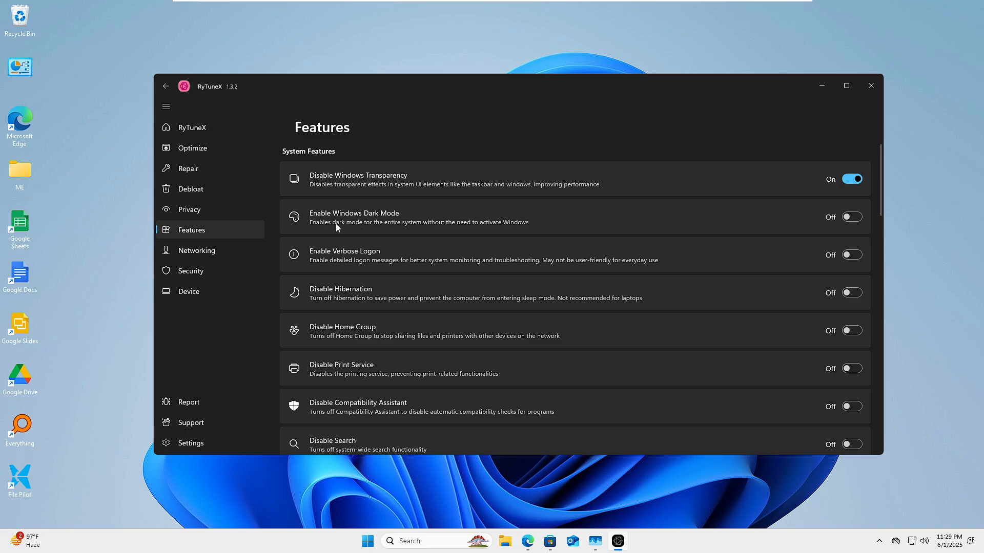
mouse_move(353, 227)
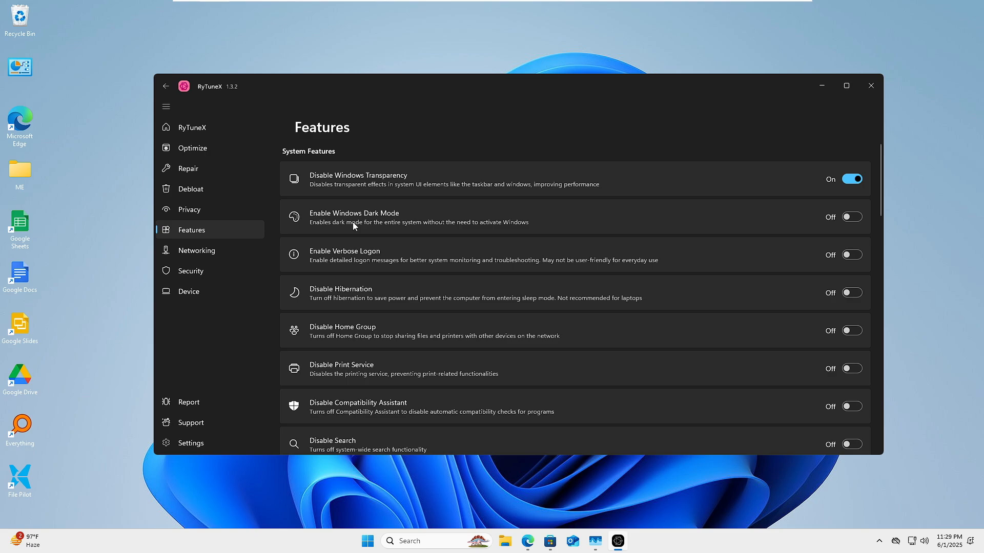
mouse_move(364, 279)
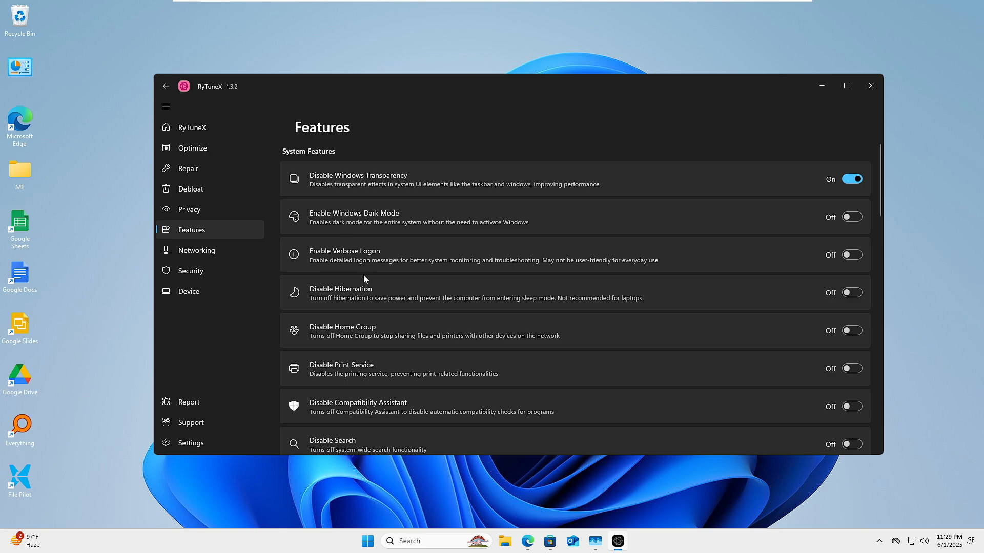
mouse_move(344, 305)
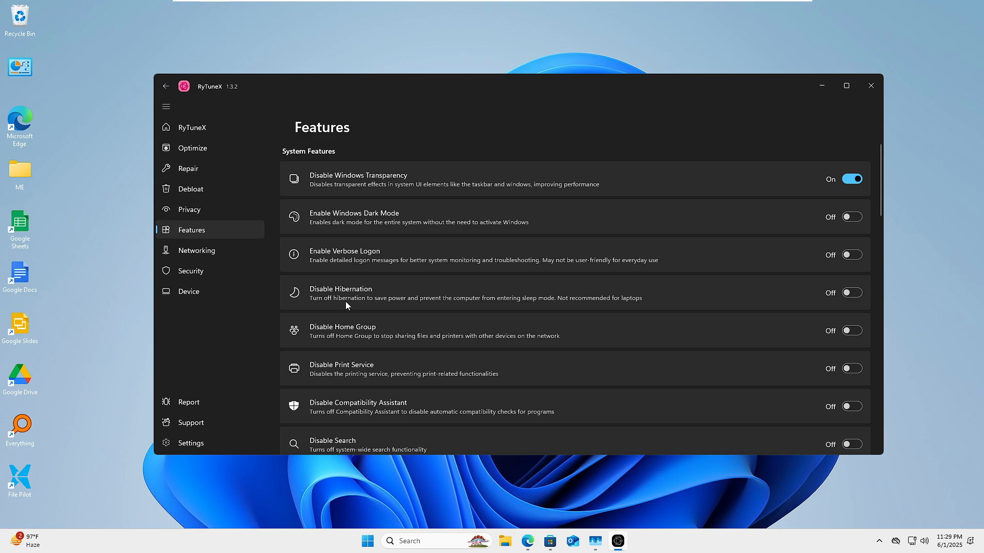
Switch on Disable Print Service, then open RyTuneX's GitHub repository page.
scroll(down, 3)
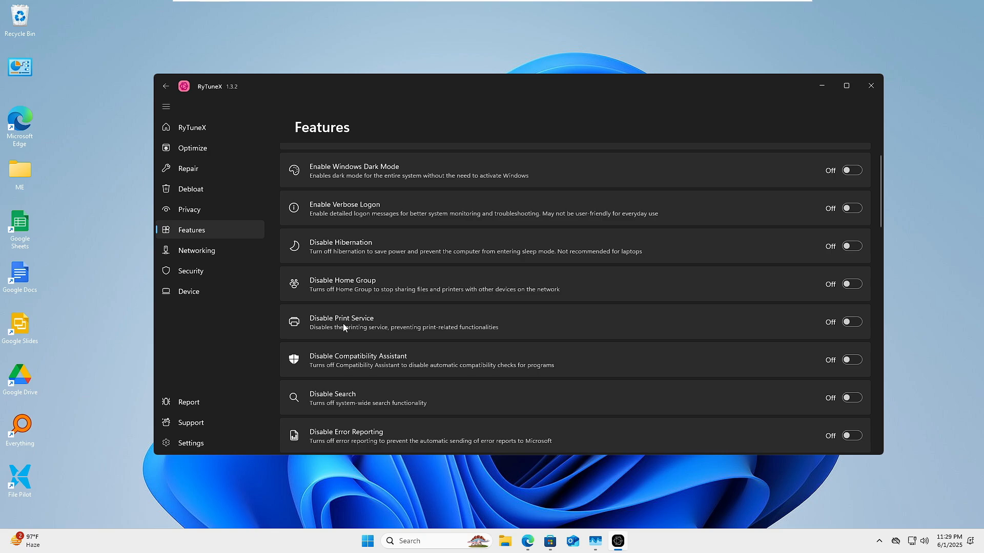
click(850, 322)
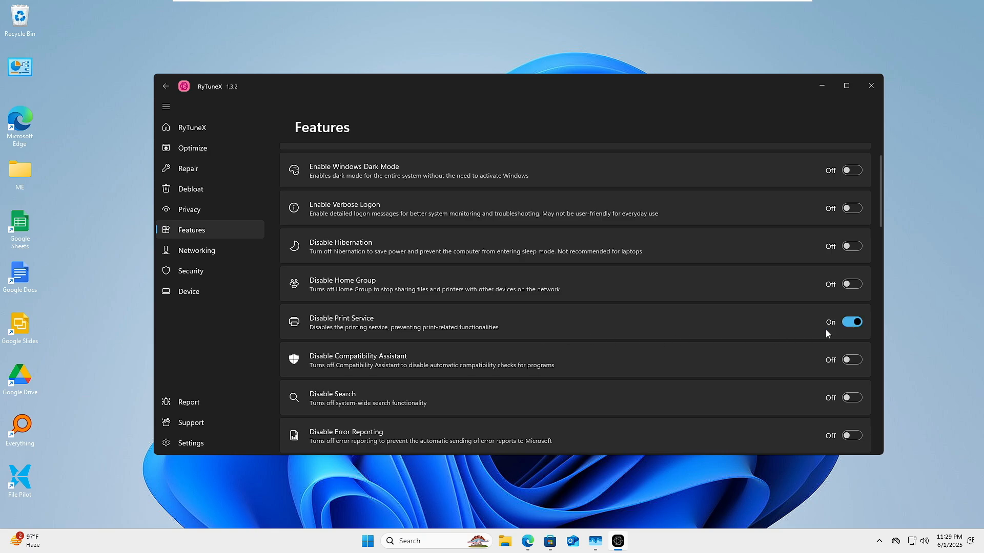
scroll(down, 3)
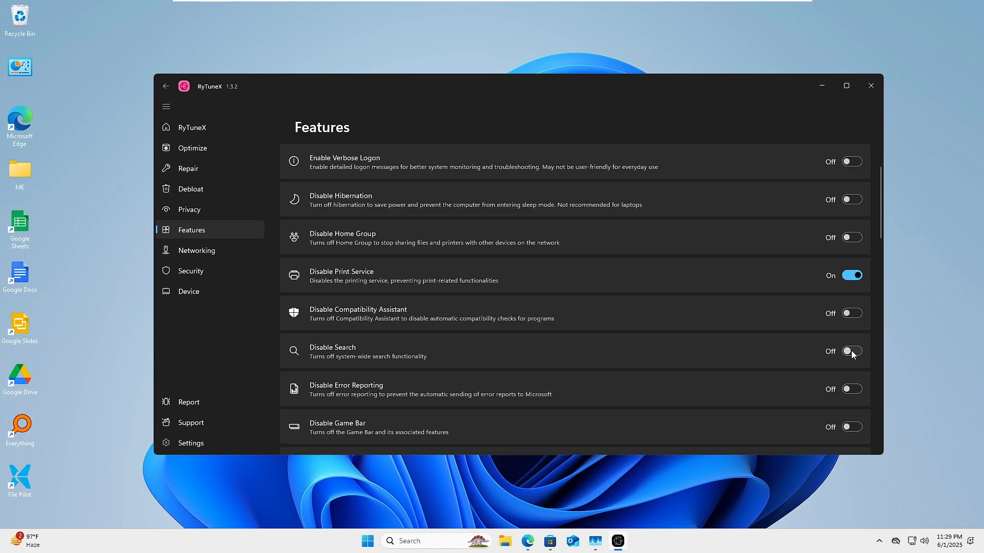
click(870, 86)
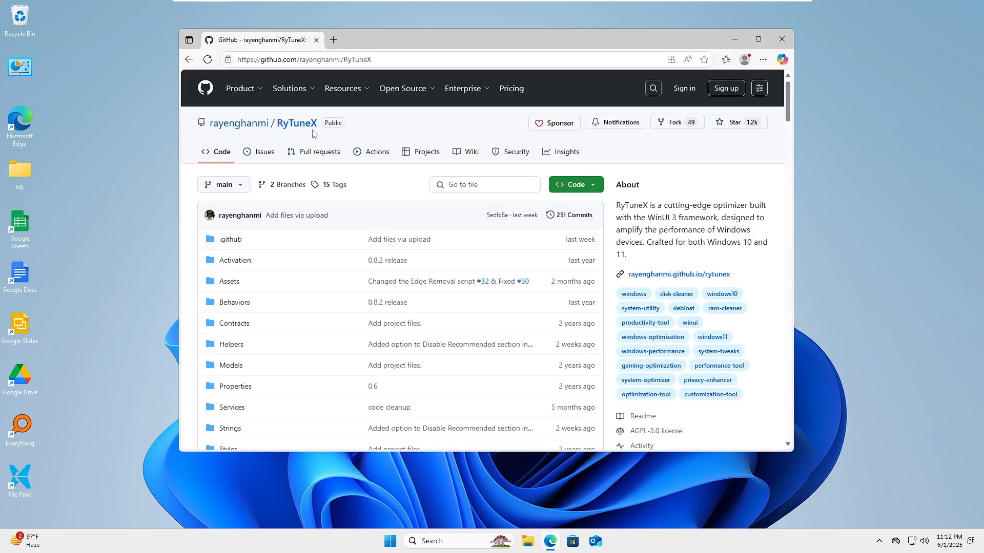
scroll(down, 3)
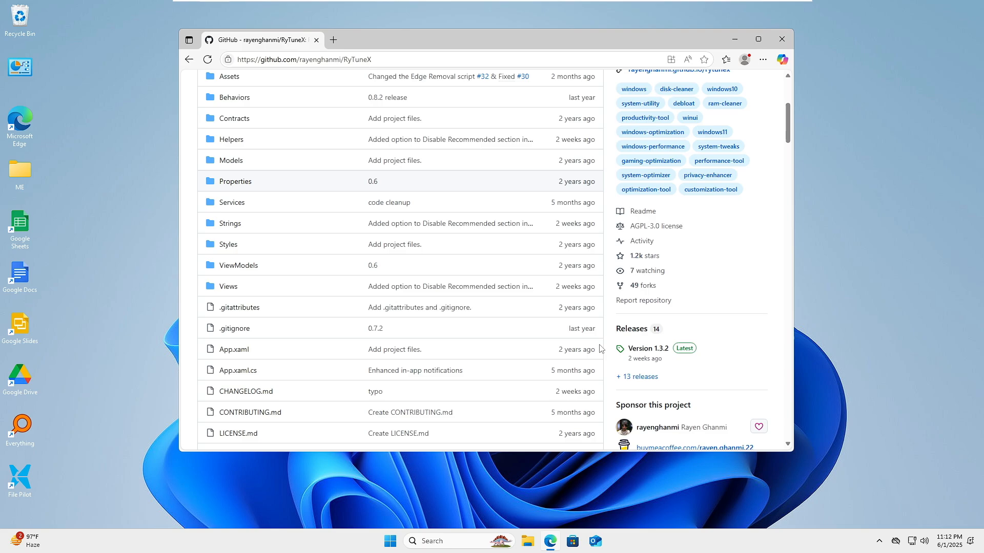
mouse_move(648, 348)
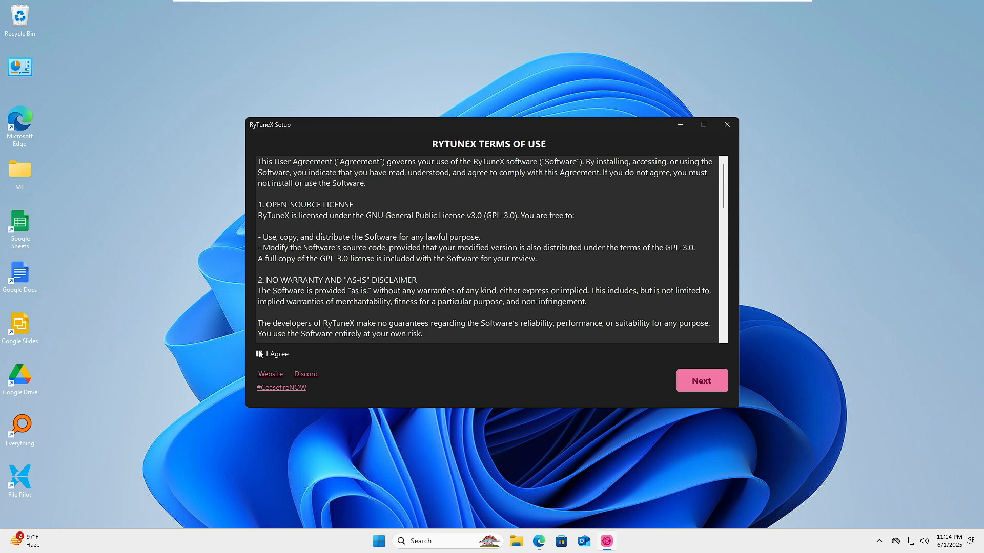
Accept the RyTuneX terms of use and install version 1.3.2.
click(258, 354)
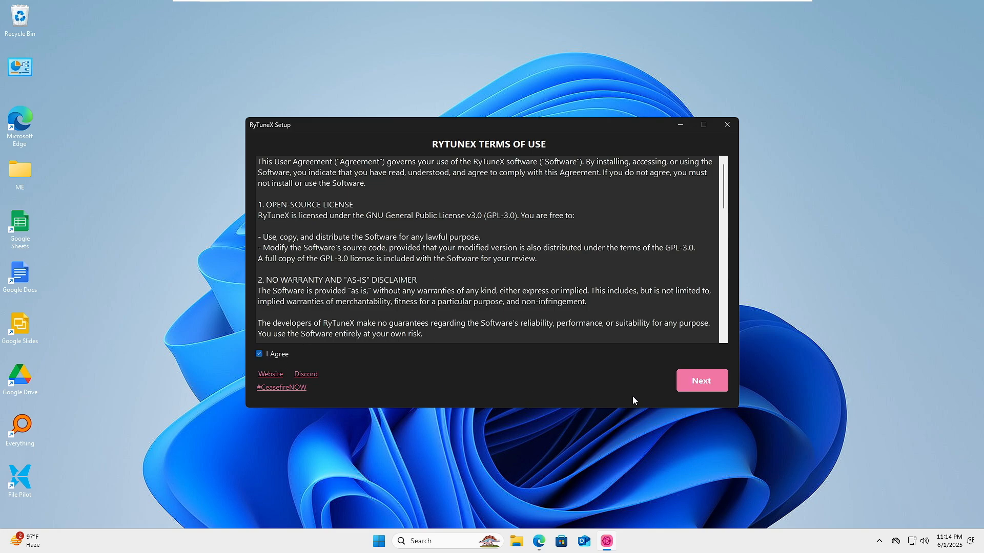
click(701, 380)
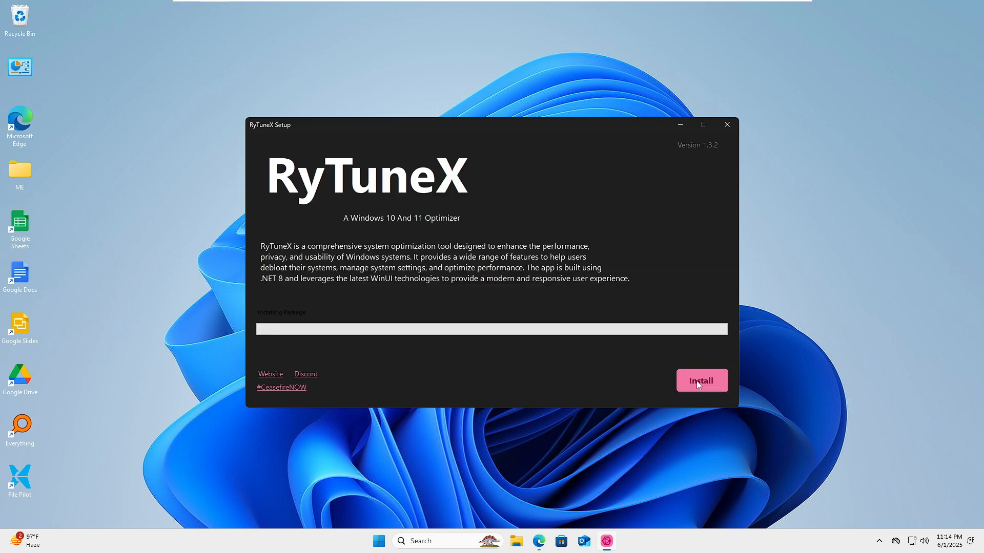
click(701, 380)
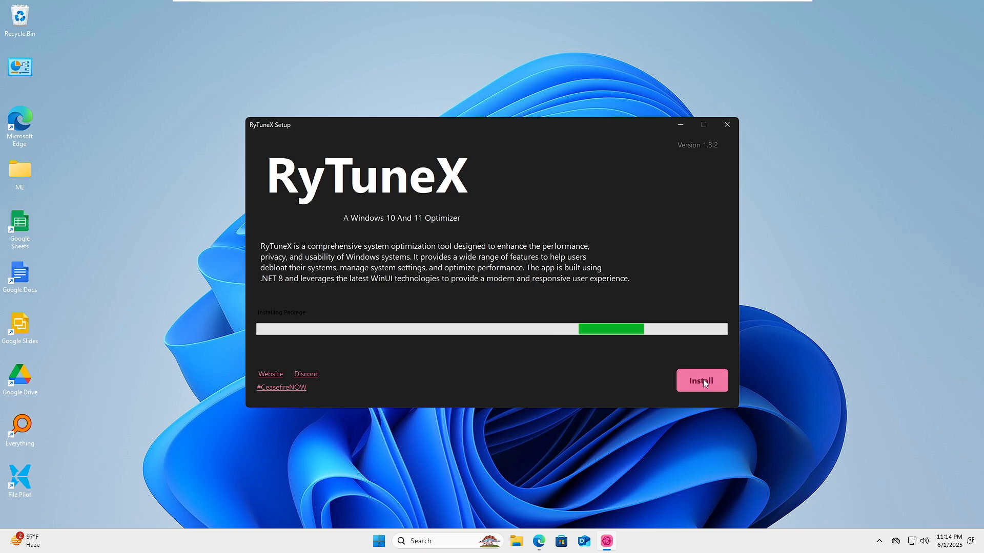
click(700, 380)
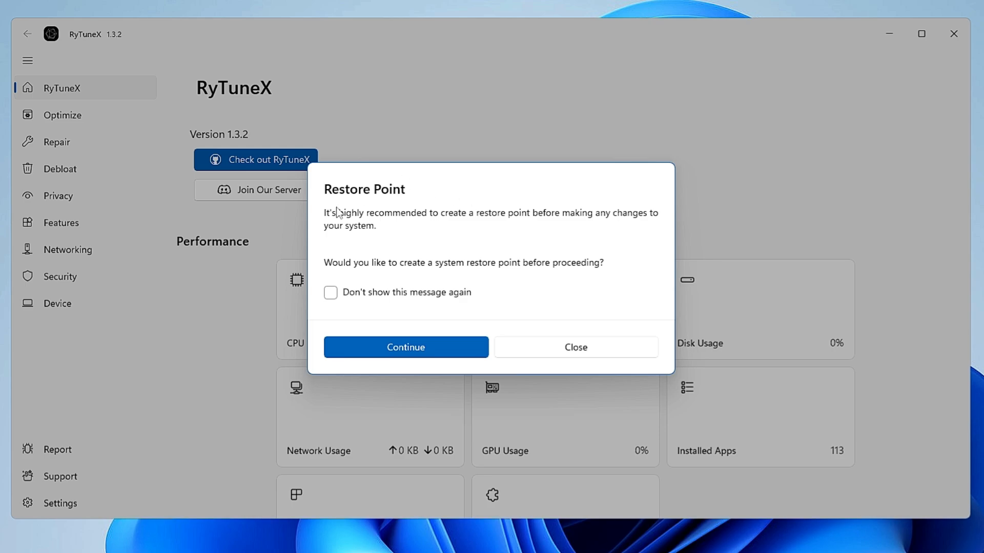
mouse_move(467, 227)
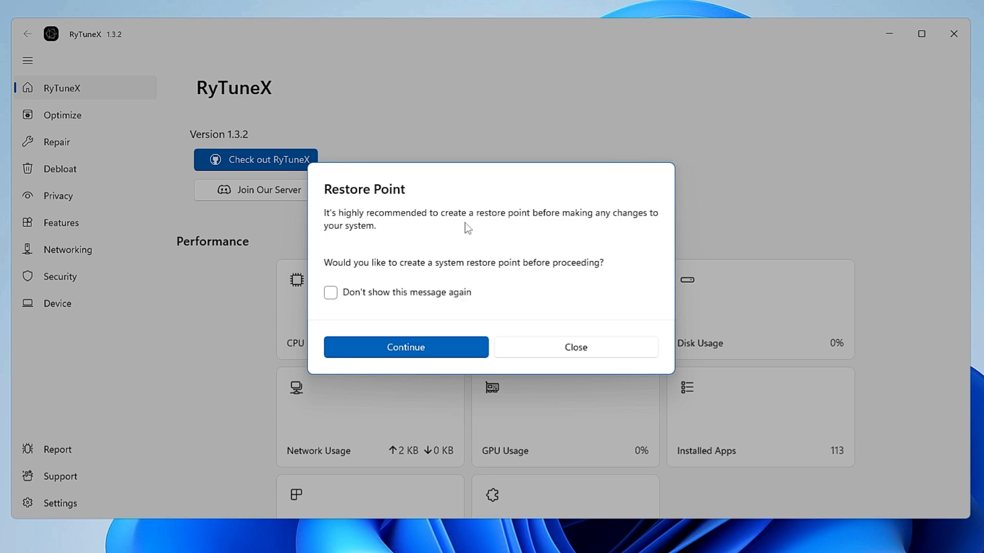
mouse_move(610, 225)
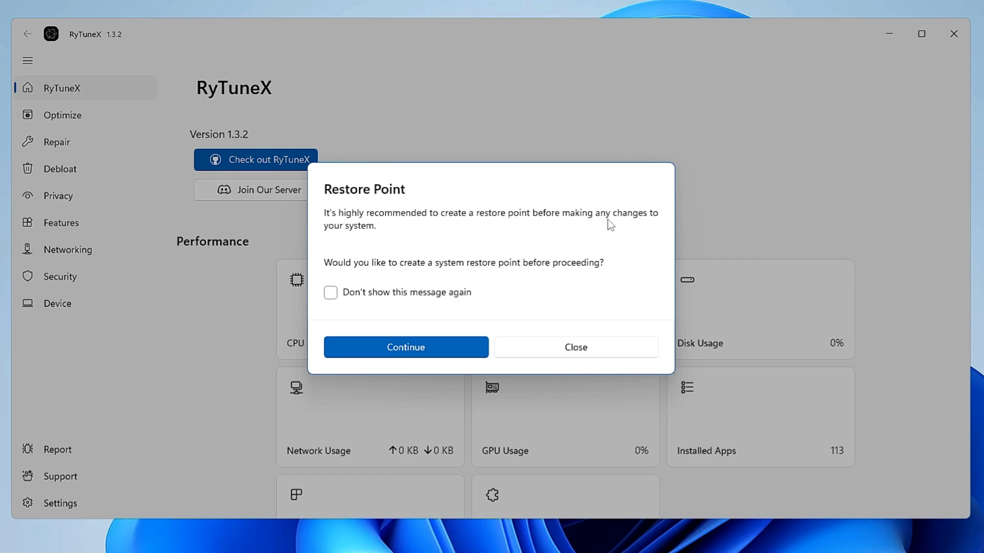
mouse_move(439, 268)
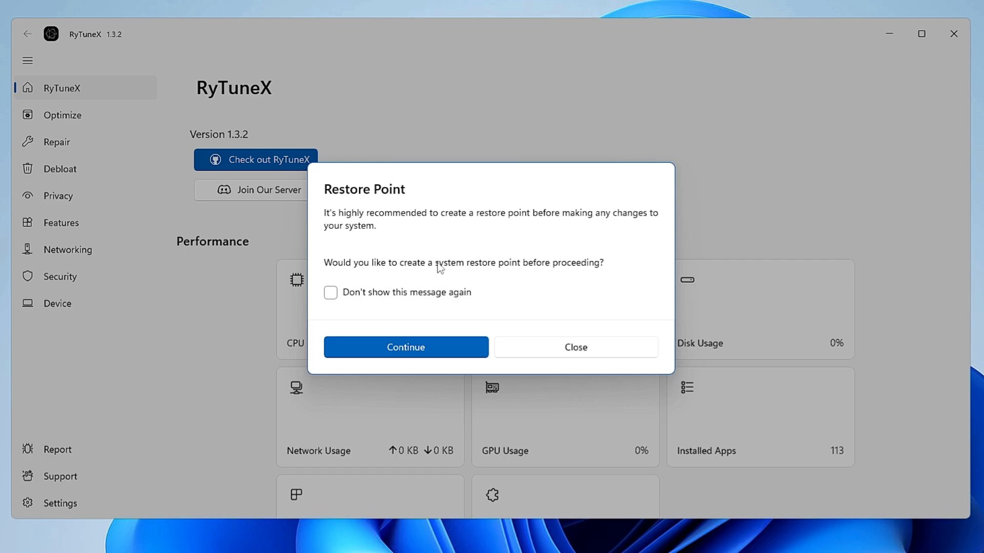
Continue to create a system restore point and dismiss the Restore Point Created message.
click(405, 347)
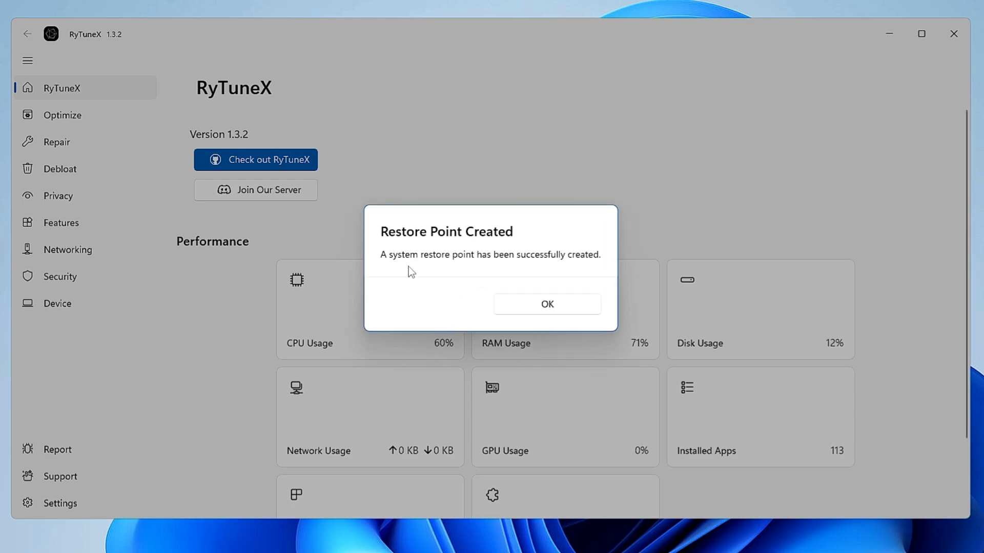
click(546, 304)
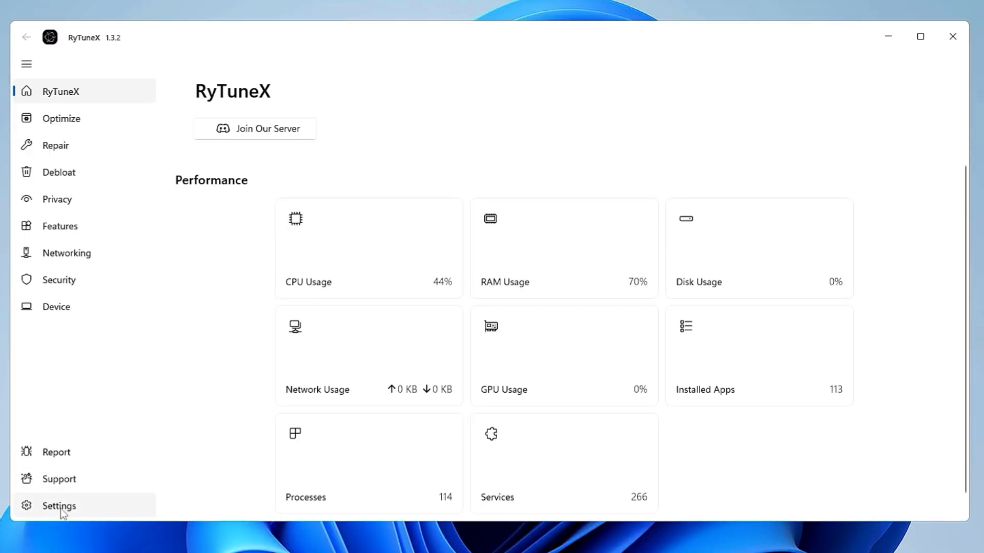
Select the Dark theme in RyTuneX settings and return to the home dashboard.
click(59, 506)
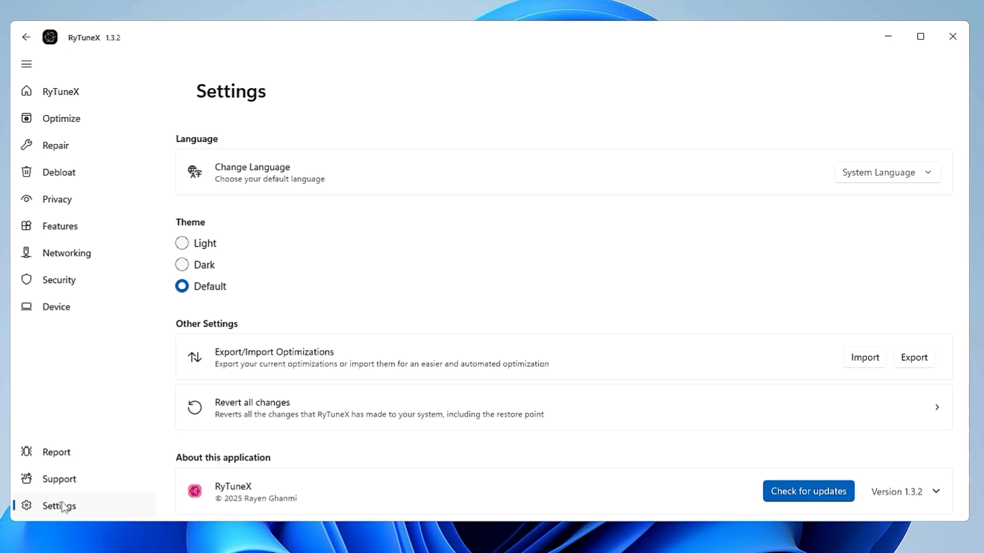
click(182, 264)
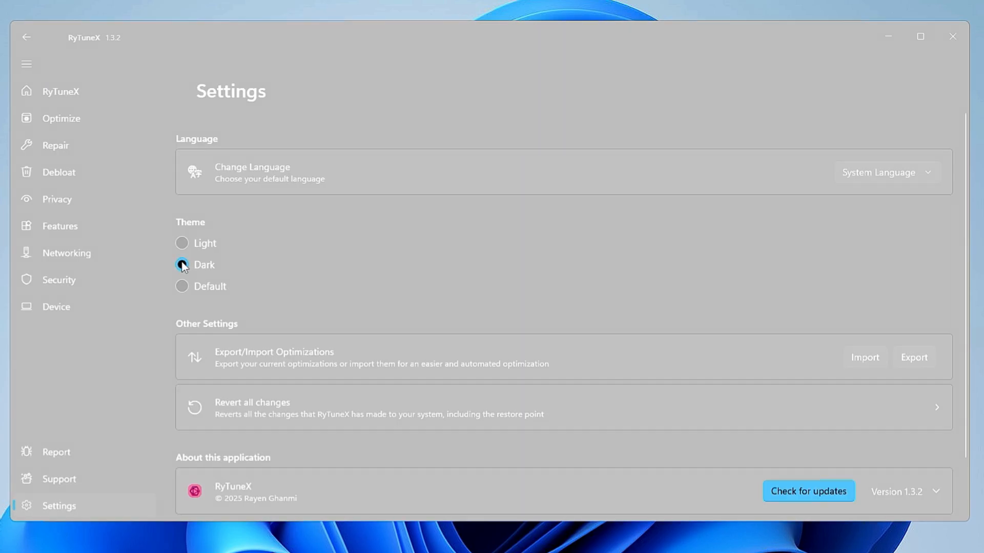
click(182, 265)
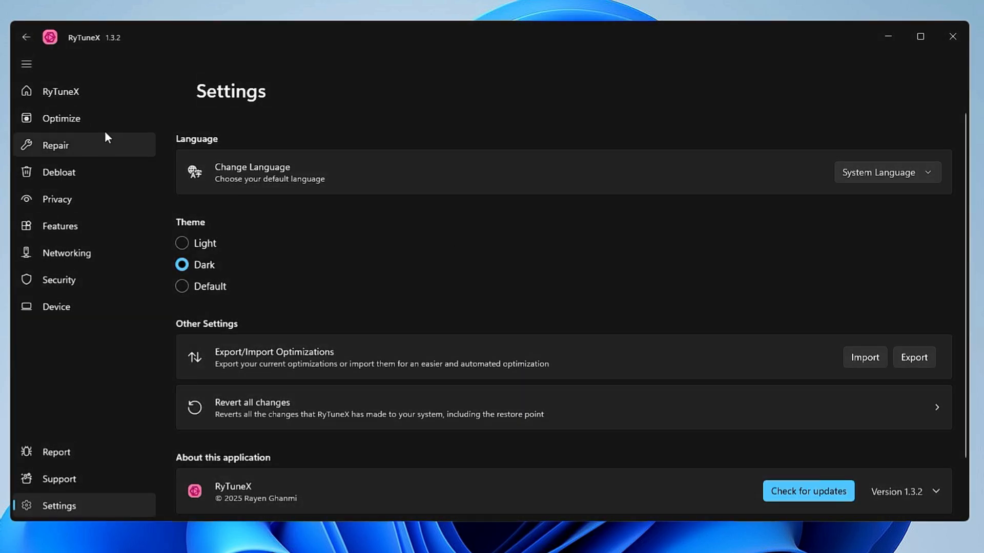
click(59, 91)
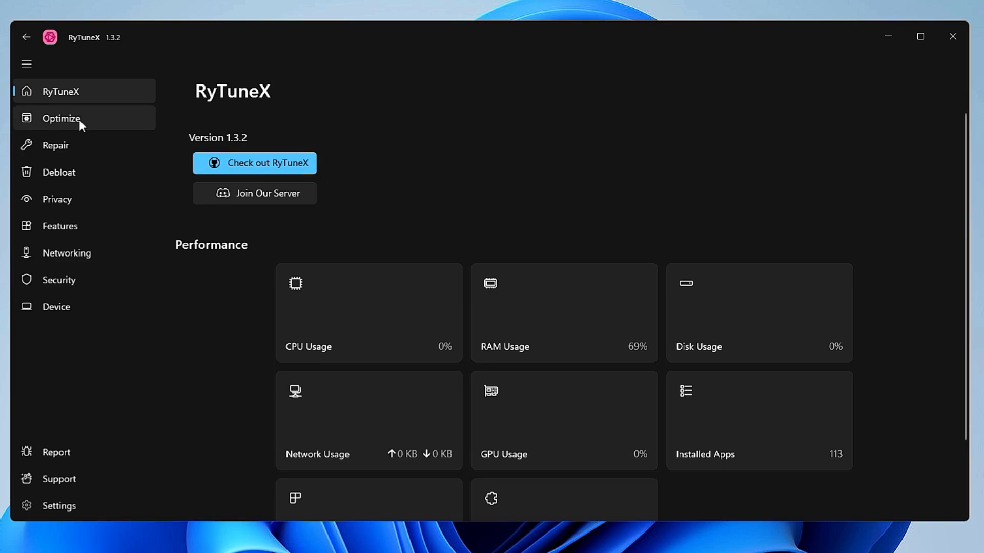
scroll(down, 3)
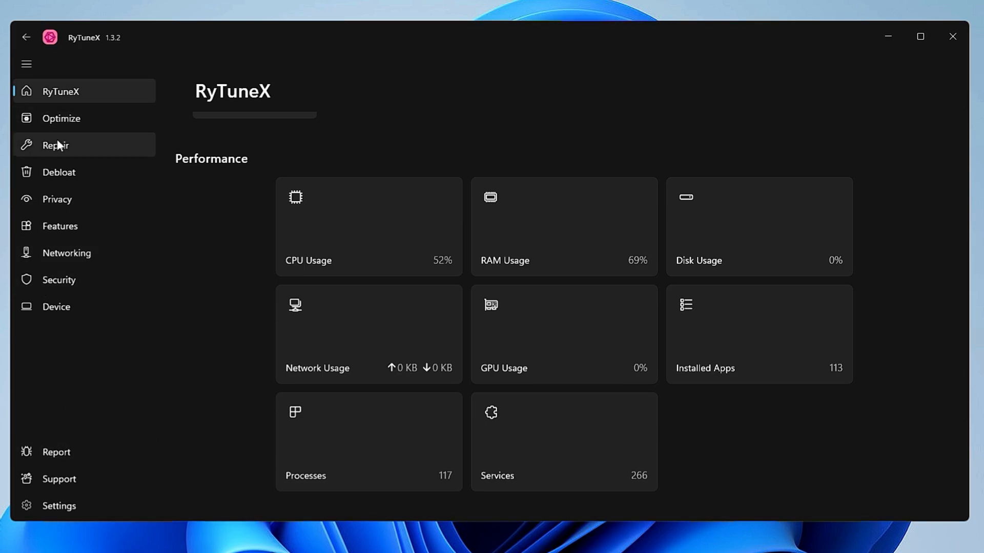
mouse_move(61, 226)
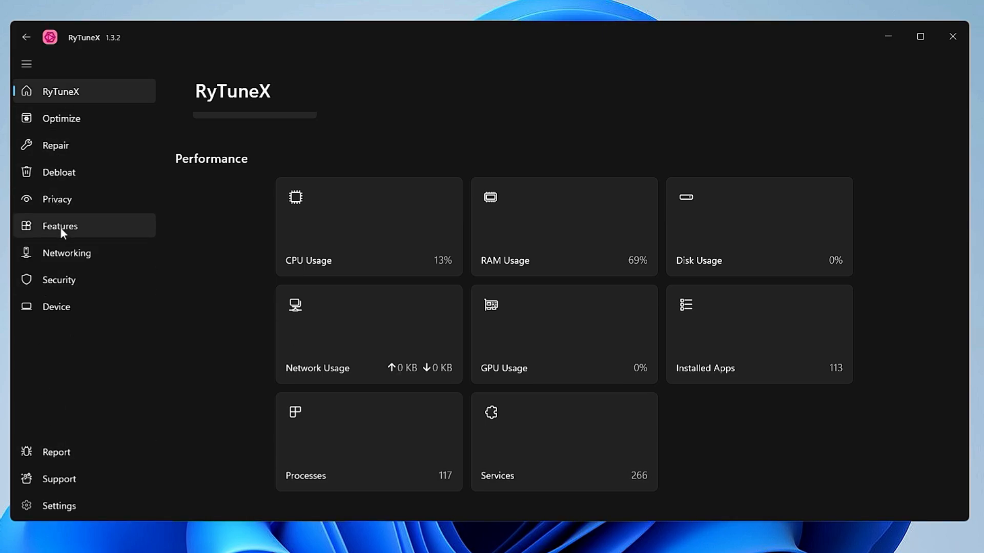
mouse_move(57, 145)
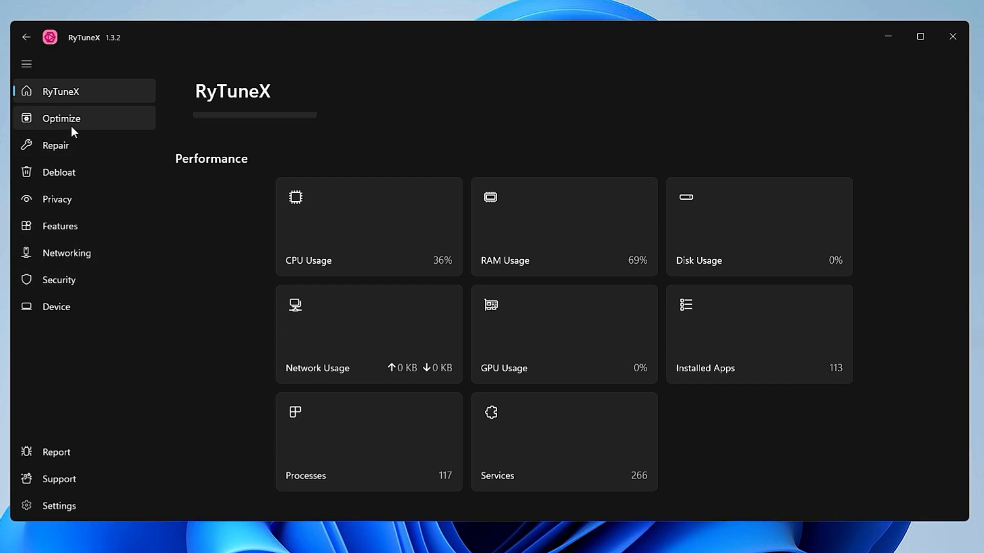
Go to Optimize in the sidebar to list the Basic System Optimizations.
click(61, 118)
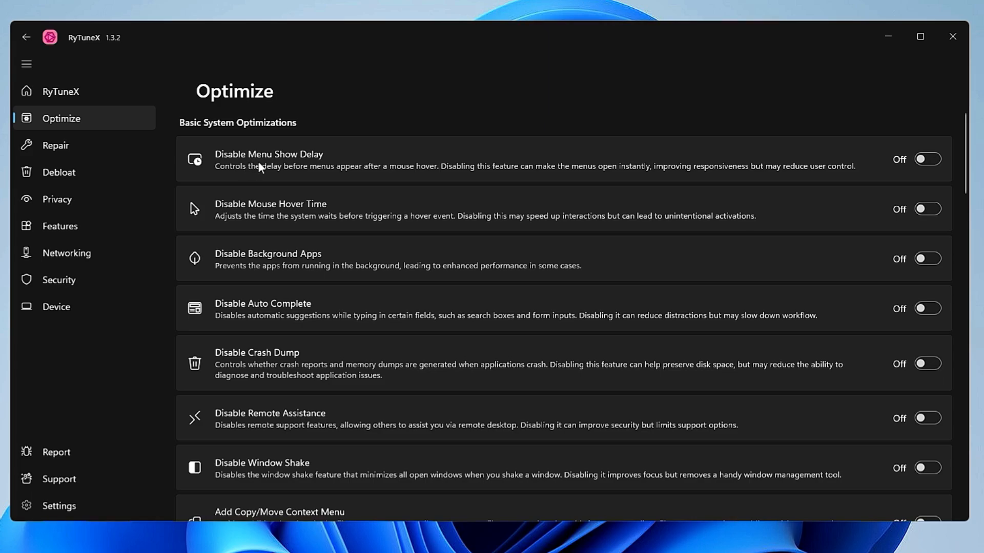
mouse_move(283, 164)
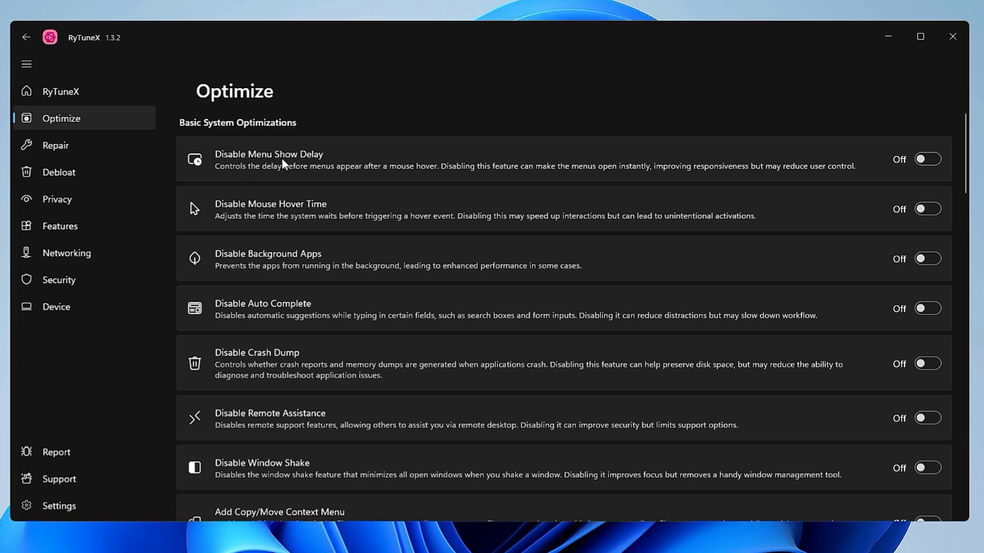
mouse_move(226, 159)
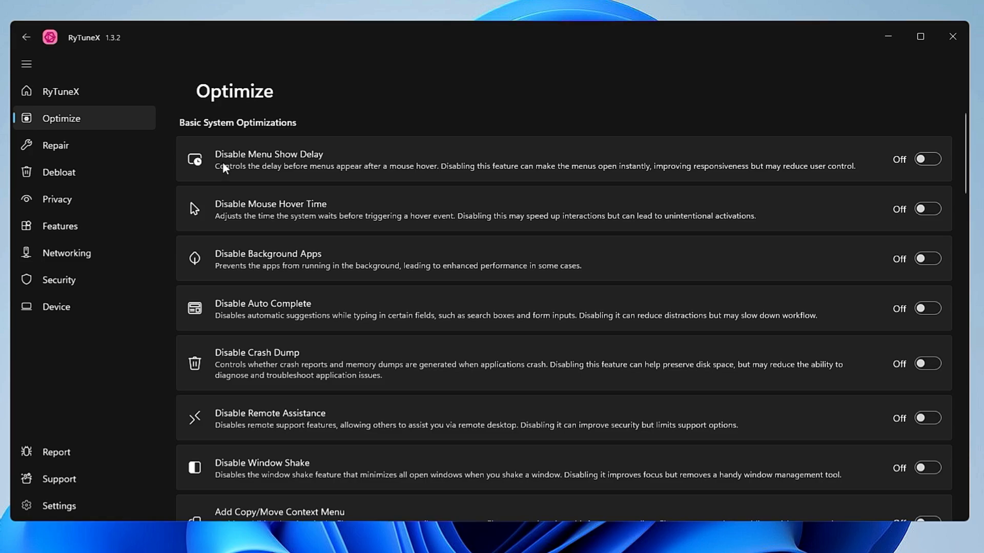
mouse_move(341, 173)
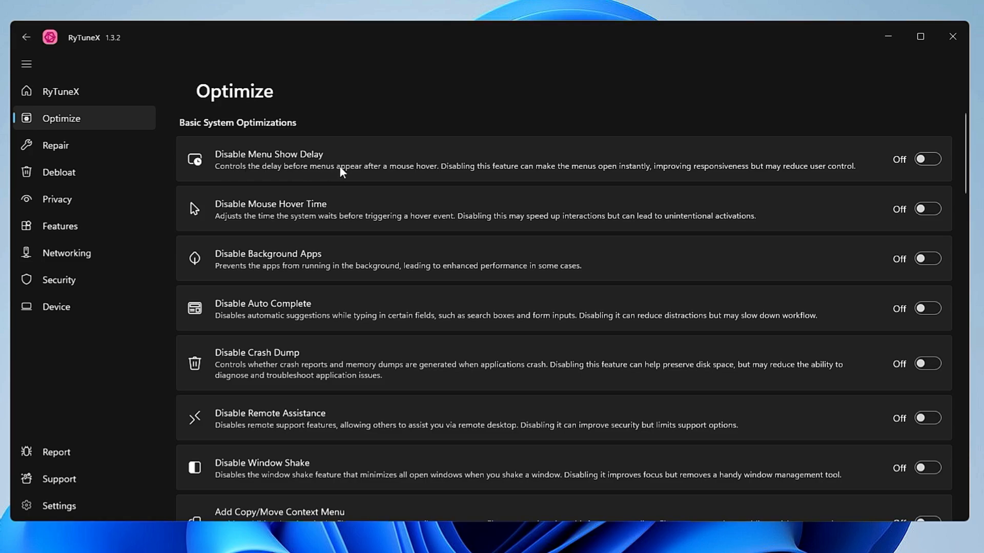
mouse_move(258, 178)
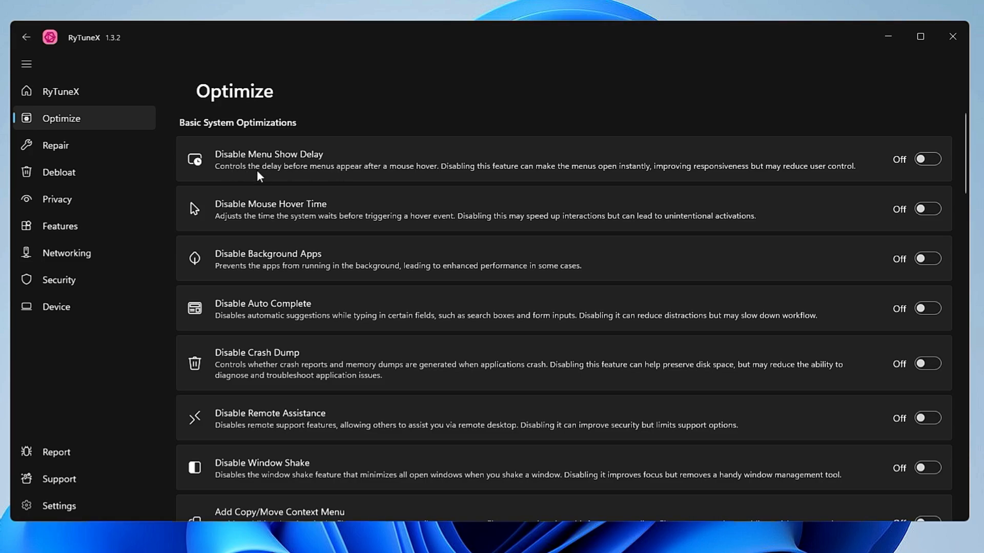
mouse_move(403, 181)
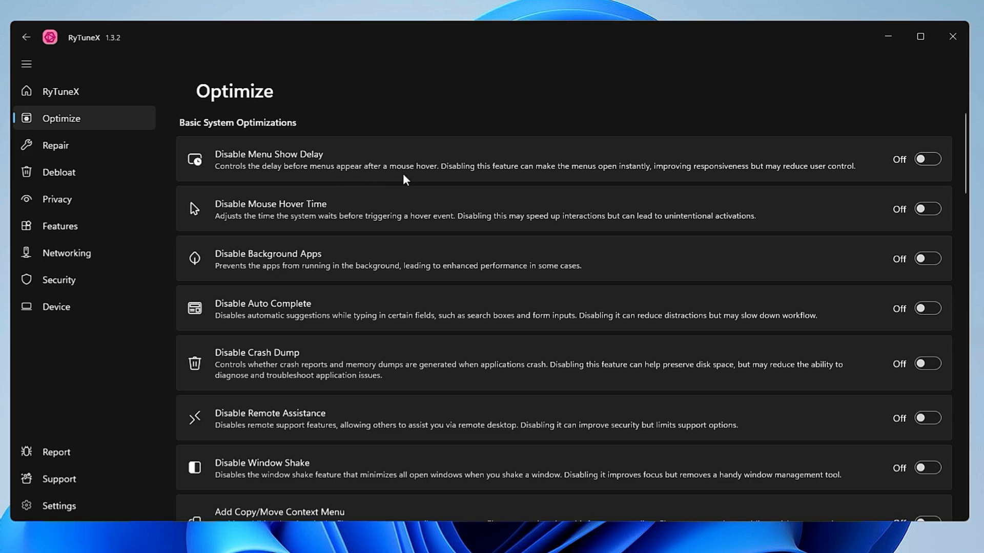
mouse_move(528, 182)
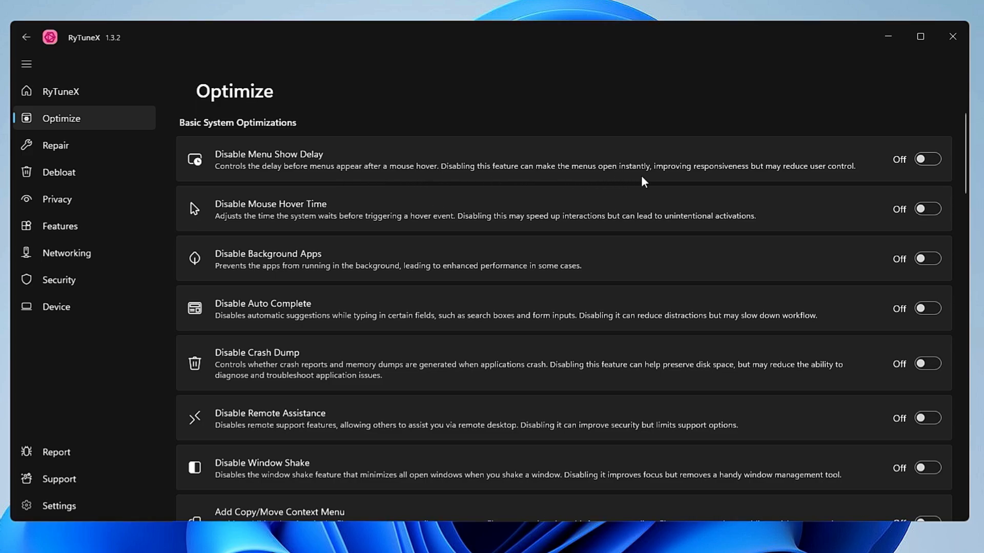
mouse_move(792, 184)
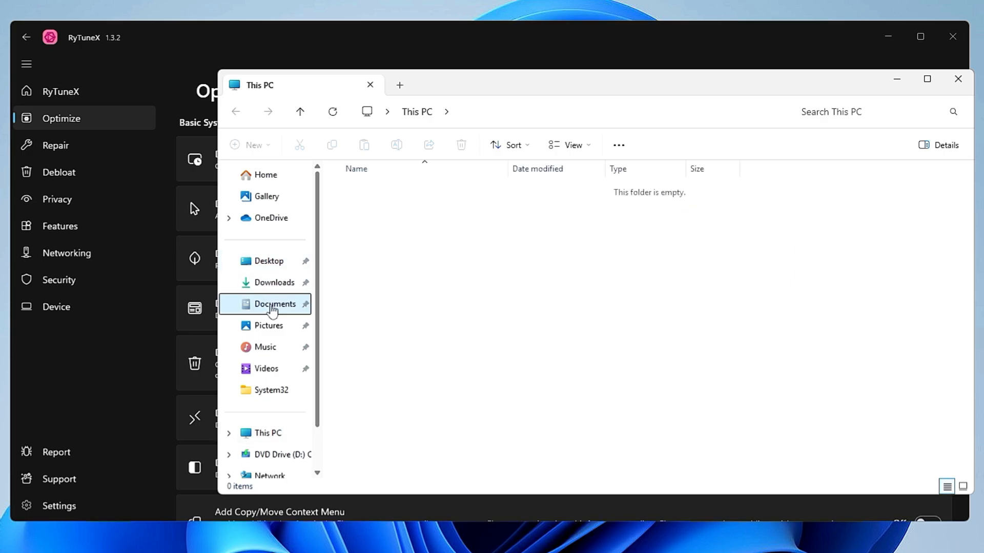
Browse Local Disk (C:), then switch on Disable Menu Show Delay and Disable Remote Assistance.
click(488, 112)
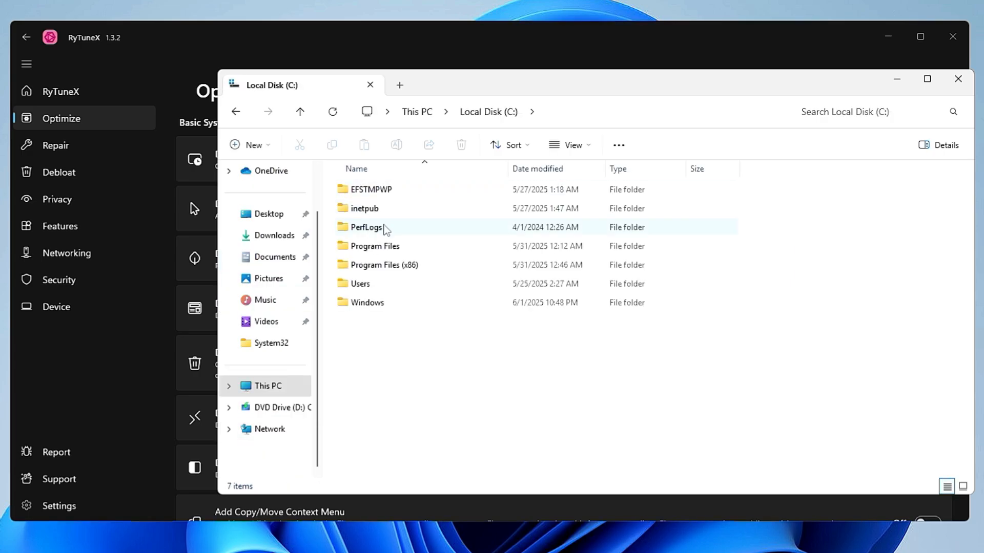
mouse_move(405, 230)
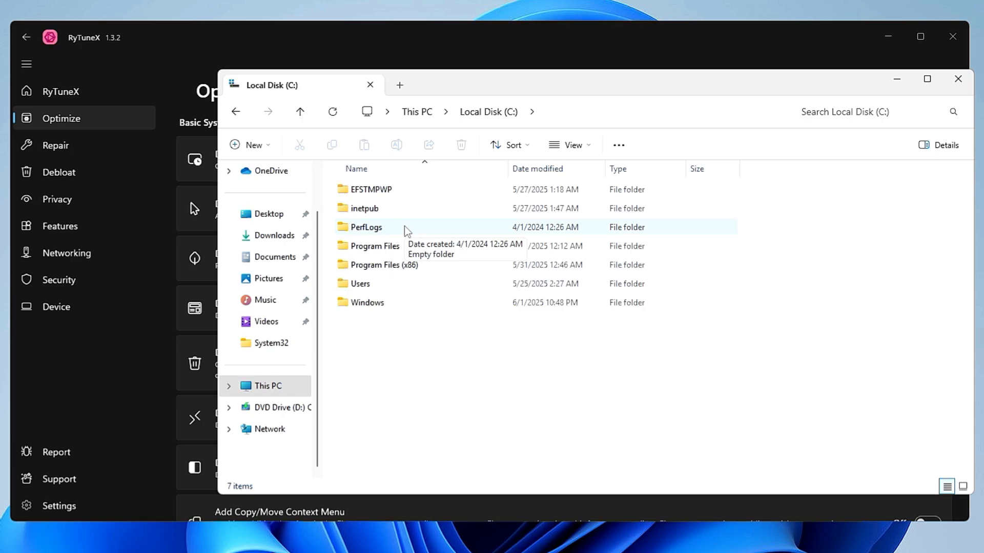
mouse_move(389, 268)
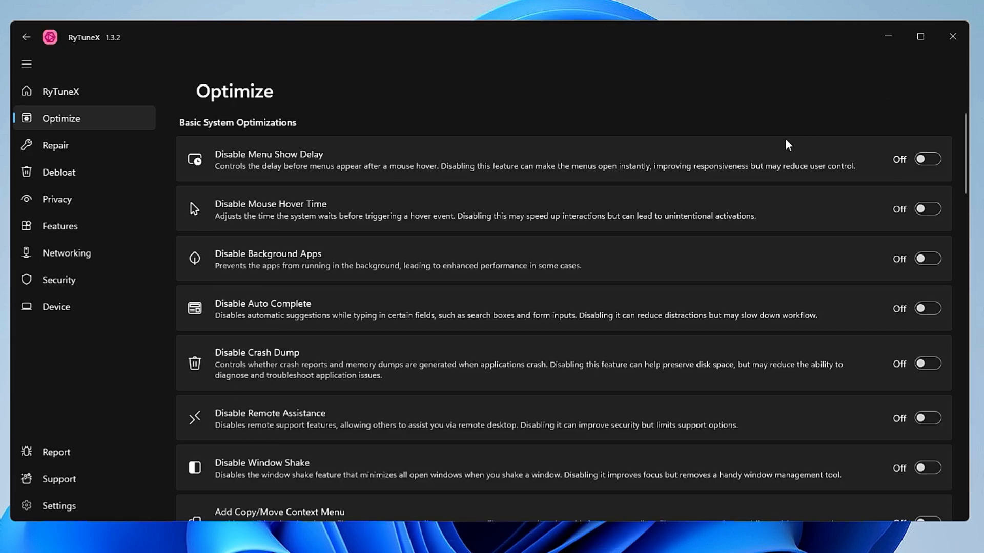
mouse_move(945, 213)
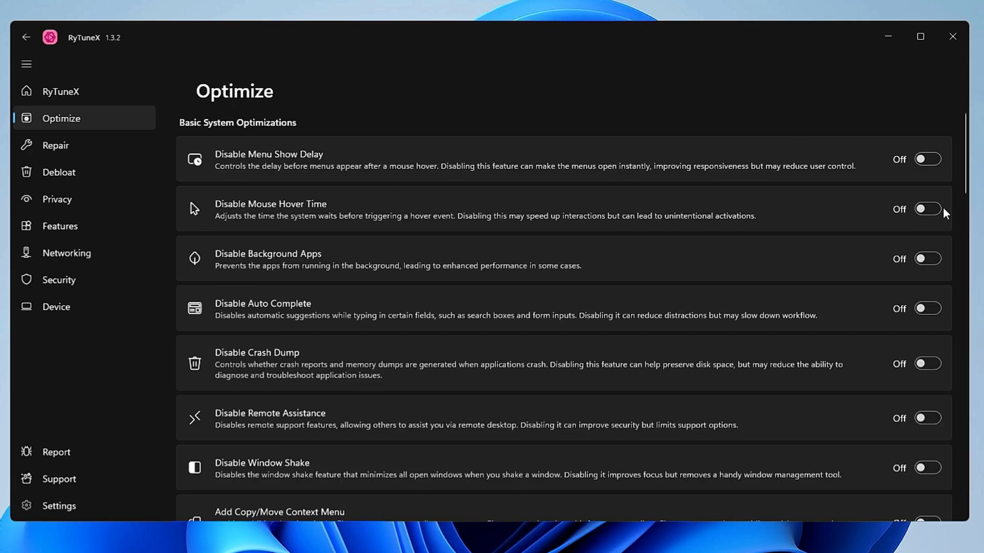
click(927, 159)
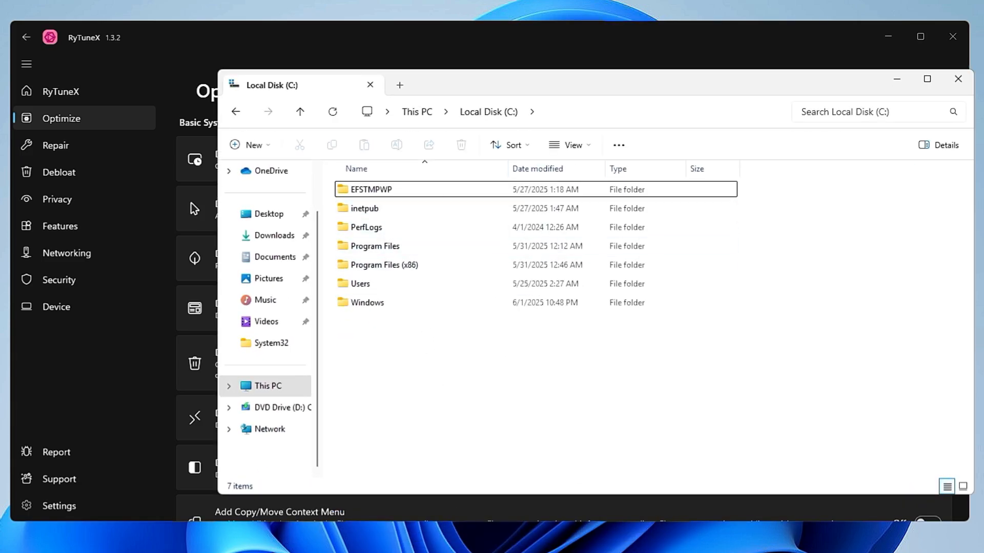
click(958, 78)
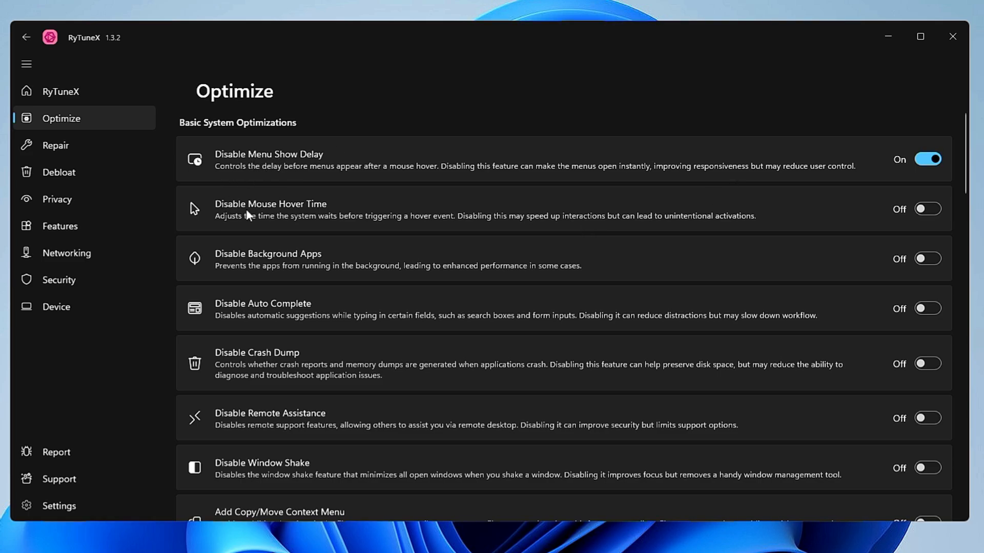
mouse_move(807, 243)
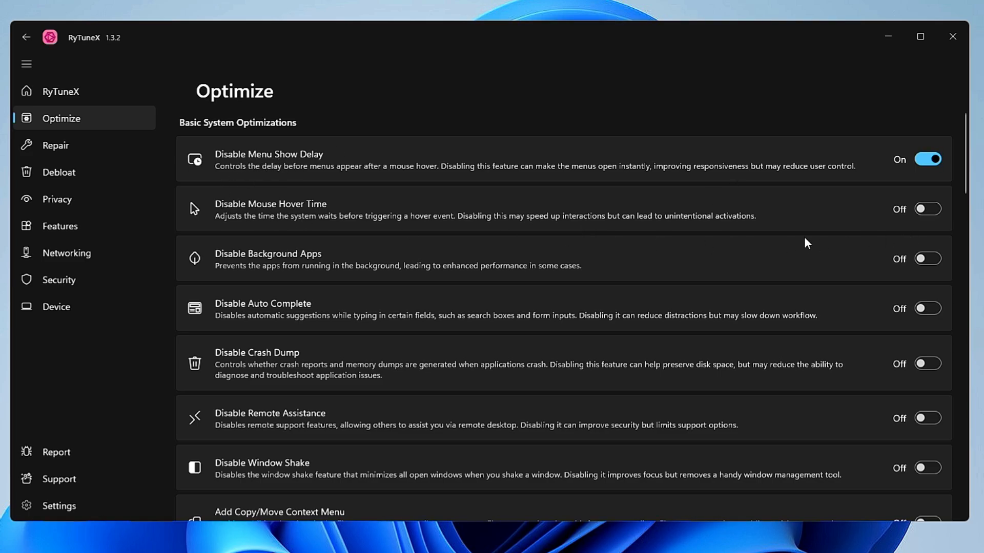
mouse_move(246, 263)
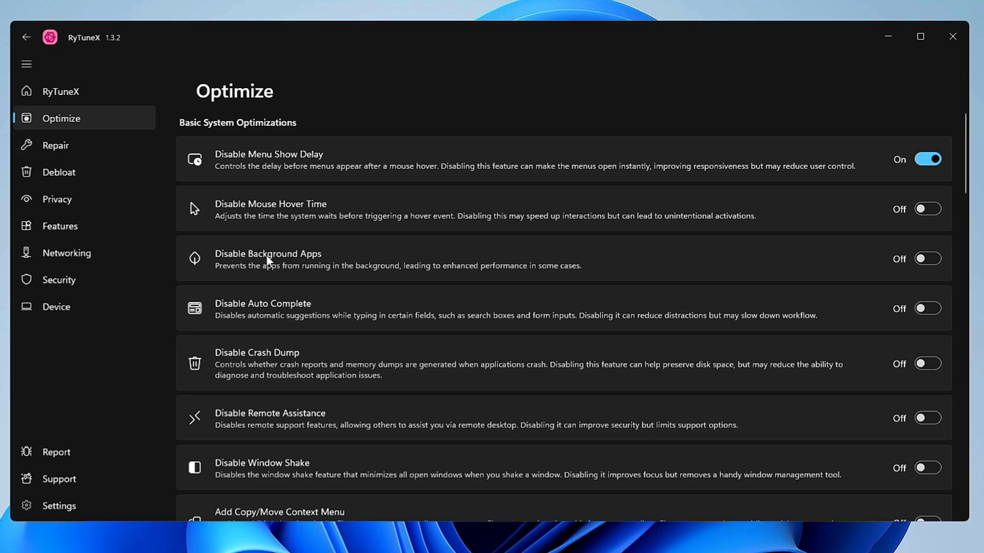
mouse_move(266, 262)
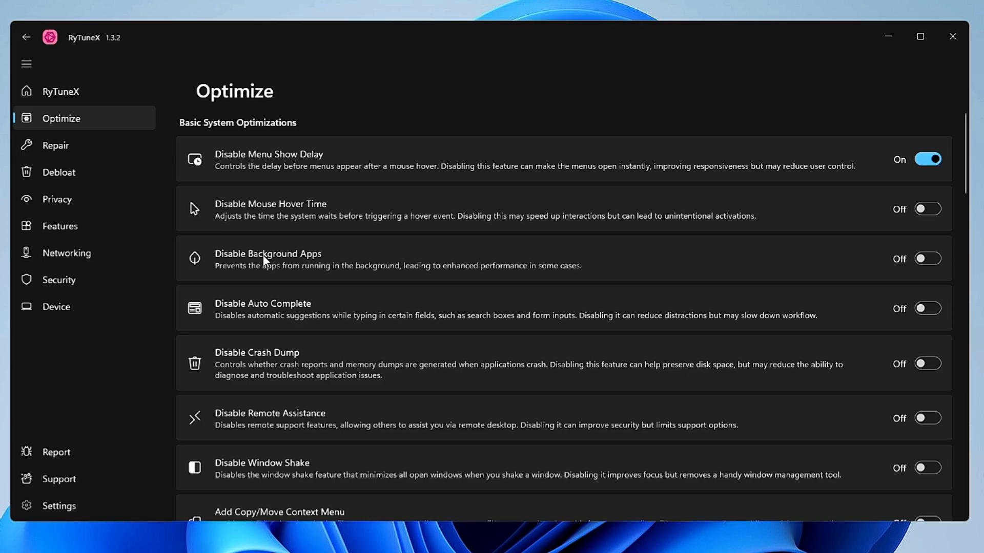
mouse_move(319, 268)
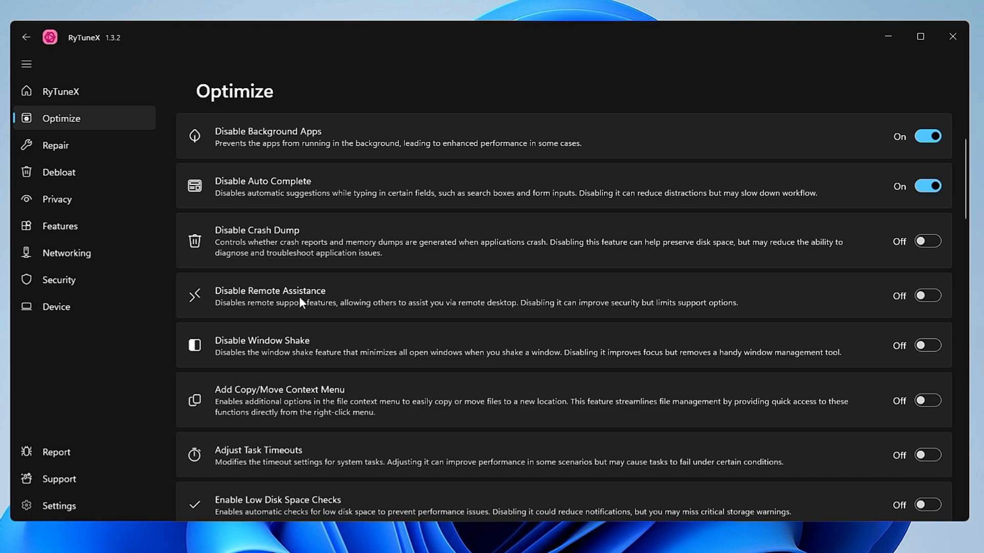
click(927, 296)
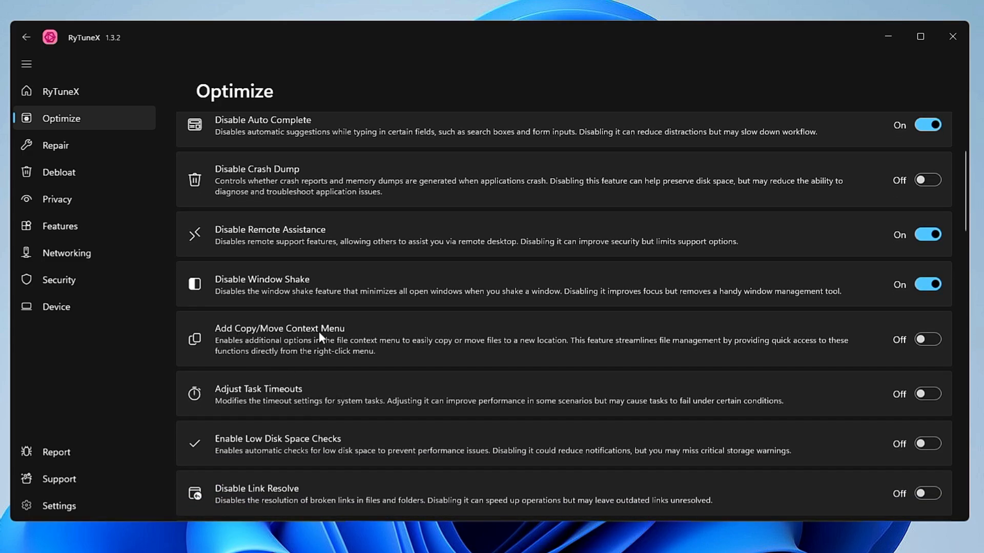
mouse_move(254, 352)
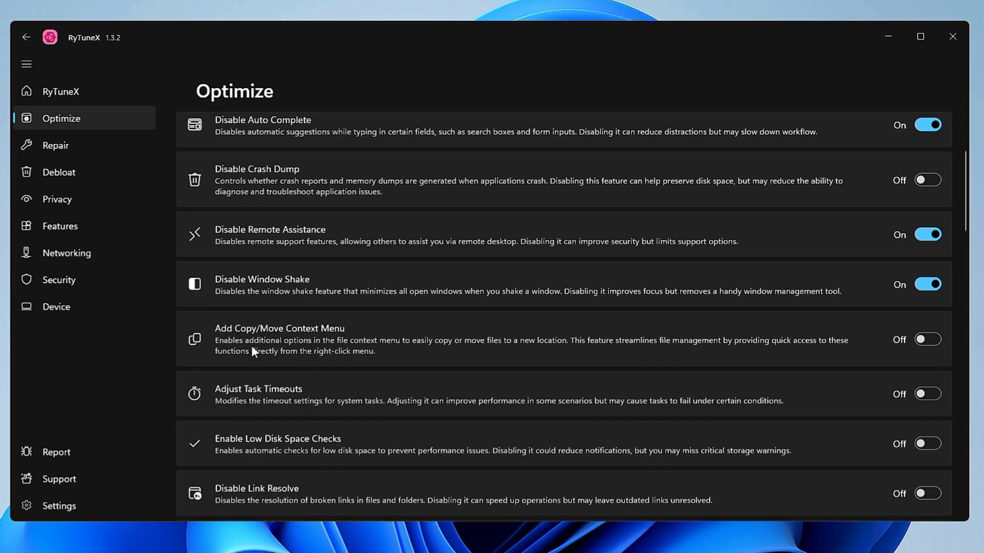
mouse_move(389, 352)
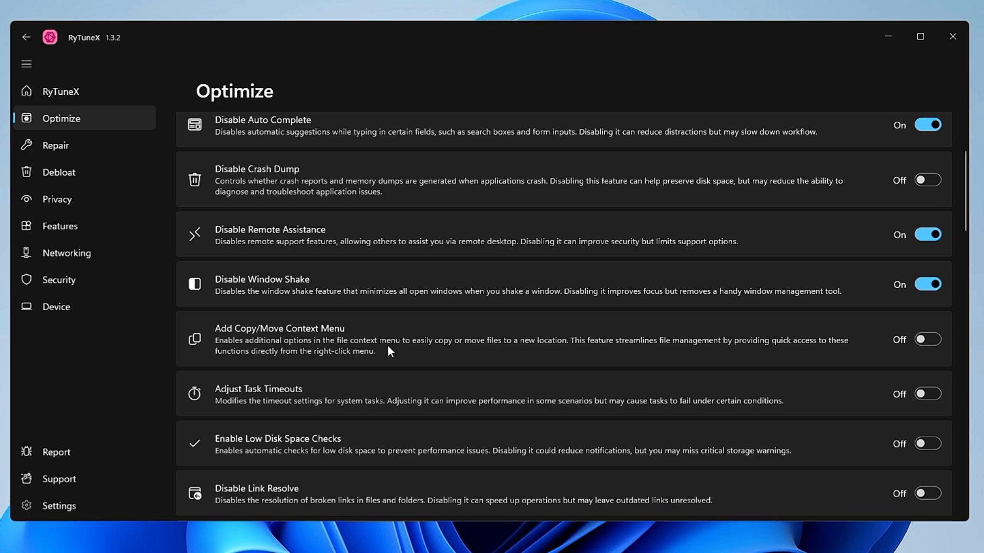
mouse_move(483, 349)
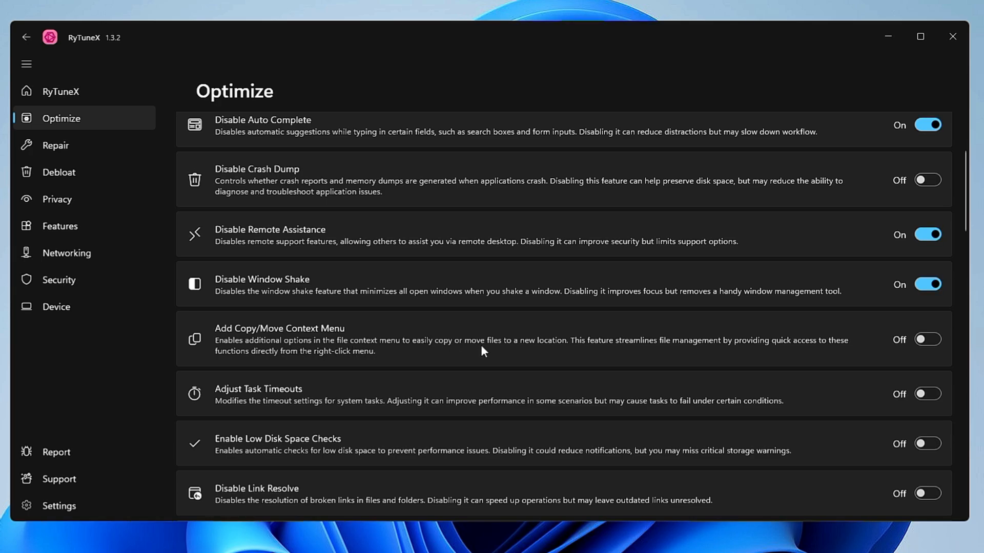
mouse_move(551, 351)
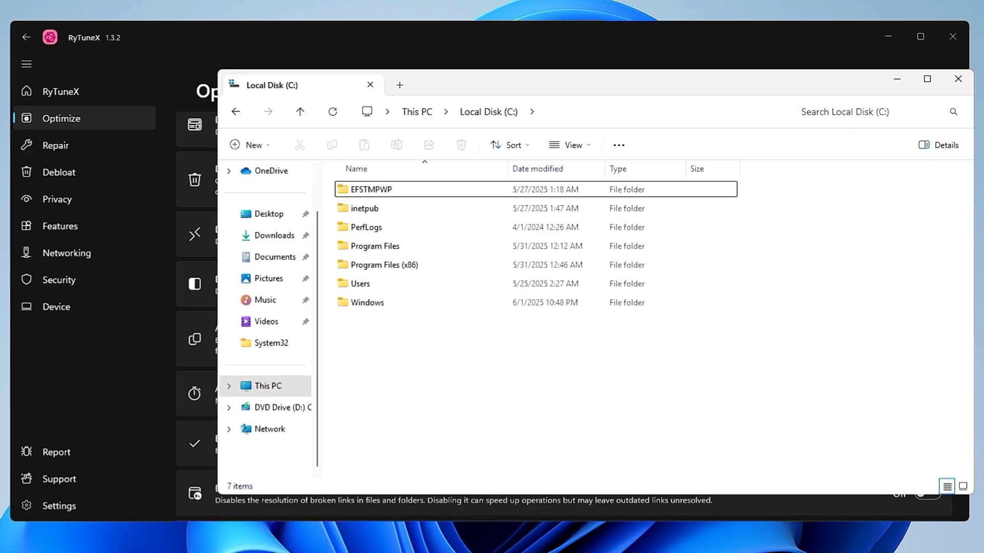
Try Copy To folder on PerfLogs from its context menu, then cancel the copy.
click(366, 227)
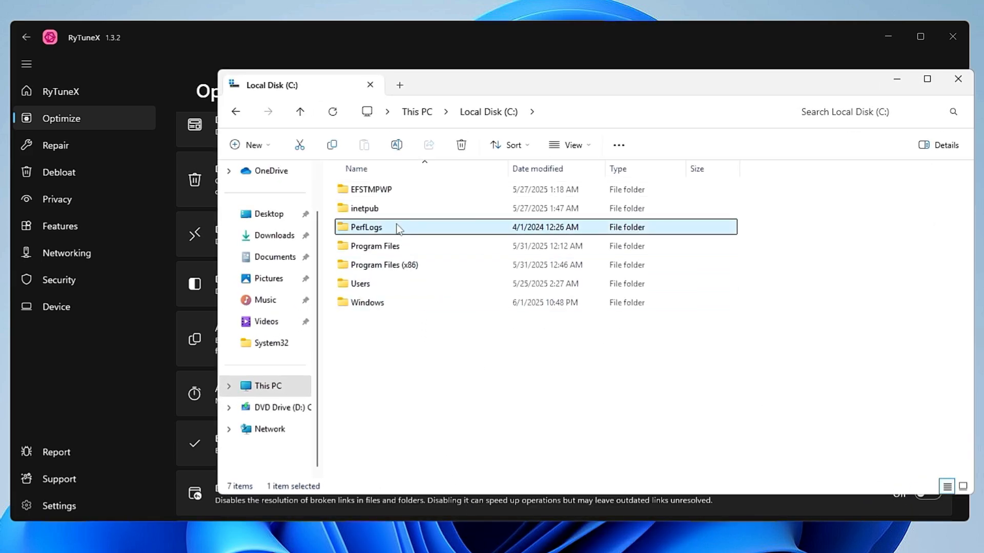
right_click(365, 227)
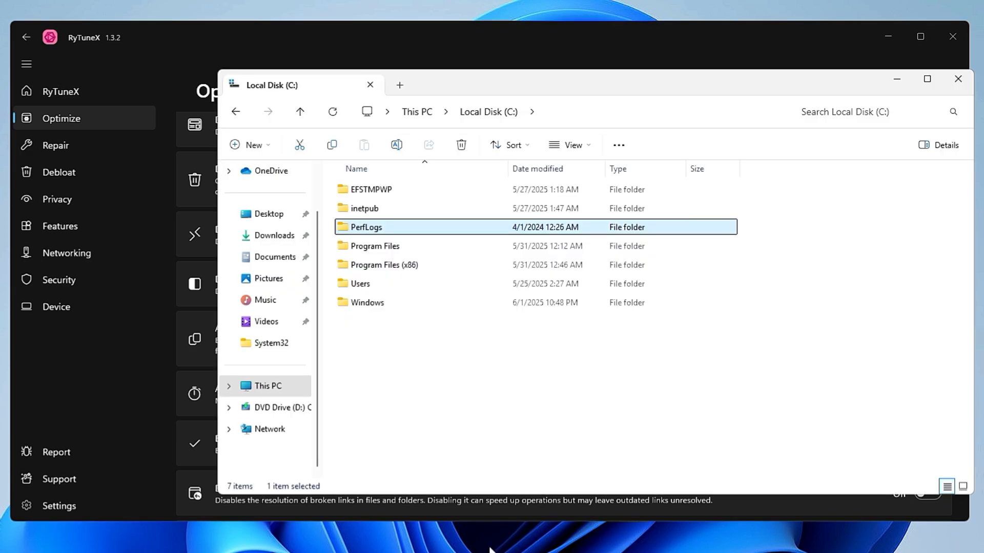
right_click(366, 227)
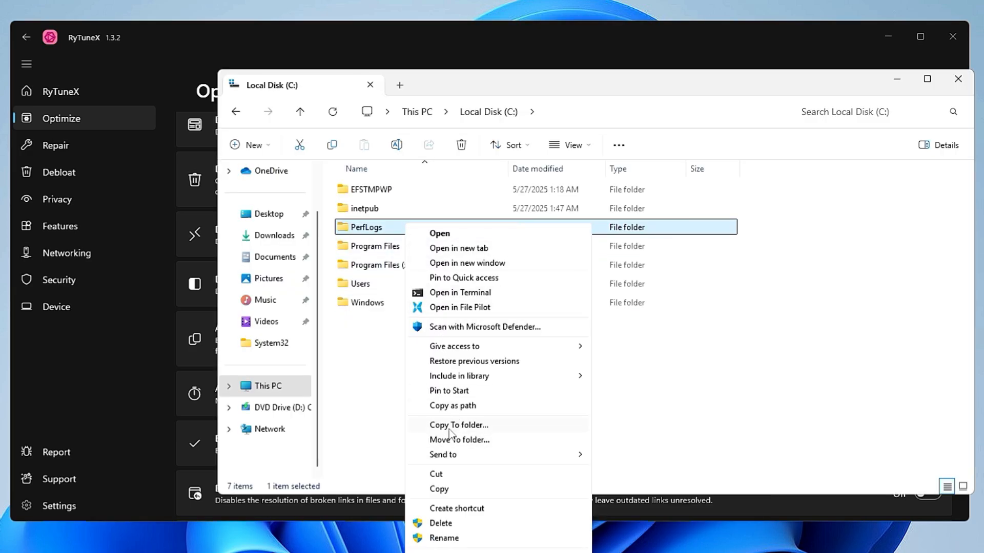
mouse_move(476, 442)
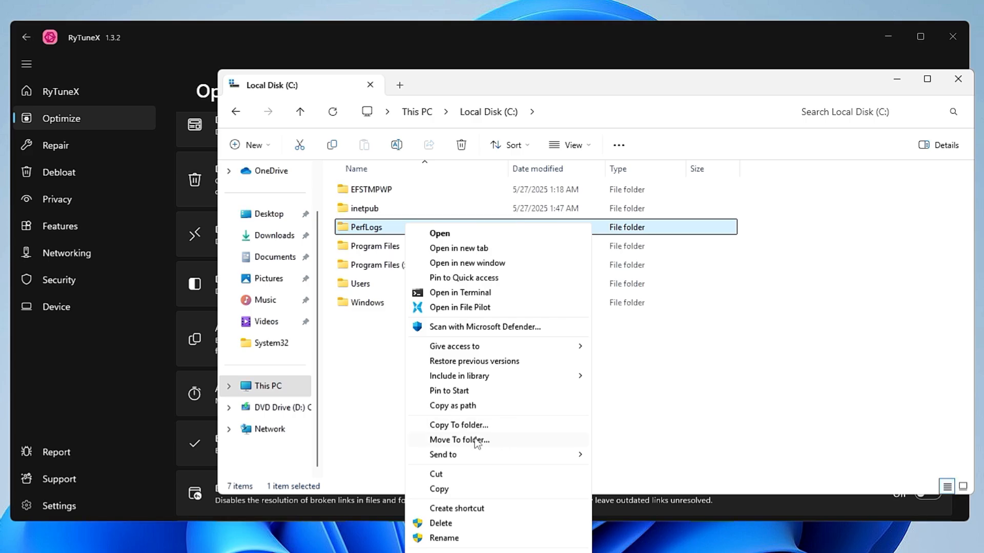
click(458, 424)
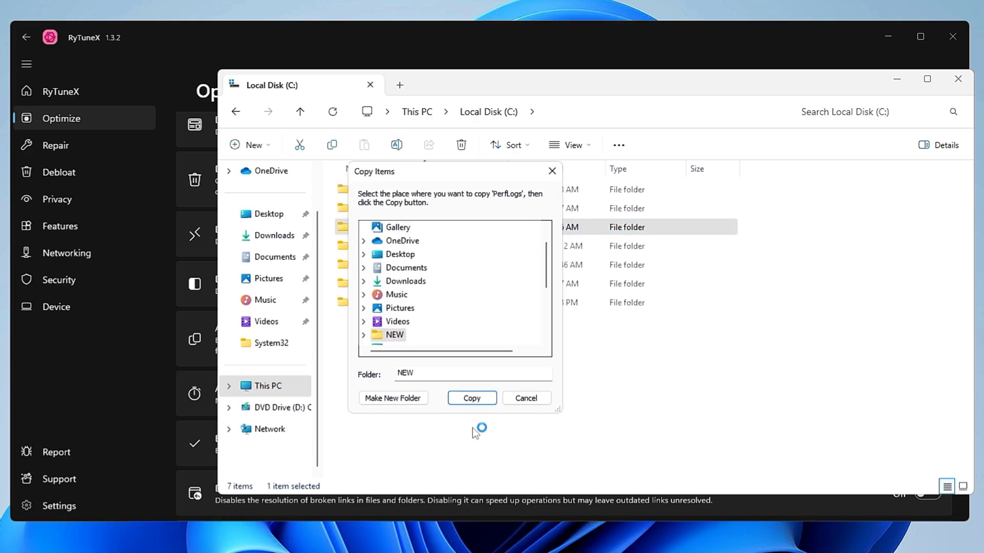
mouse_move(408, 293)
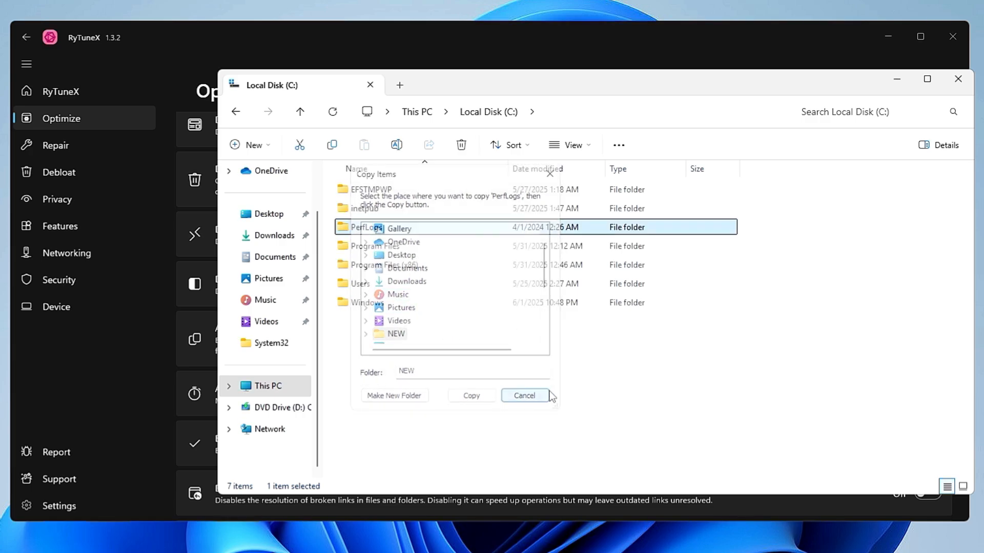
click(525, 395)
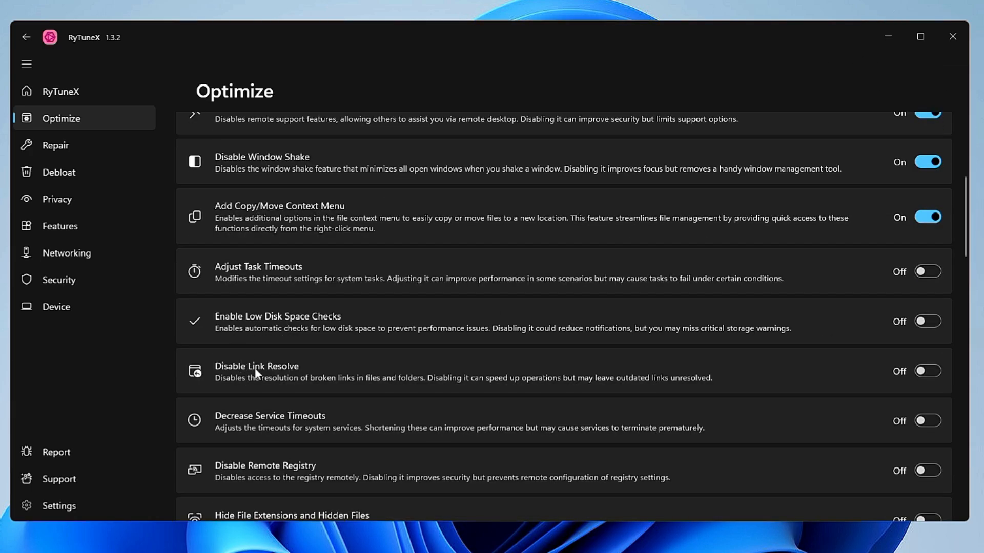
mouse_move(275, 331)
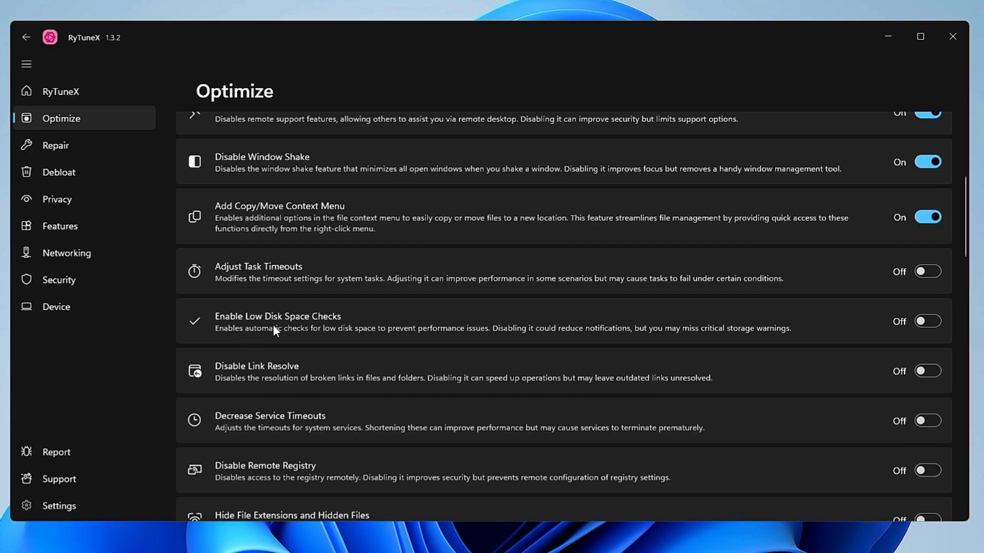
Scroll the Optimize page down to the Advanced System Optimizations section.
scroll(down, 3)
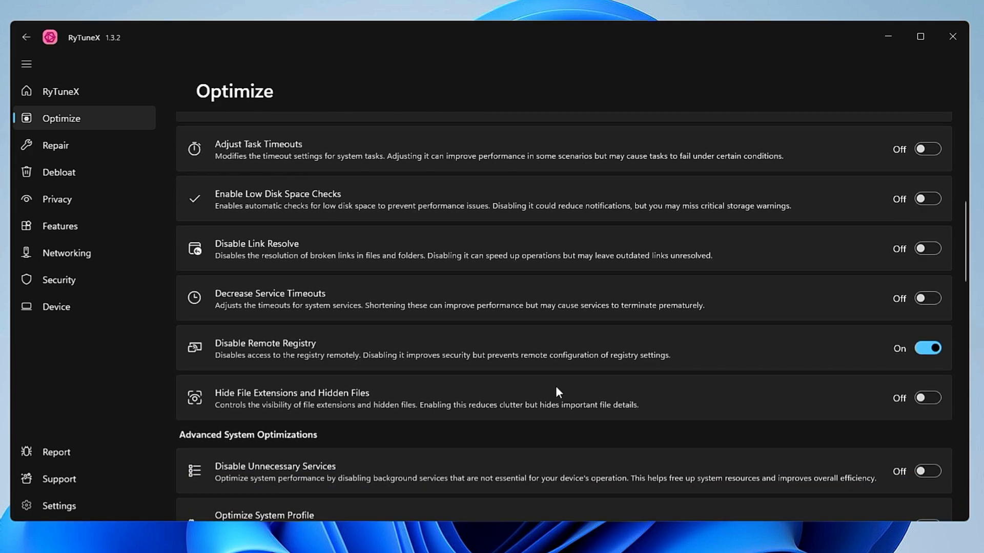
scroll(down, 3)
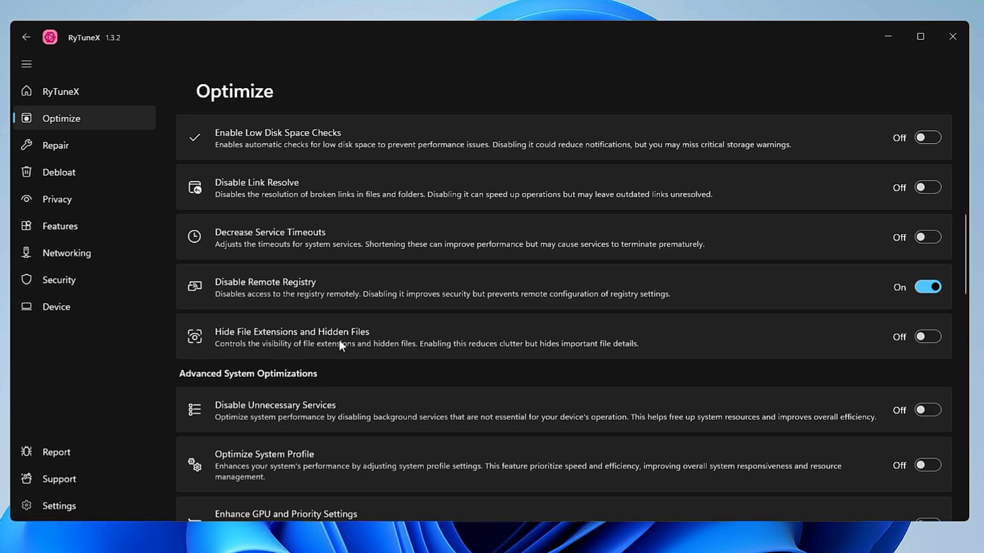
scroll(down, 3)
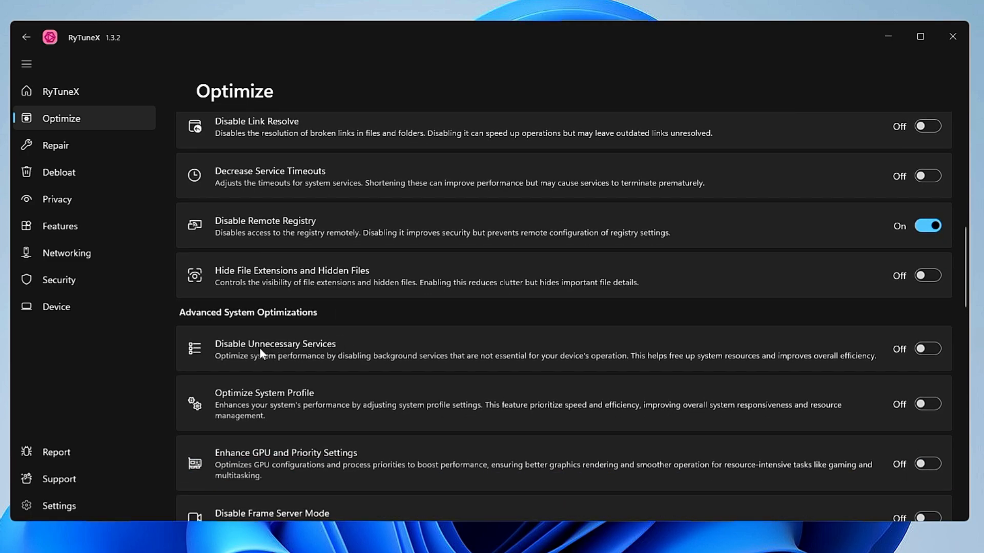
scroll(down, 3)
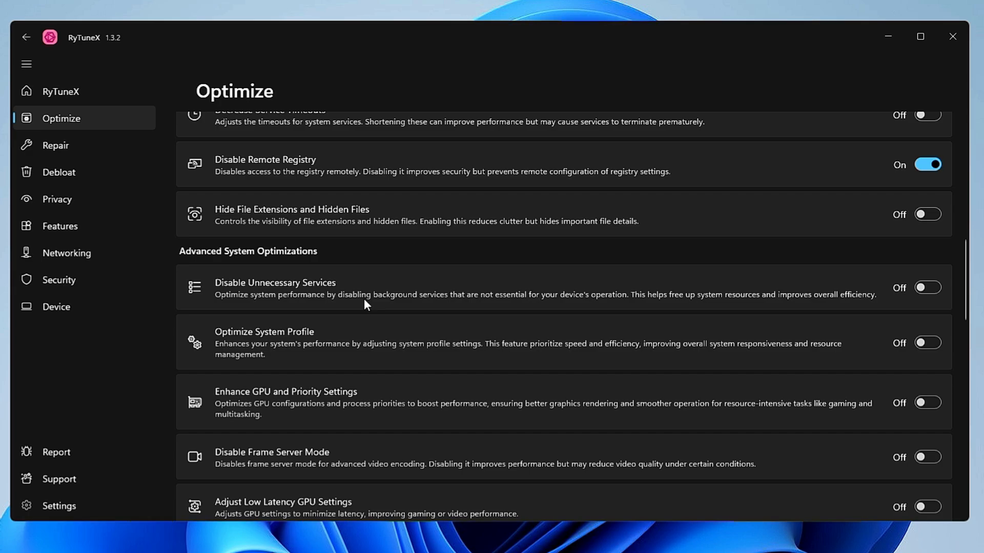
mouse_move(243, 301)
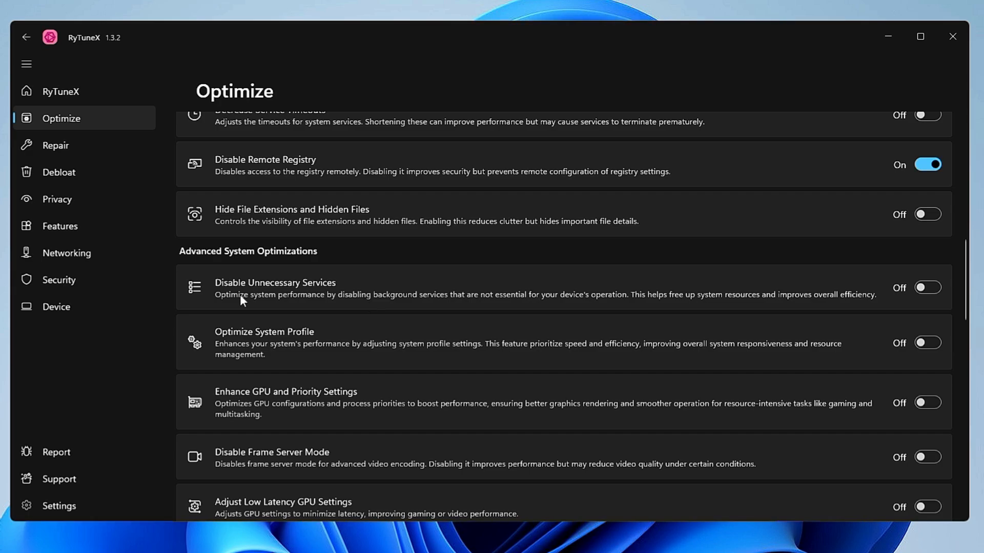
mouse_move(338, 311)
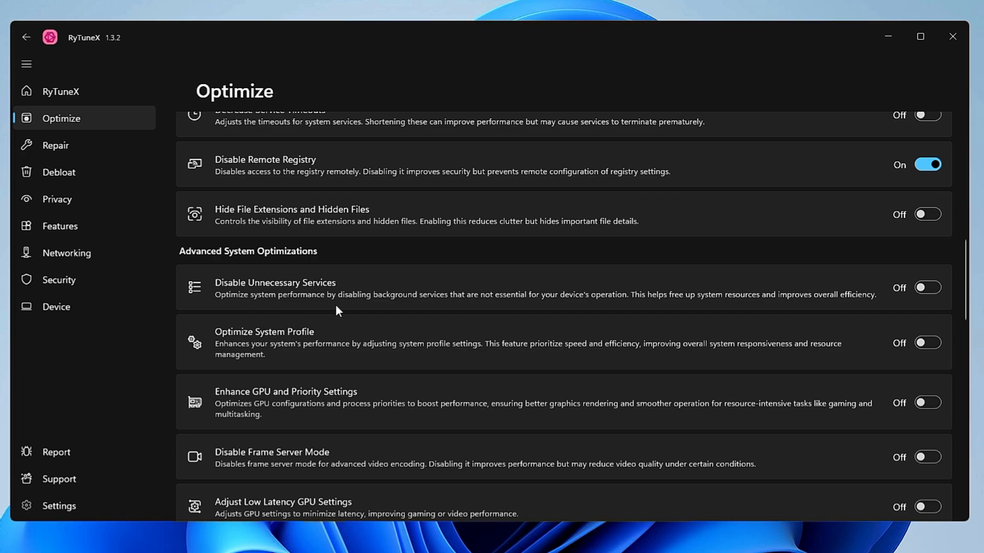
mouse_move(456, 312)
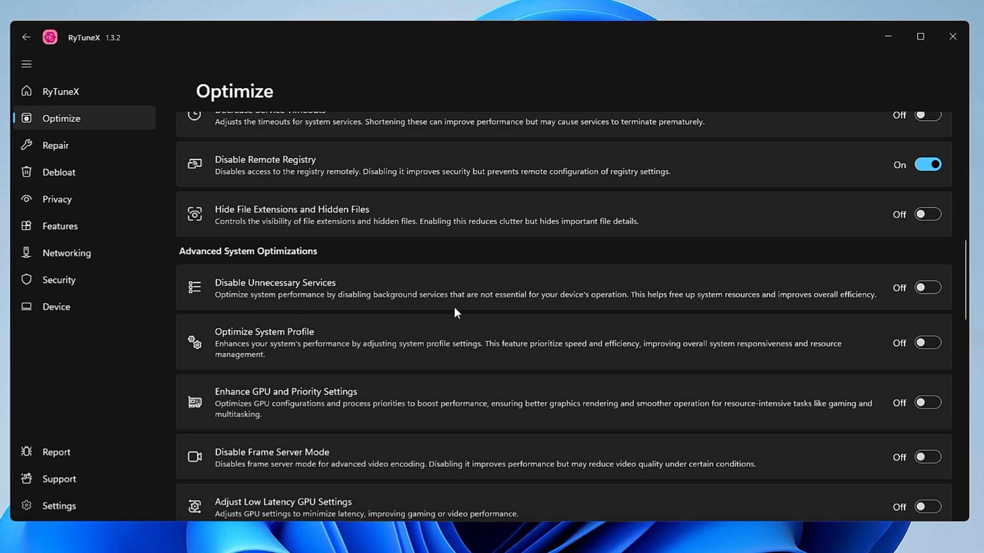
mouse_move(620, 311)
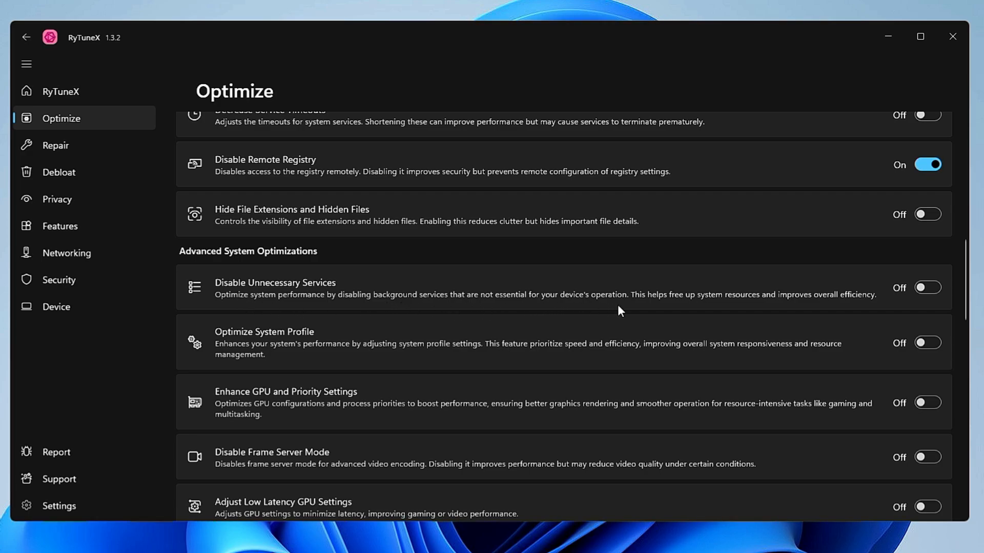
mouse_move(642, 308)
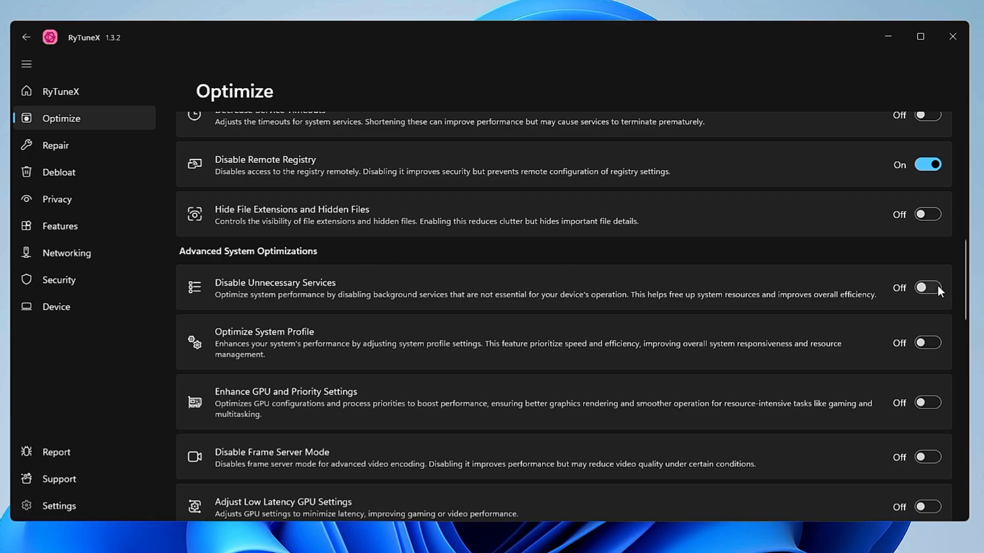
Turn on the Unnecessary Services, System Profile, and GPU and Priority Settings toggles.
click(927, 288)
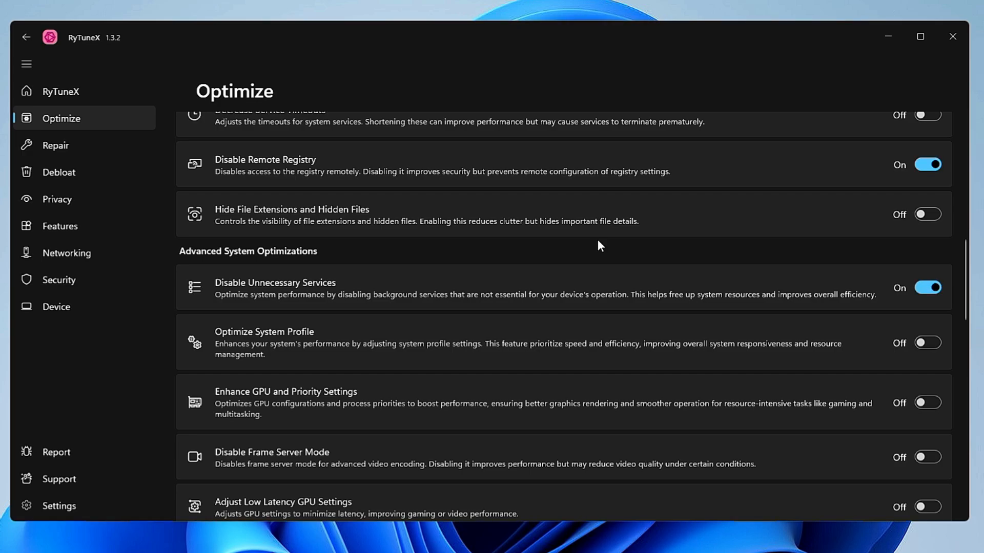
mouse_move(608, 239)
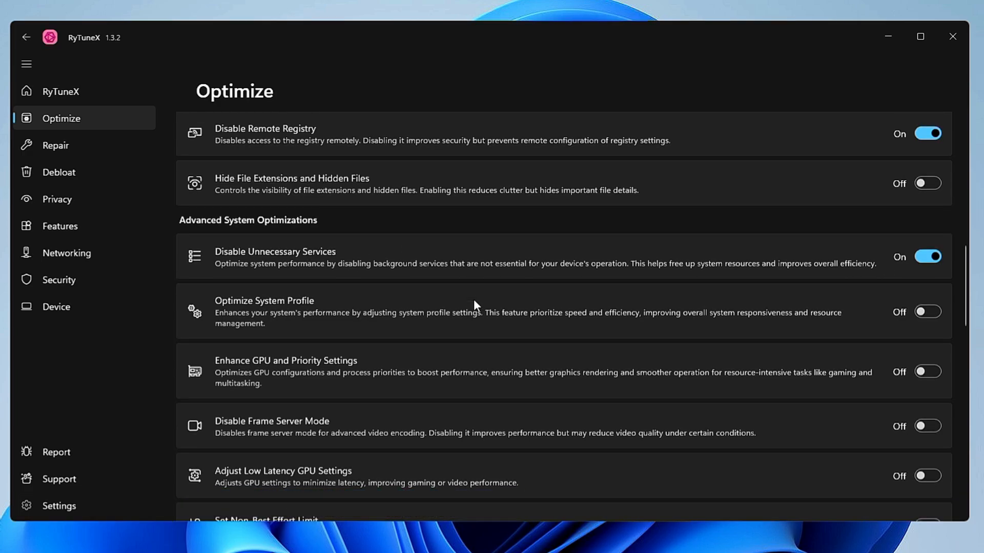
scroll(down, 3)
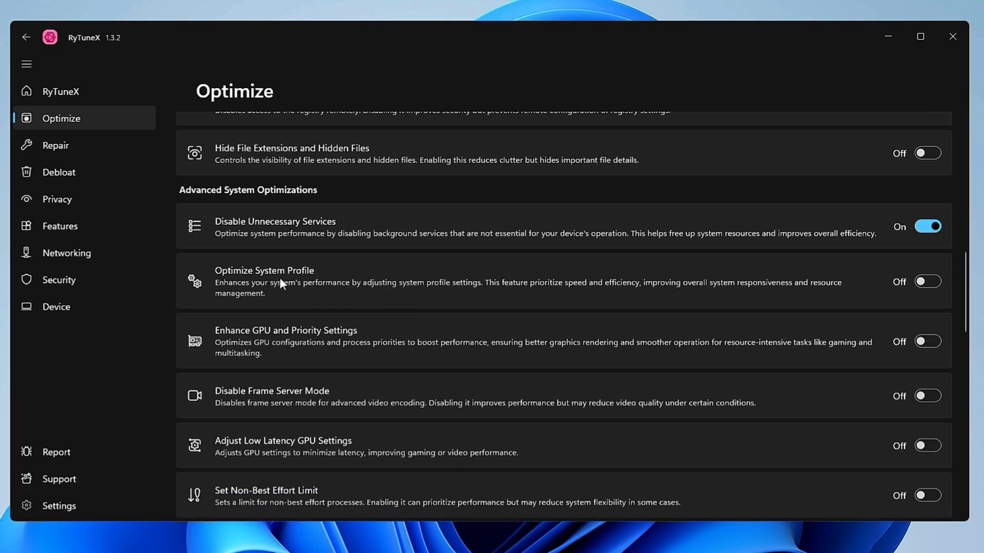
mouse_move(408, 296)
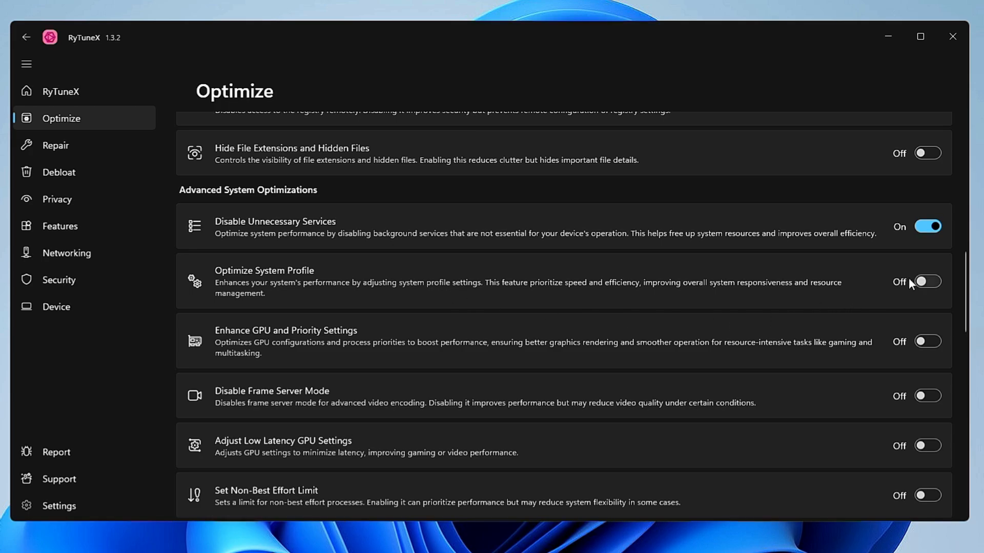
click(927, 281)
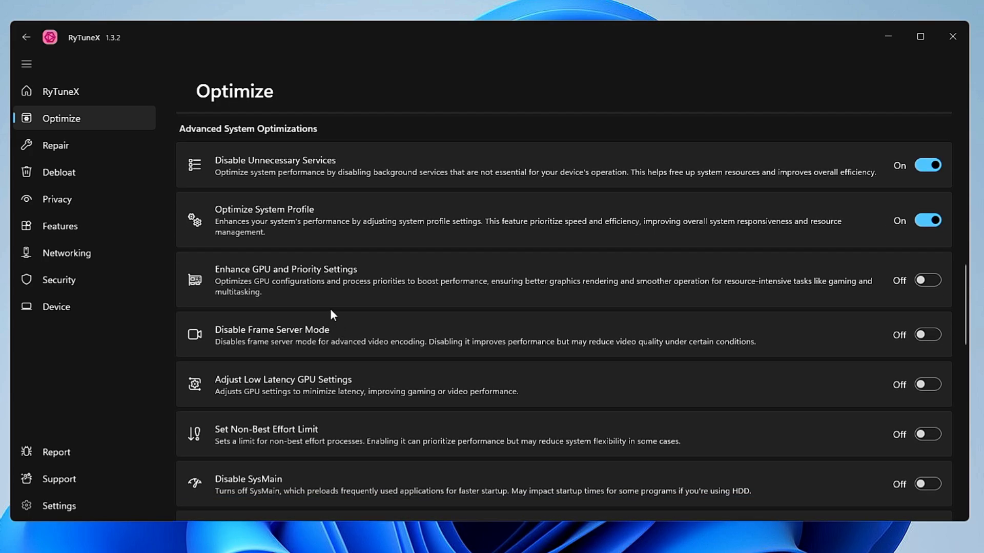
mouse_move(322, 293)
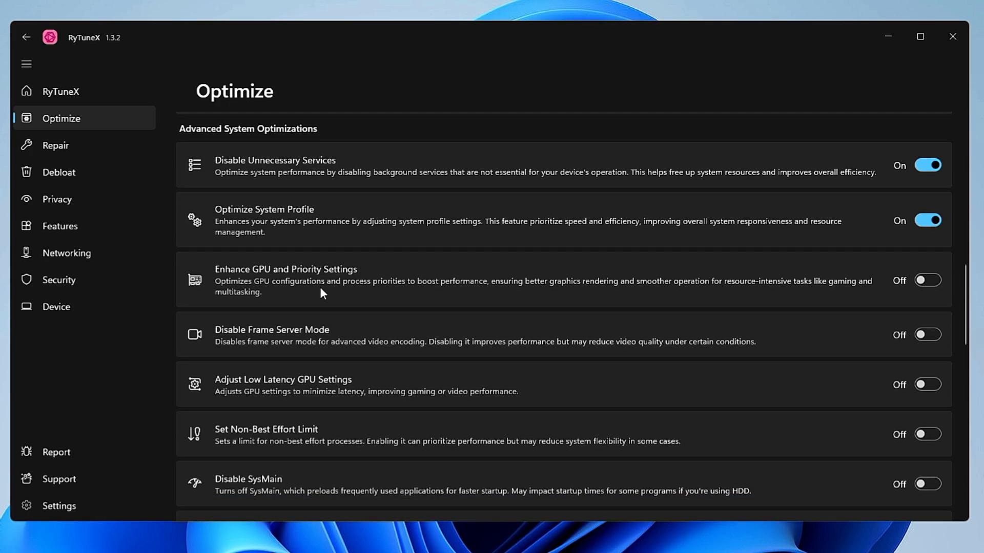
click(927, 279)
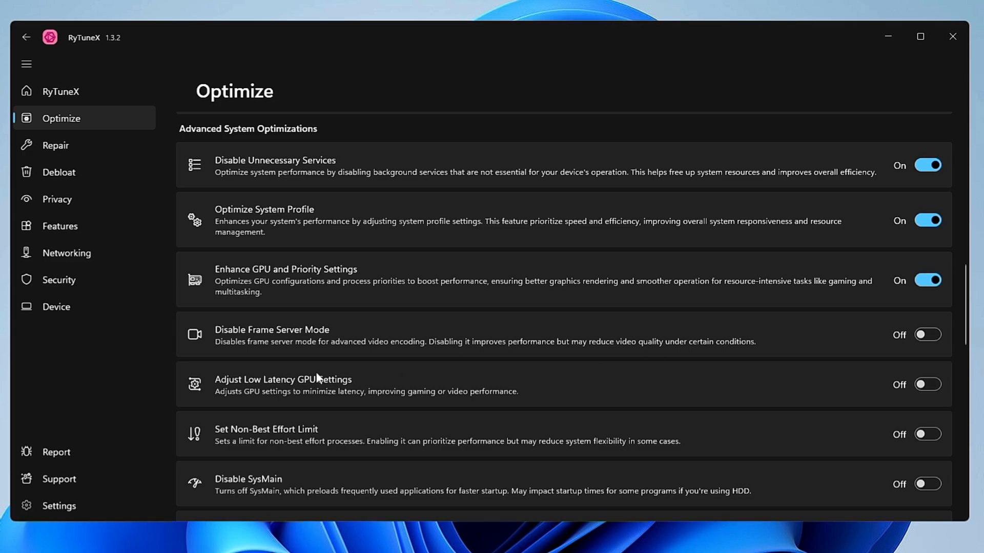
scroll(down, 3)
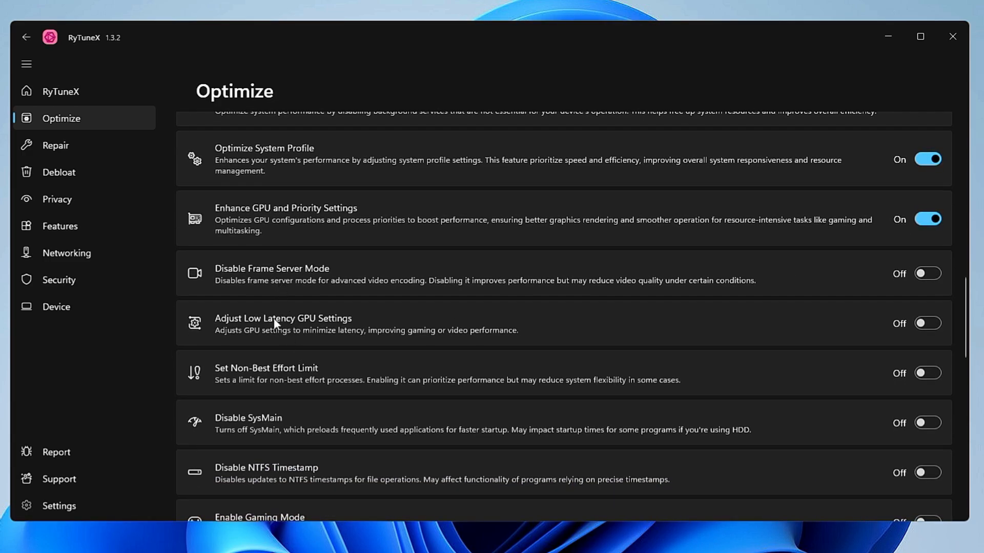
mouse_move(334, 327)
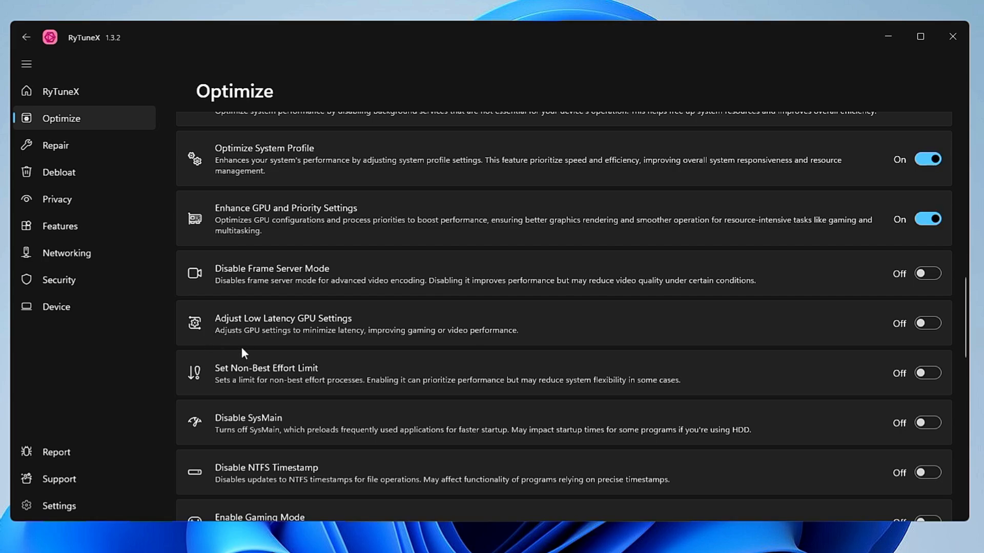
mouse_move(262, 340)
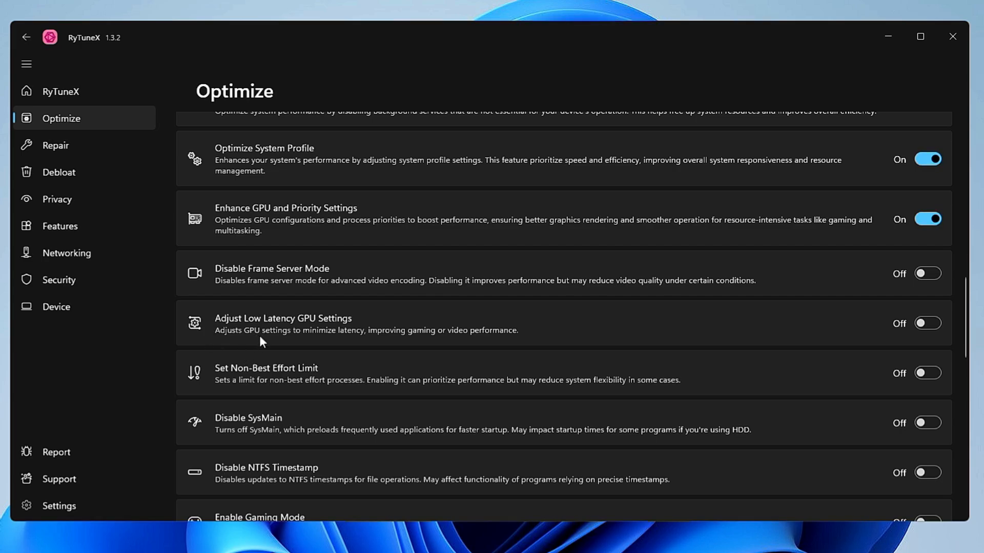
mouse_move(351, 350)
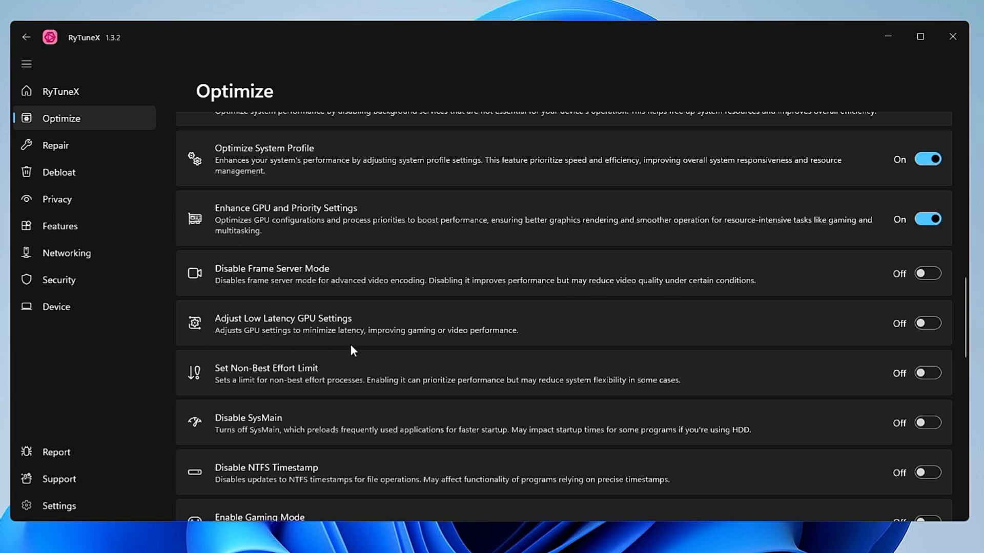
mouse_move(414, 345)
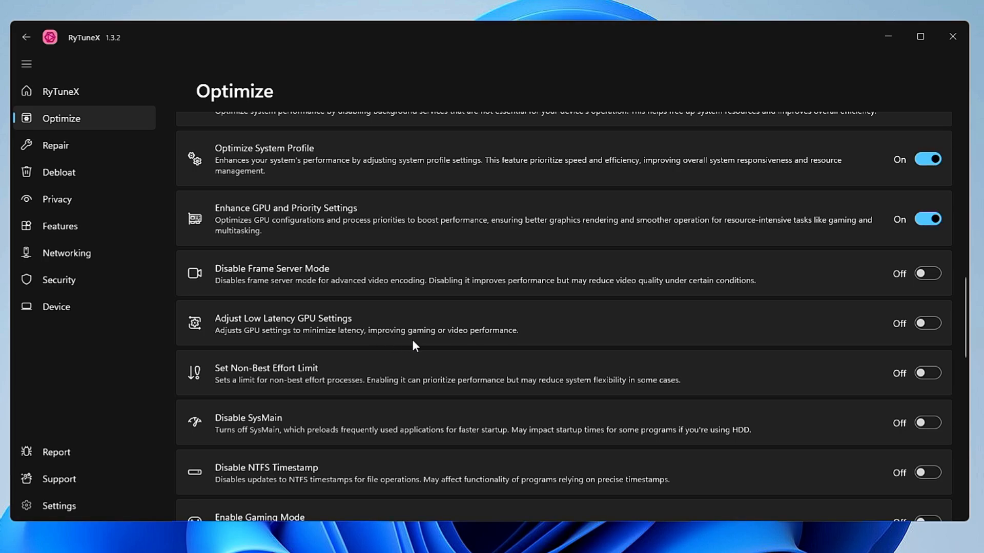
Switch on Adjust Low Latency GPU Settings and Enable Gaming Mode.
click(927, 324)
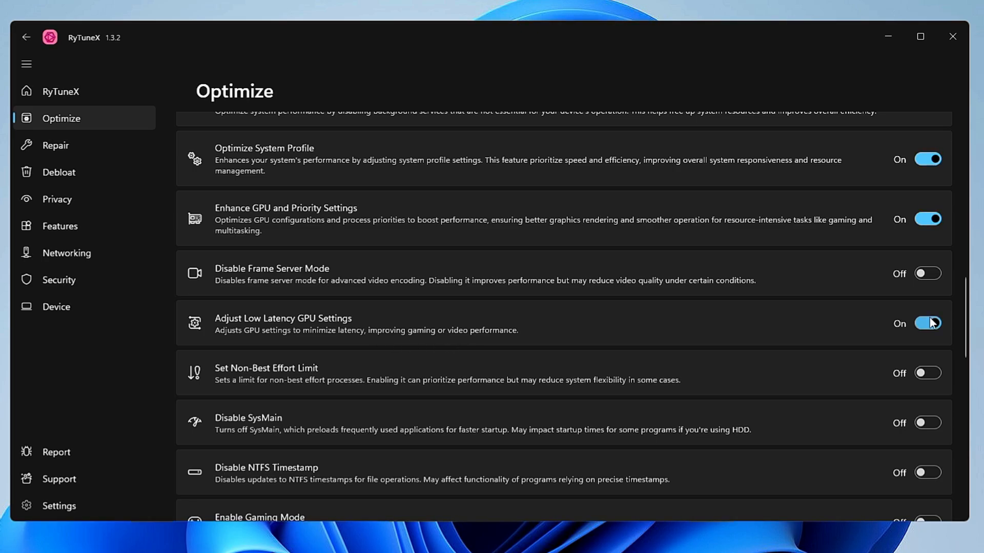
scroll(down, 3)
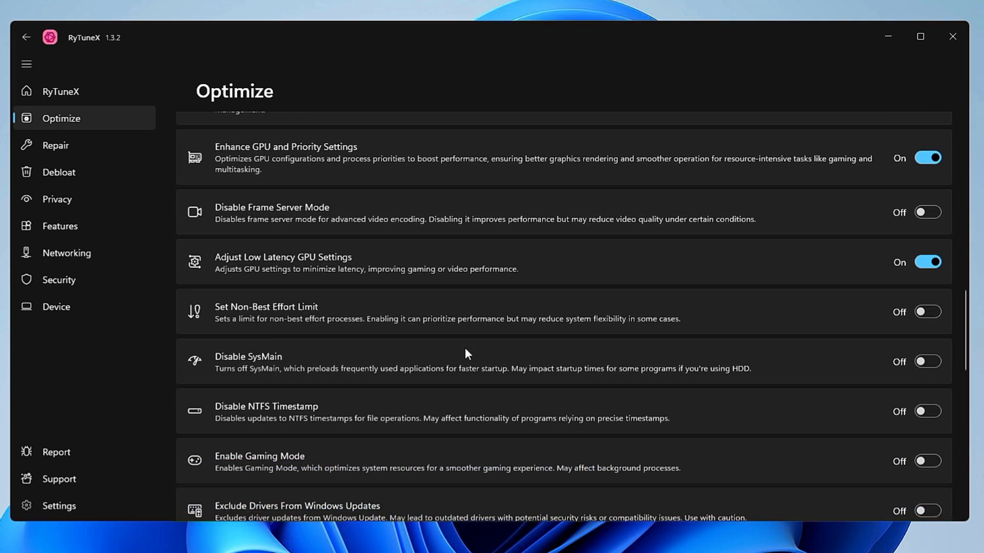
mouse_move(268, 340)
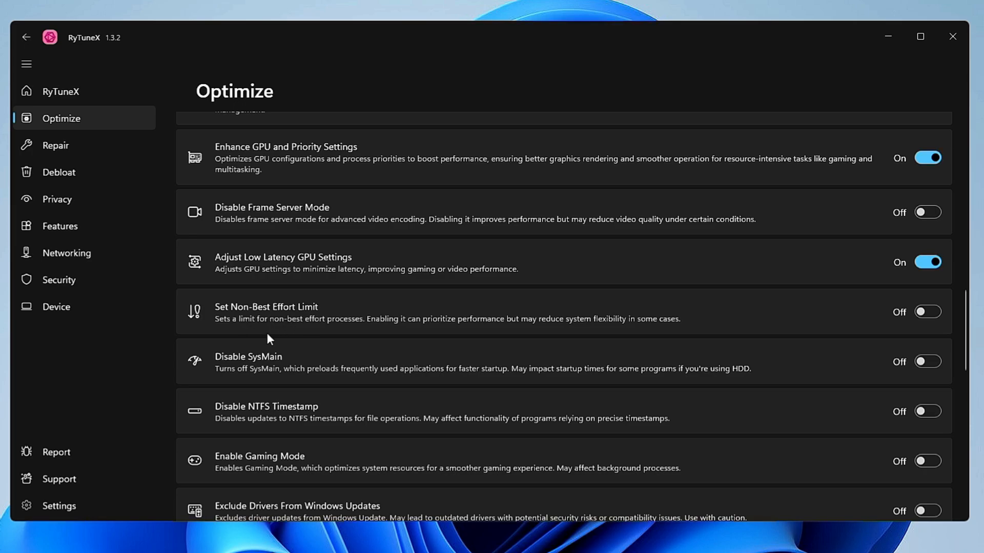
mouse_move(251, 385)
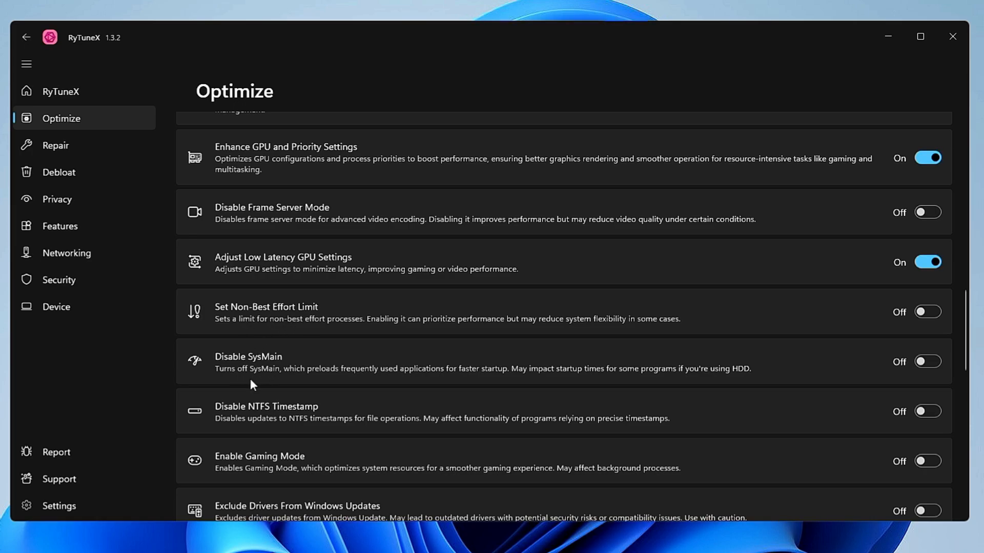
mouse_move(279, 361)
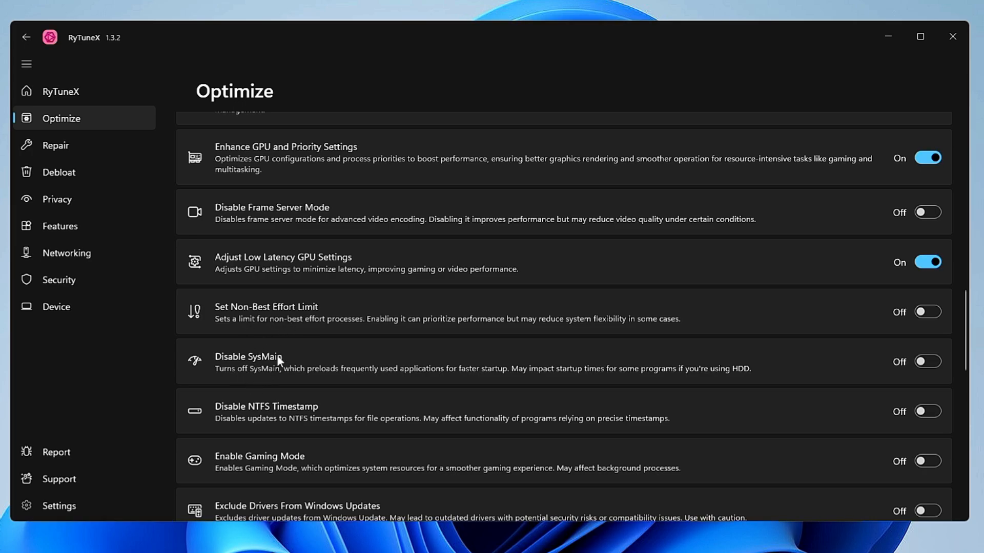
mouse_move(284, 365)
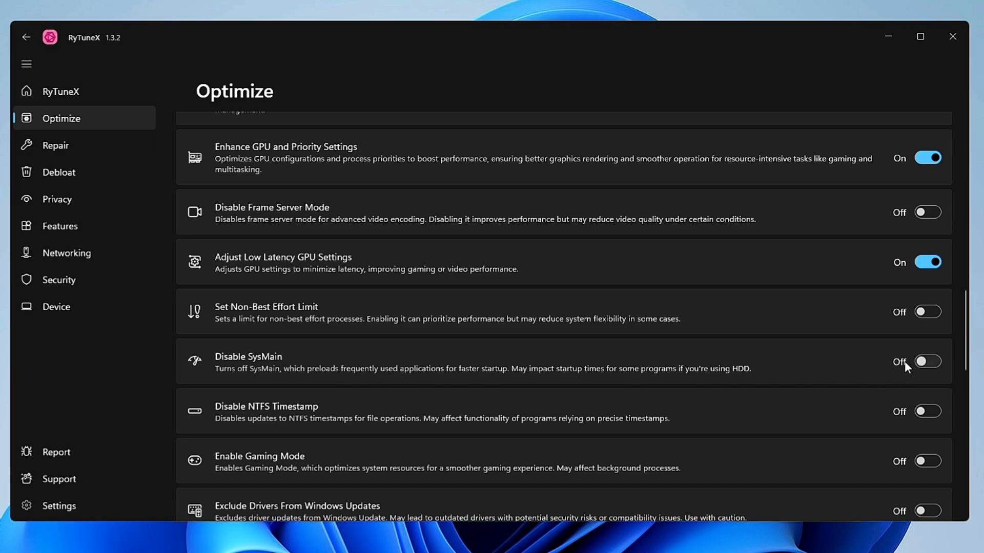
mouse_move(274, 369)
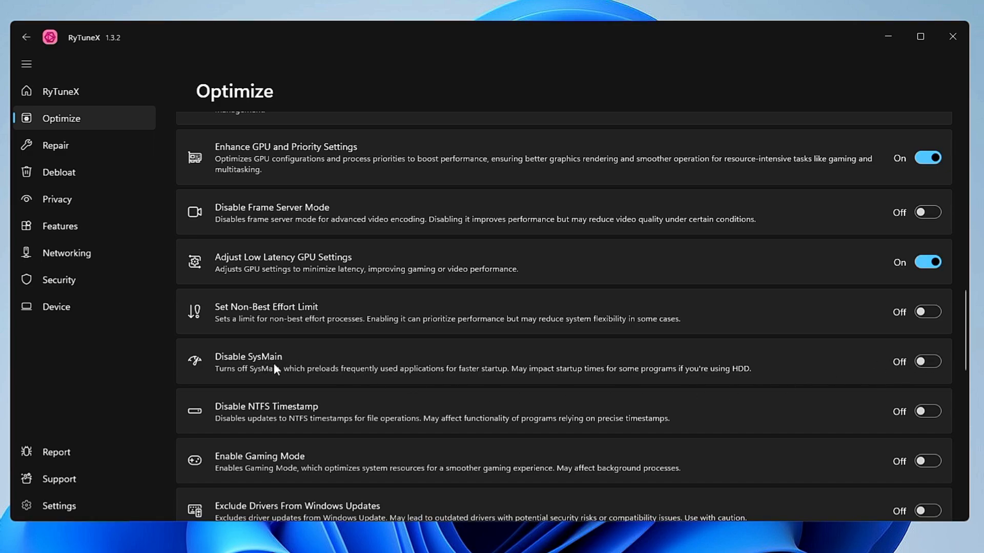
scroll(down, 3)
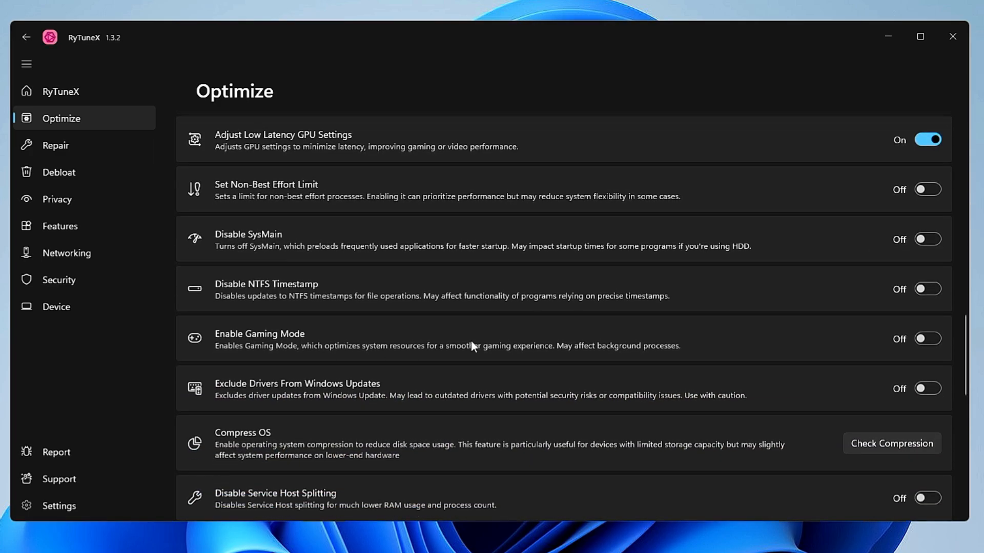
click(927, 338)
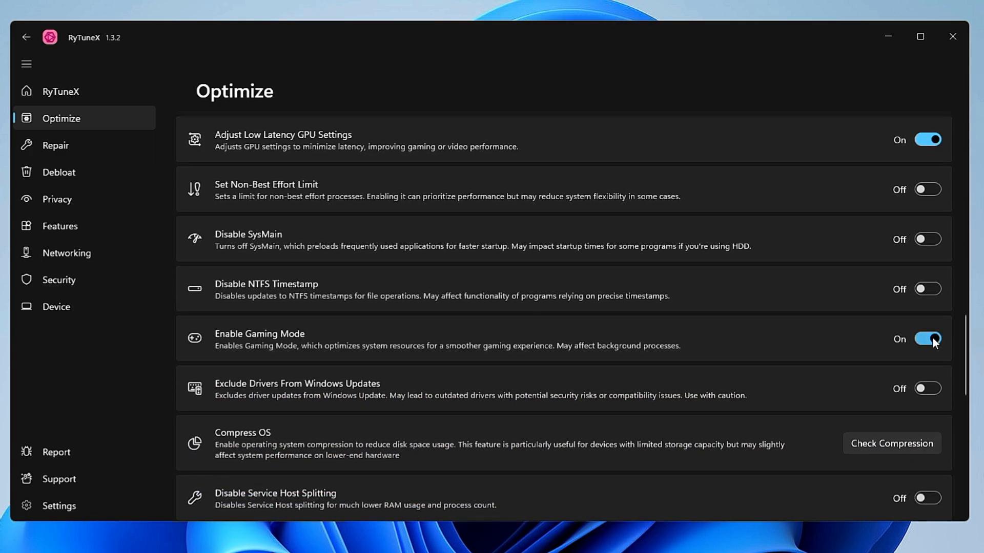
scroll(down, 3)
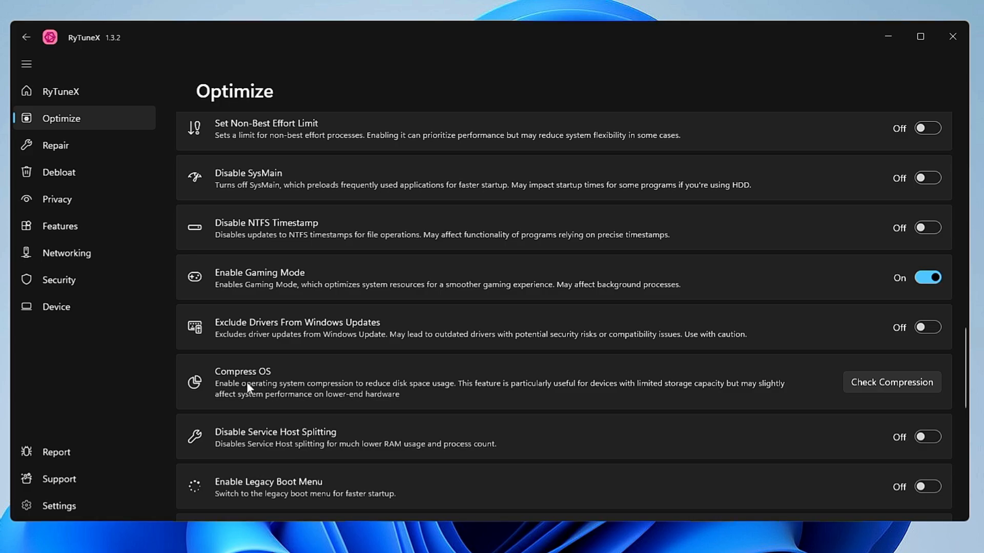
mouse_move(249, 388)
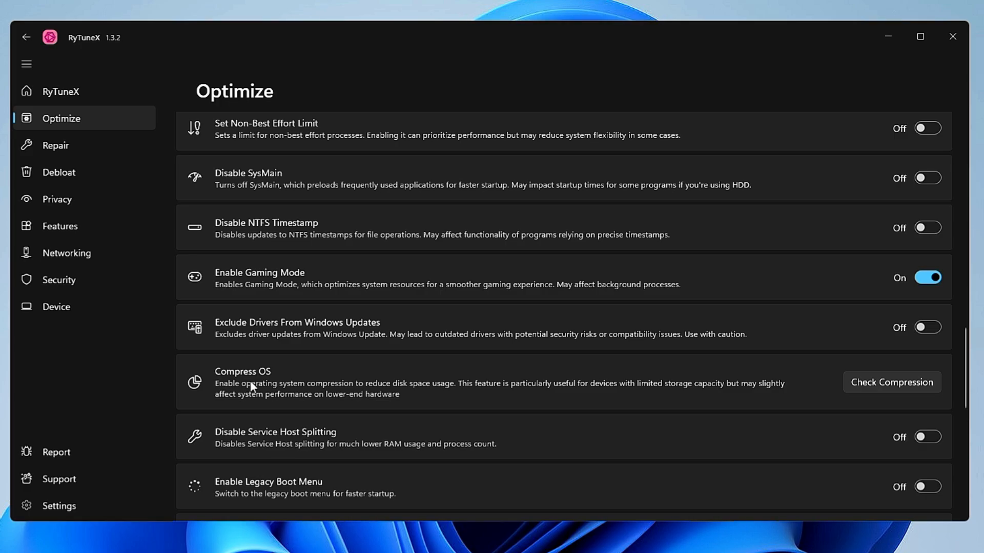
mouse_move(590, 397)
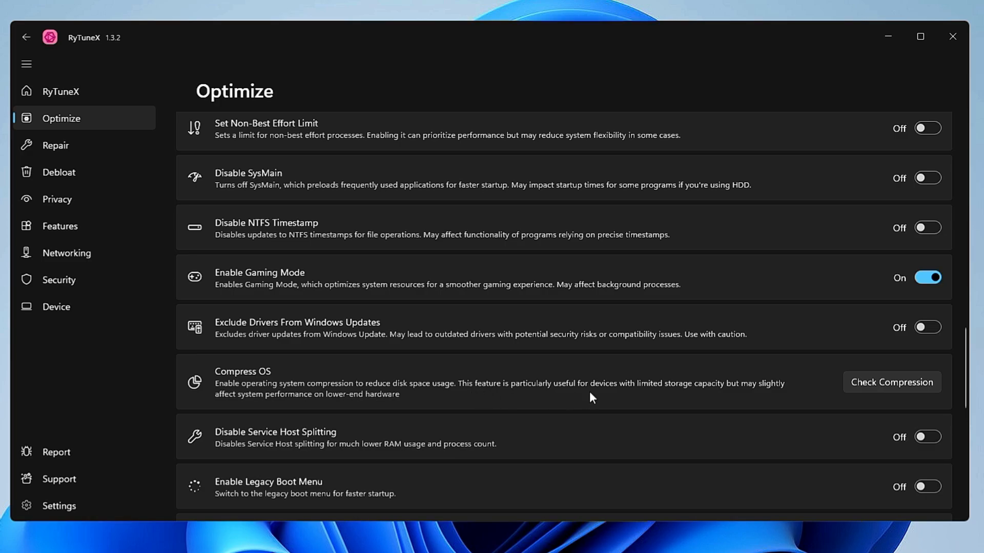
mouse_move(572, 390)
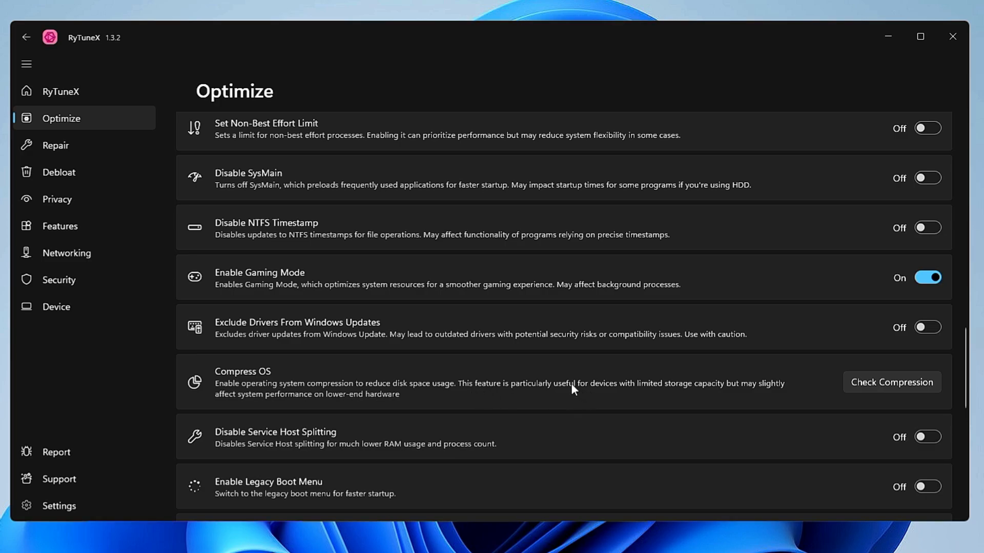
scroll(down, 3)
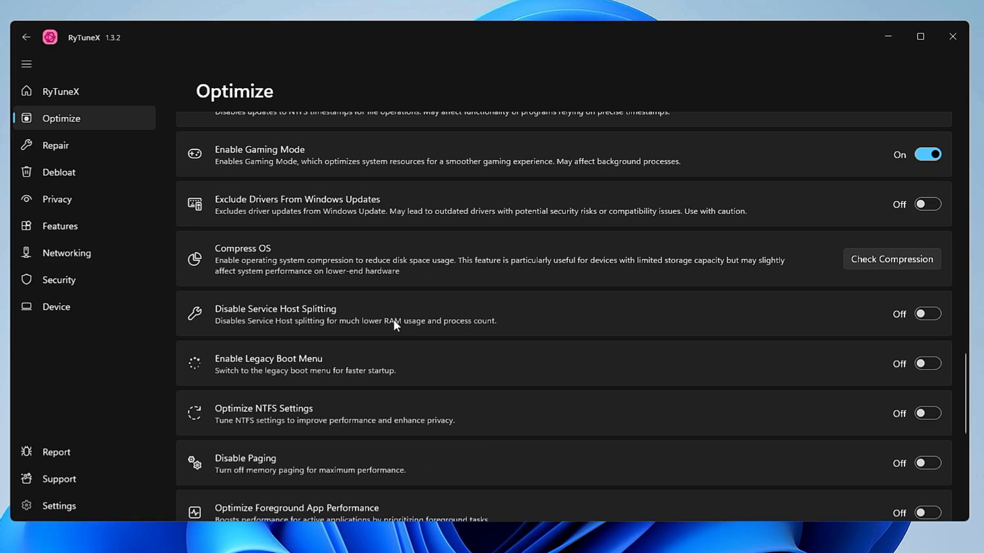
Turn on the Disable Store Updates toggle under Other Settings.
scroll(down, 3)
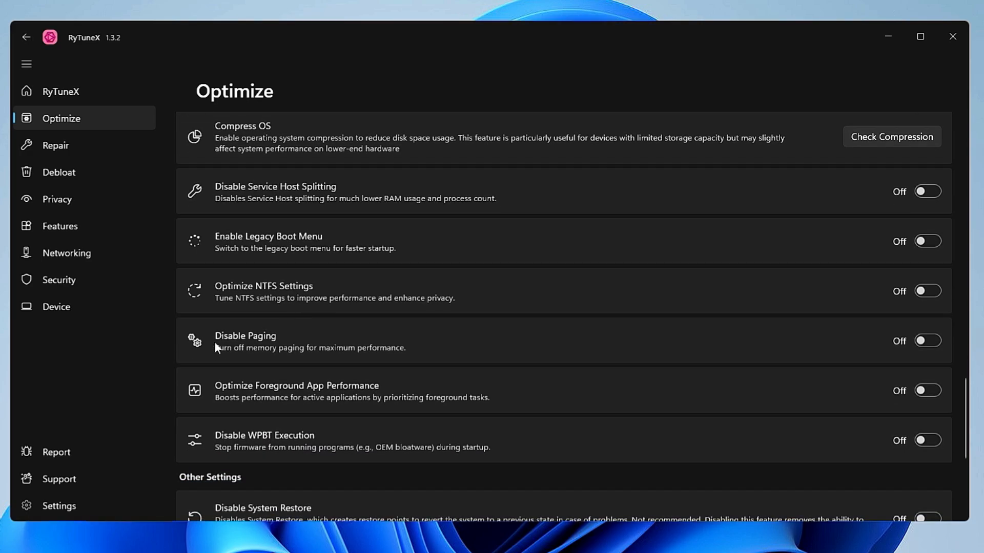
mouse_move(268, 352)
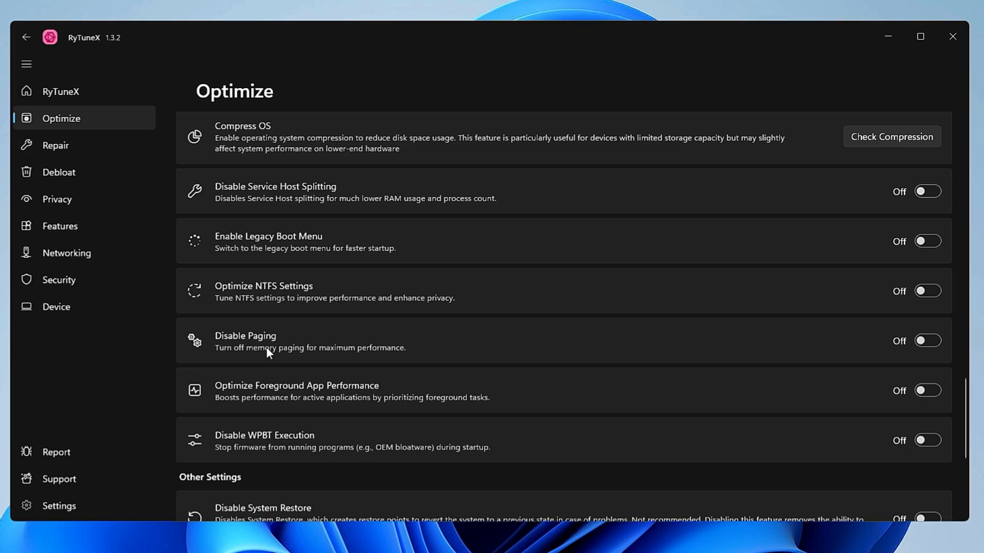
mouse_move(279, 400)
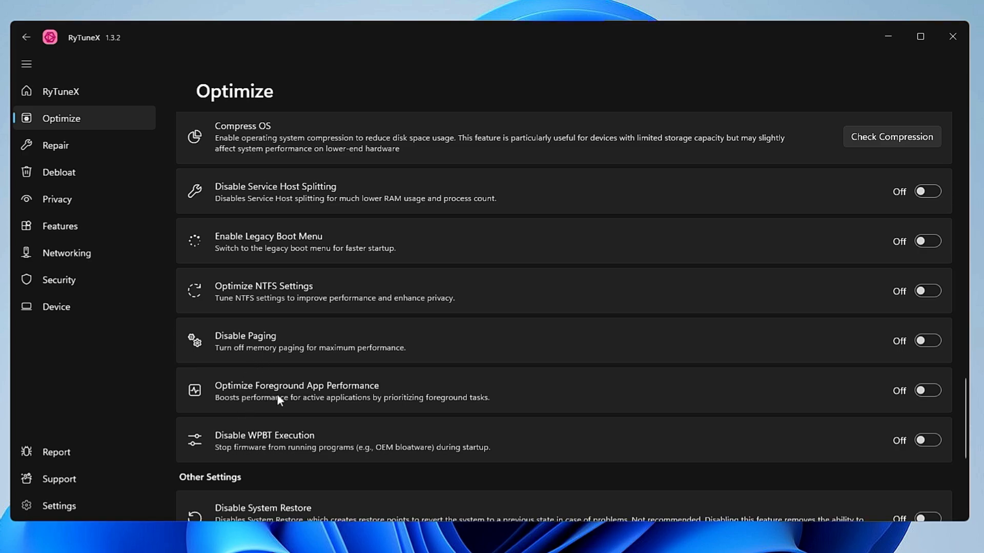
scroll(down, 3)
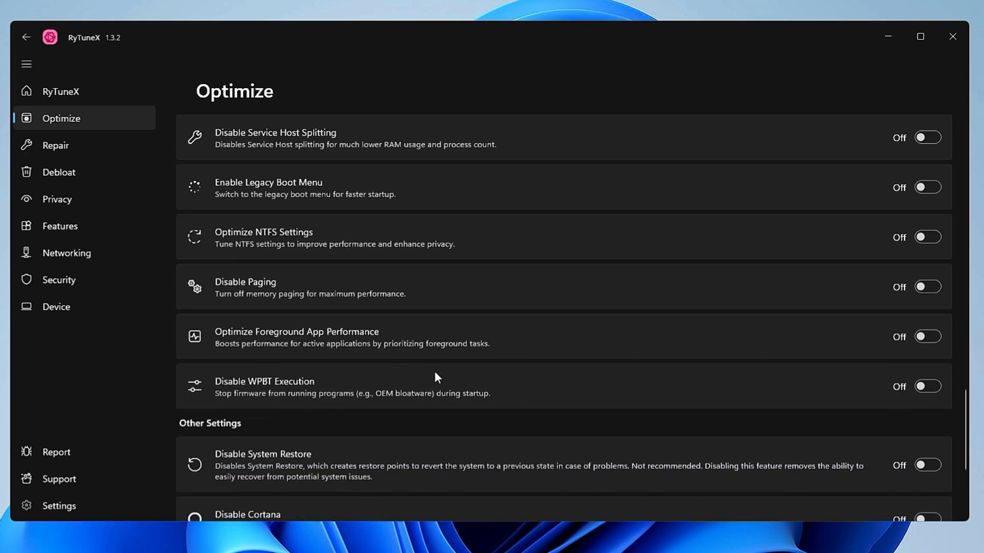
scroll(down, 3)
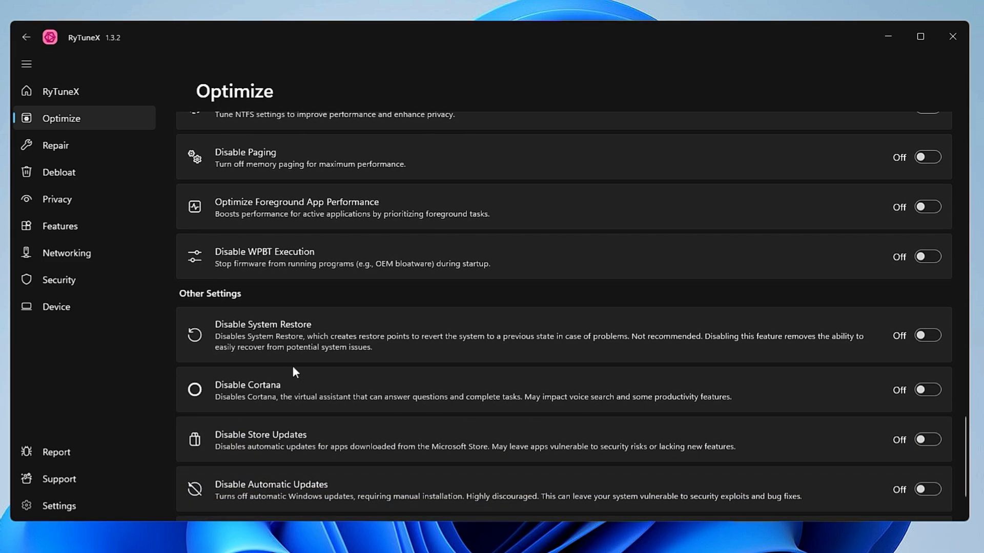
scroll(down, 3)
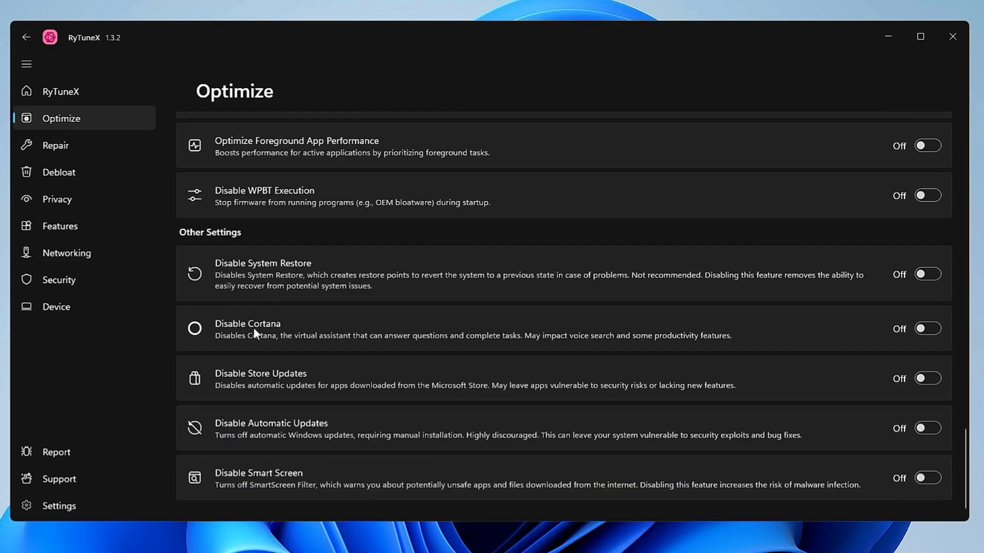
mouse_move(274, 385)
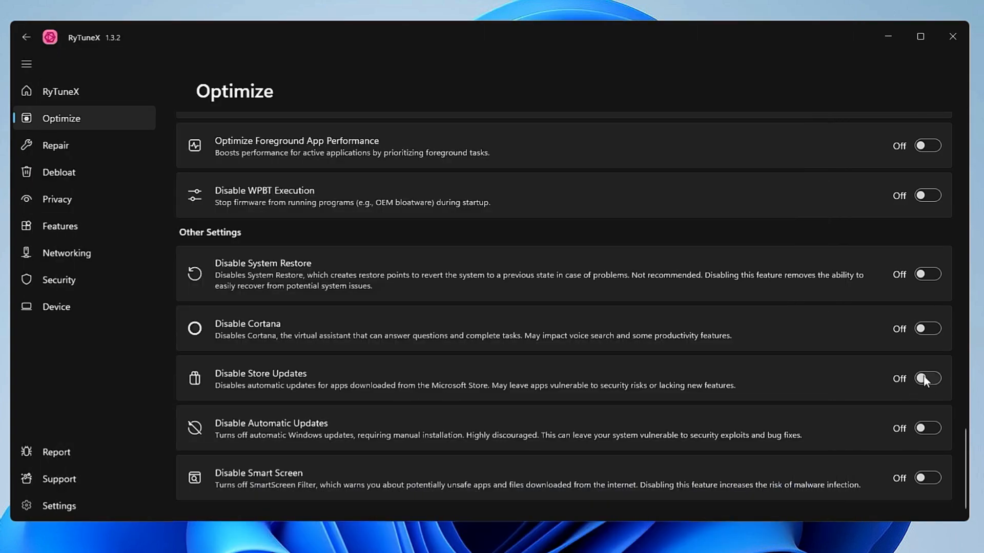
click(927, 372)
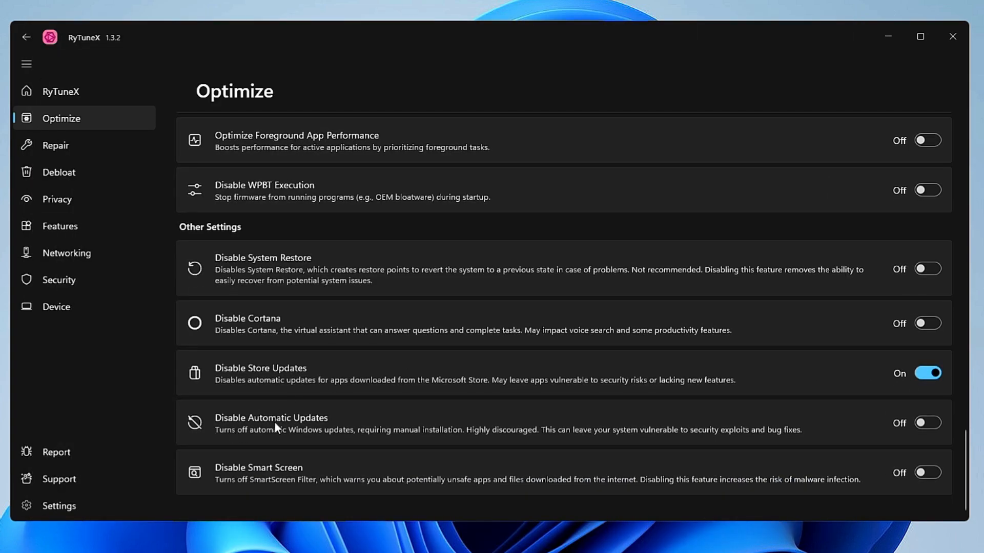
mouse_move(271, 436)
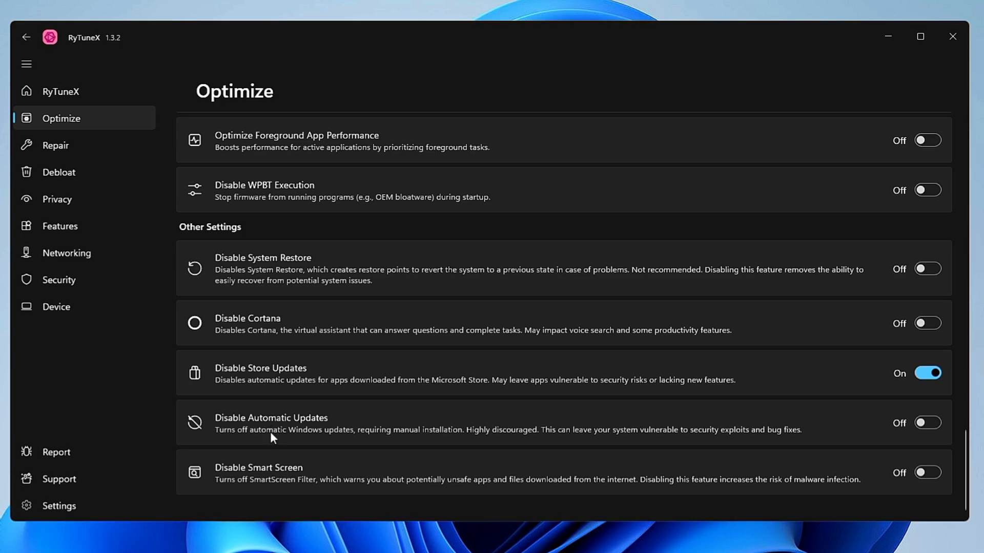
mouse_move(309, 69)
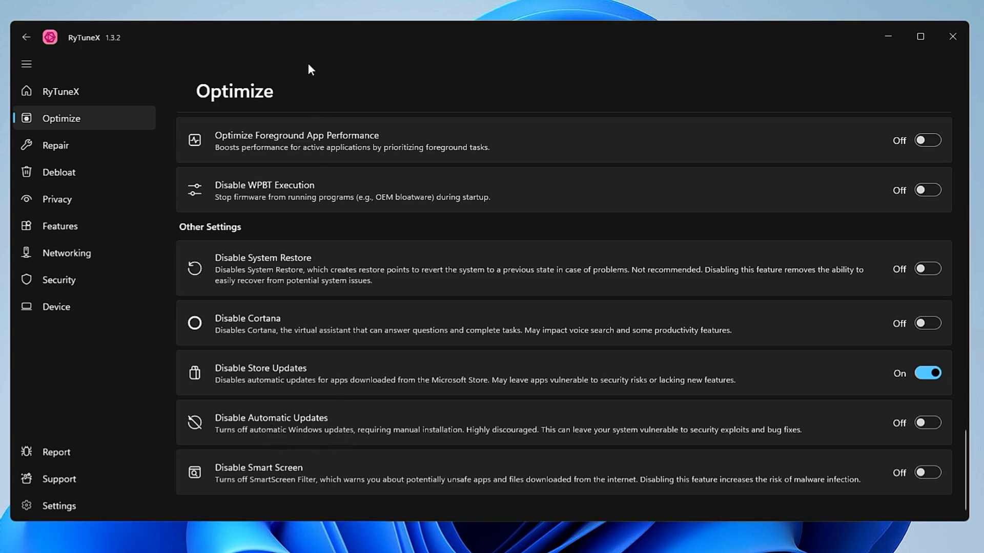
mouse_move(380, 111)
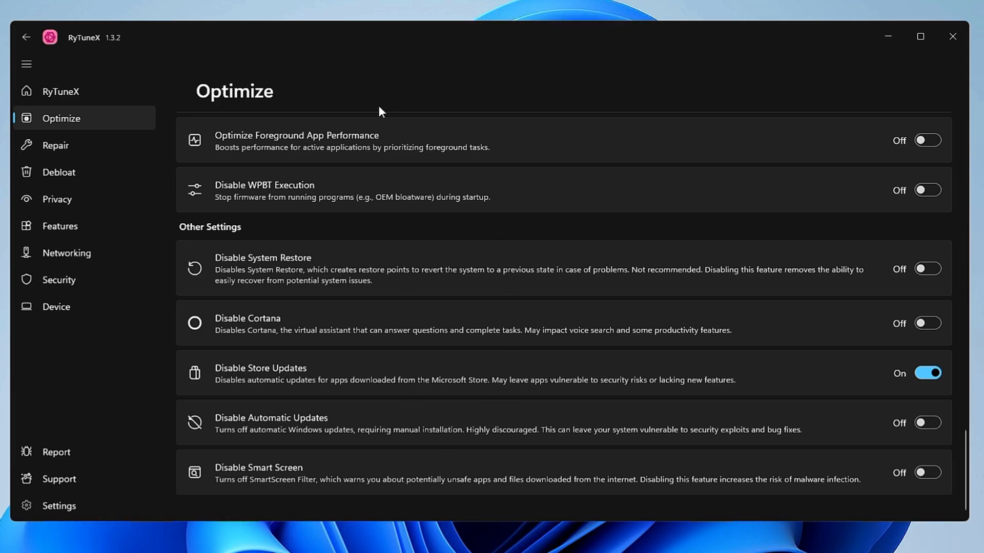
click(56, 145)
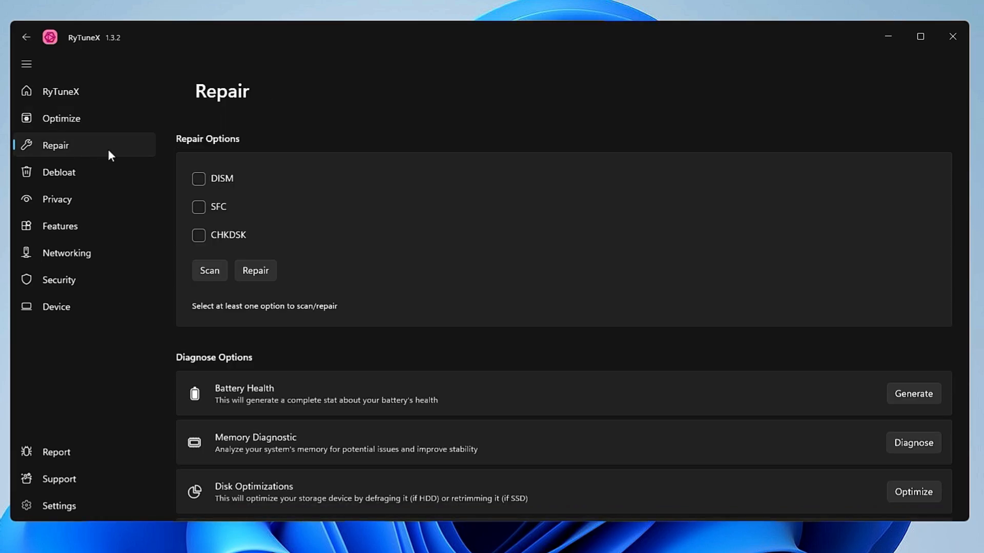
mouse_move(230, 180)
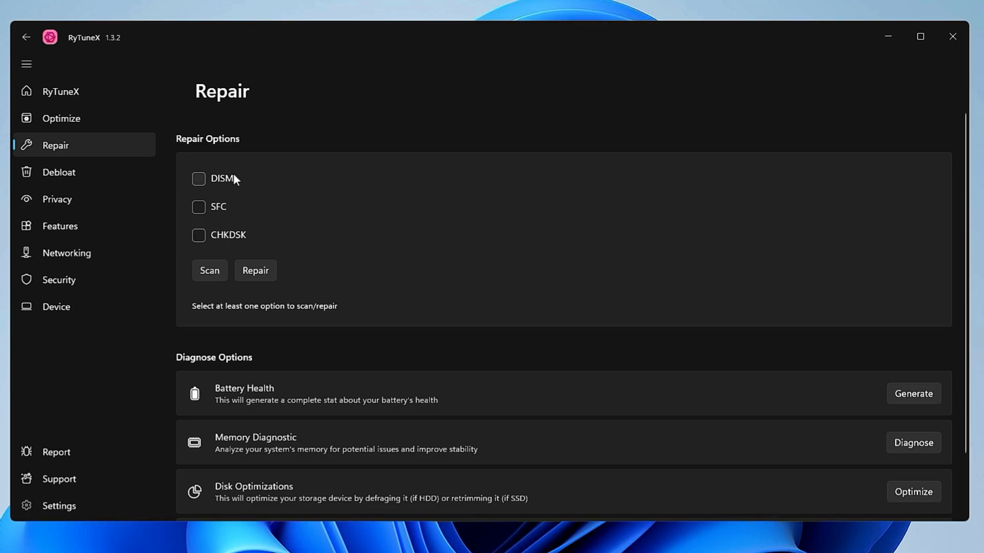
mouse_move(216, 184)
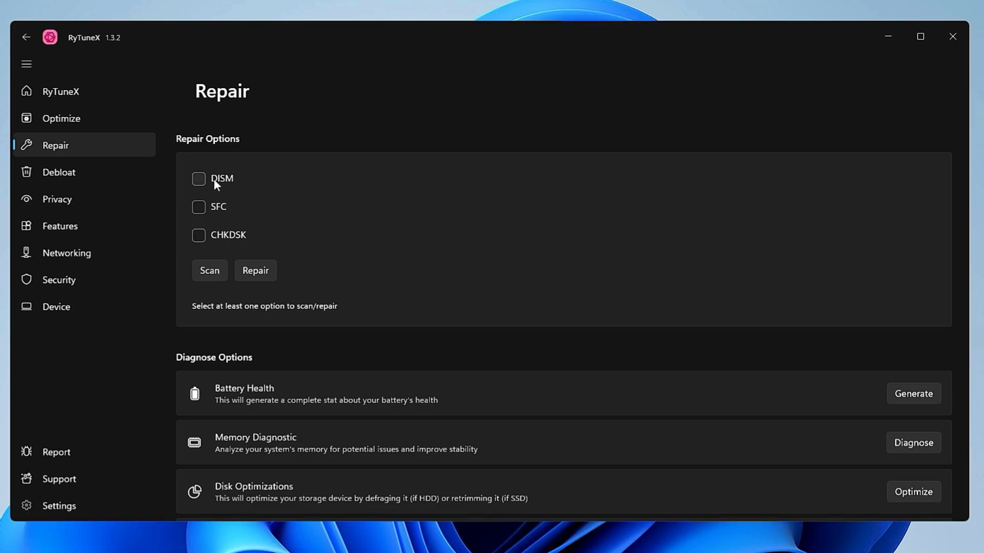
mouse_move(197, 195)
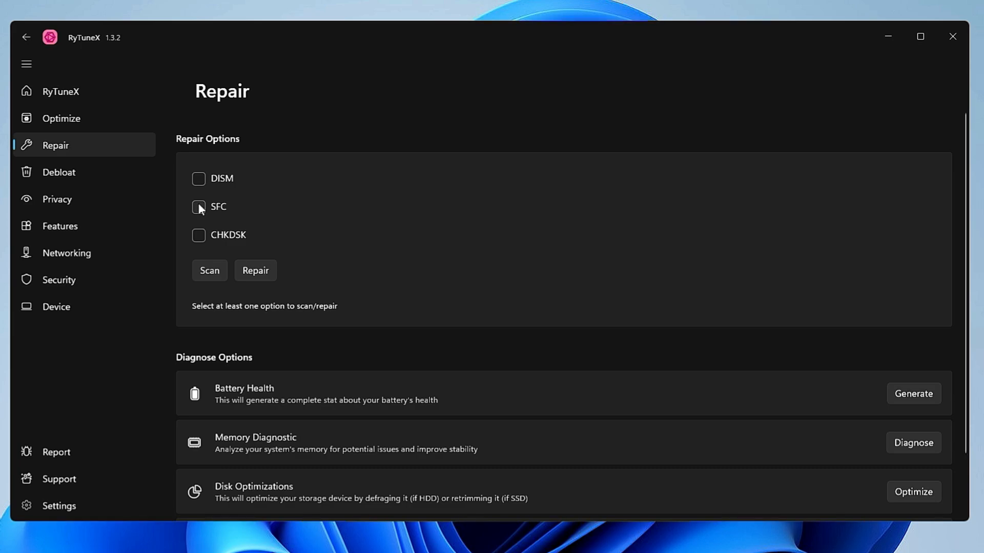
mouse_move(209, 213)
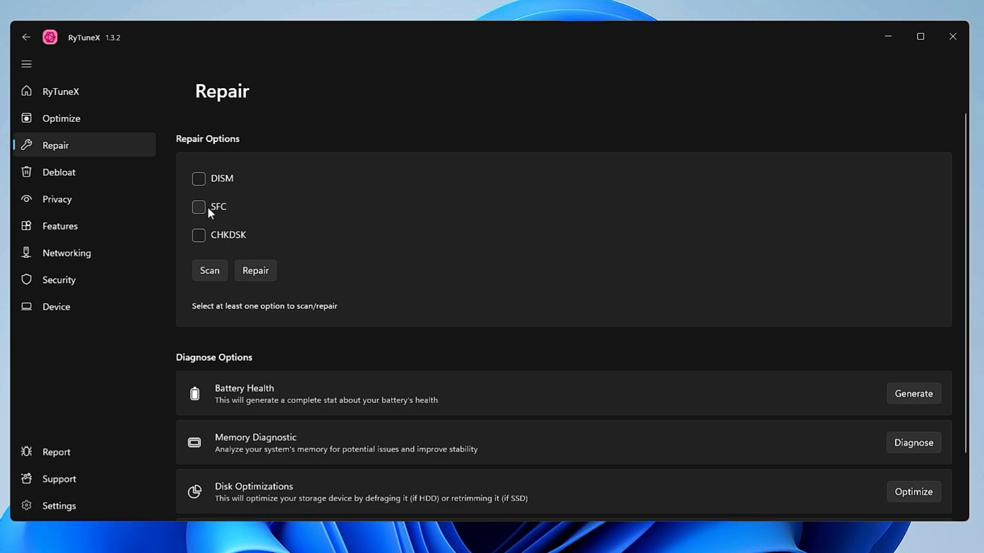
Run a repair with only SFC selected and bring Diagnose Options into view.
click(199, 207)
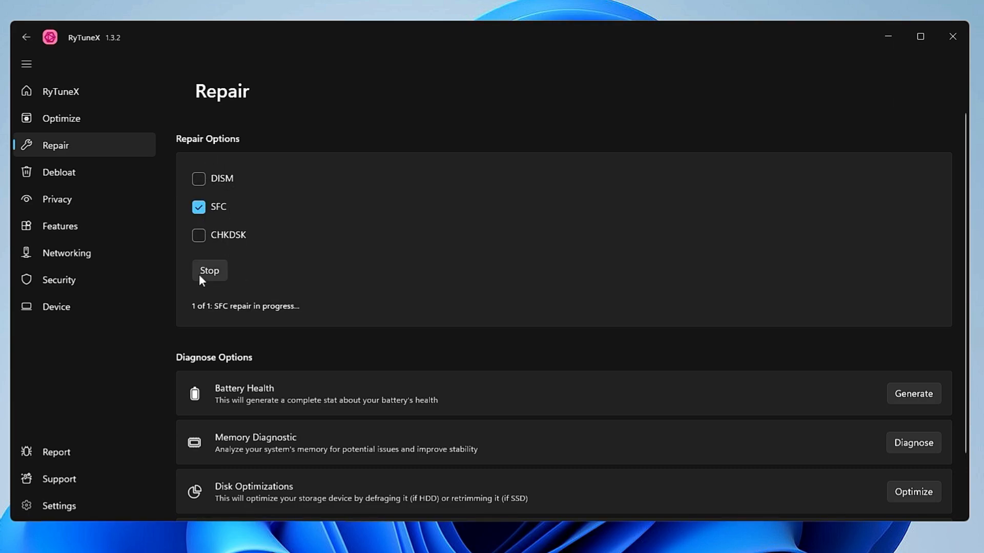
mouse_move(219, 320)
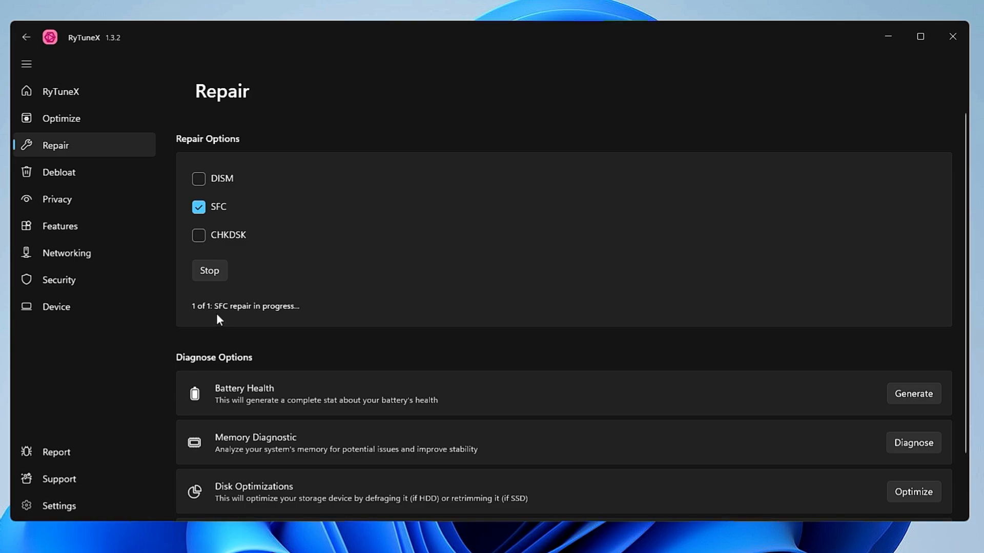
mouse_move(251, 316)
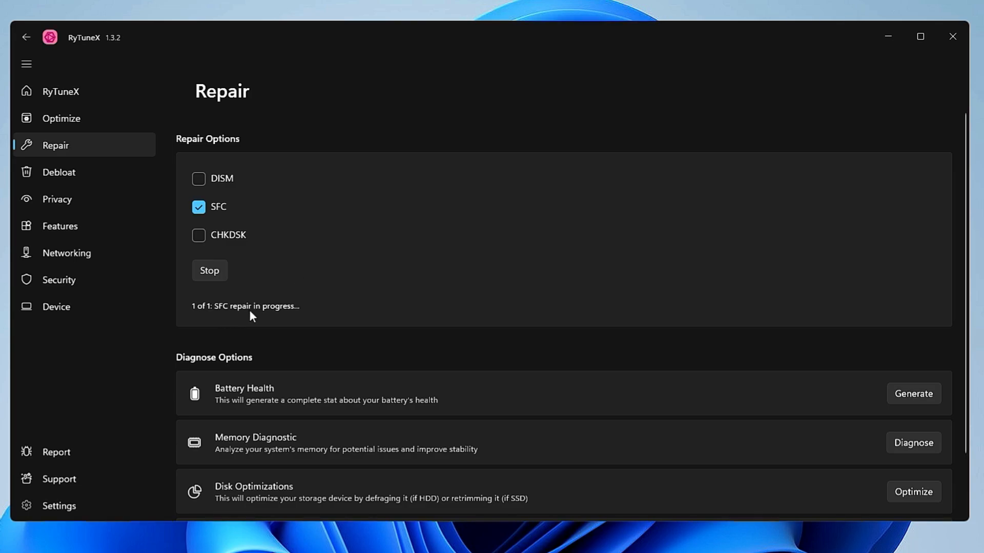
mouse_move(279, 322)
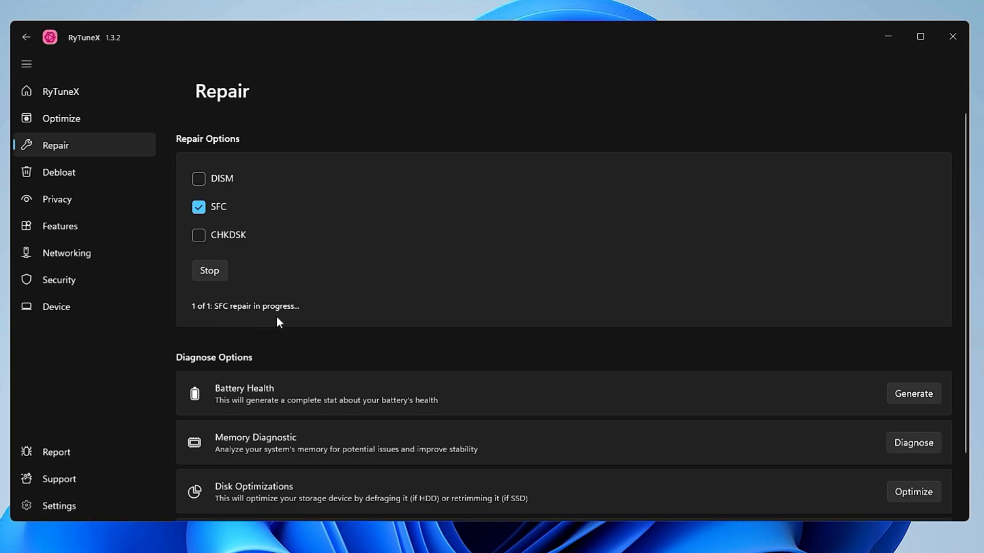
scroll(down, 3)
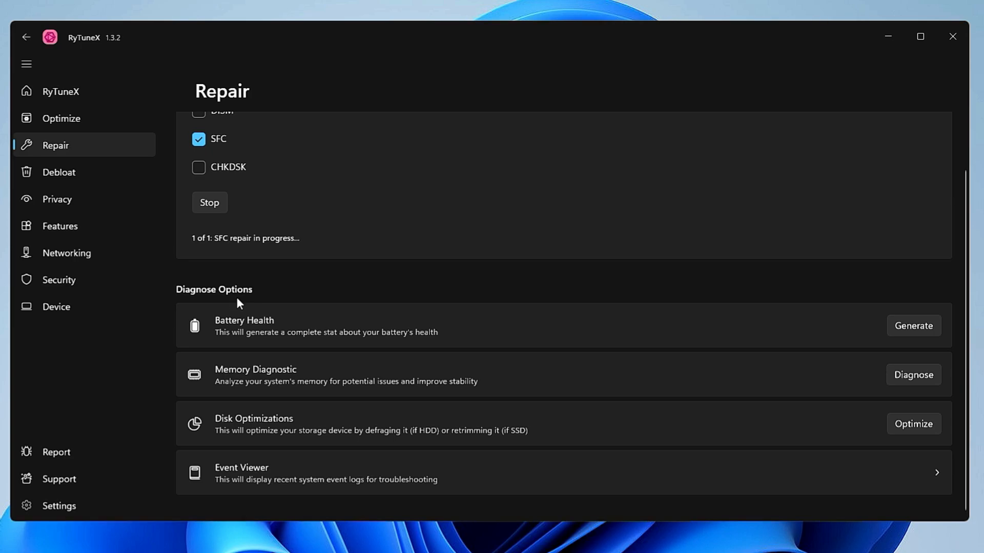
mouse_move(282, 366)
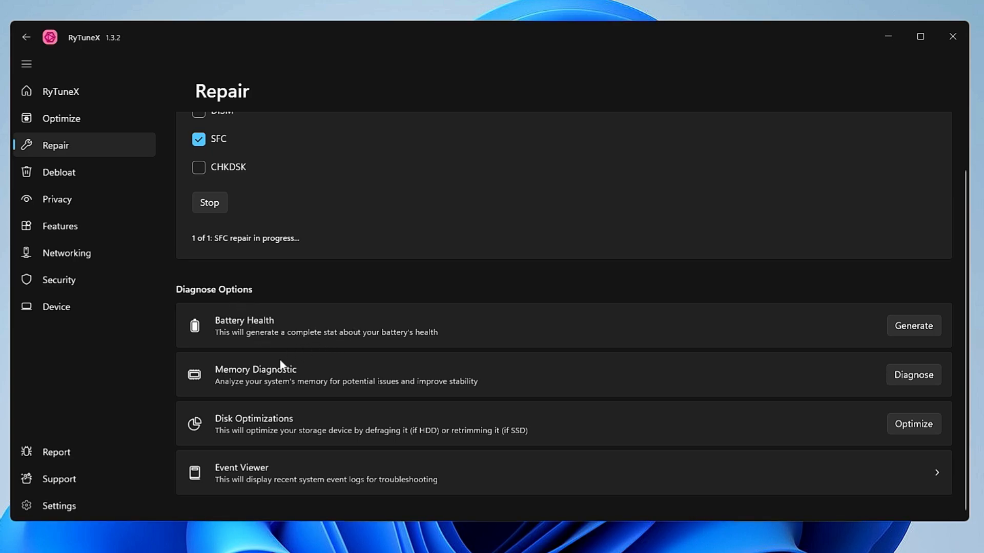
mouse_move(261, 432)
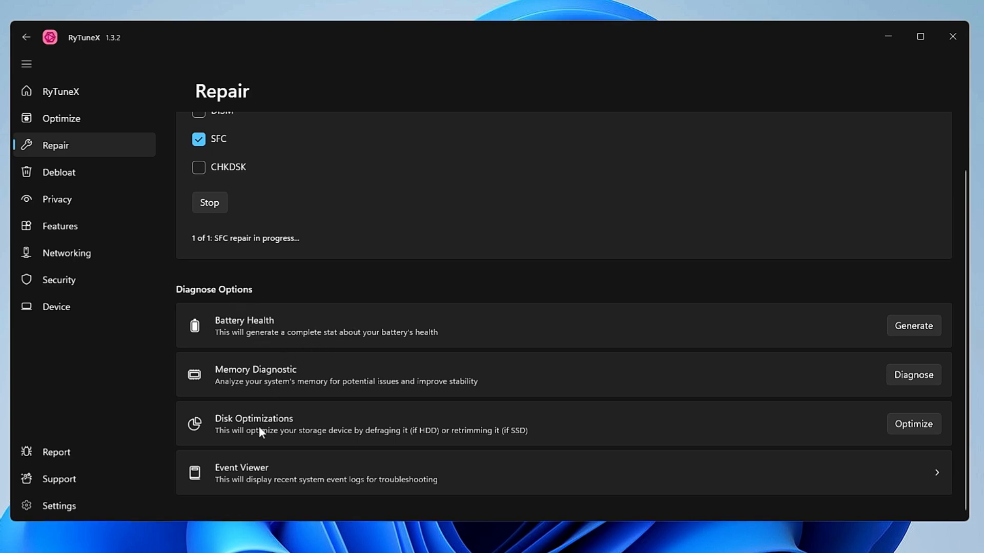
mouse_move(826, 434)
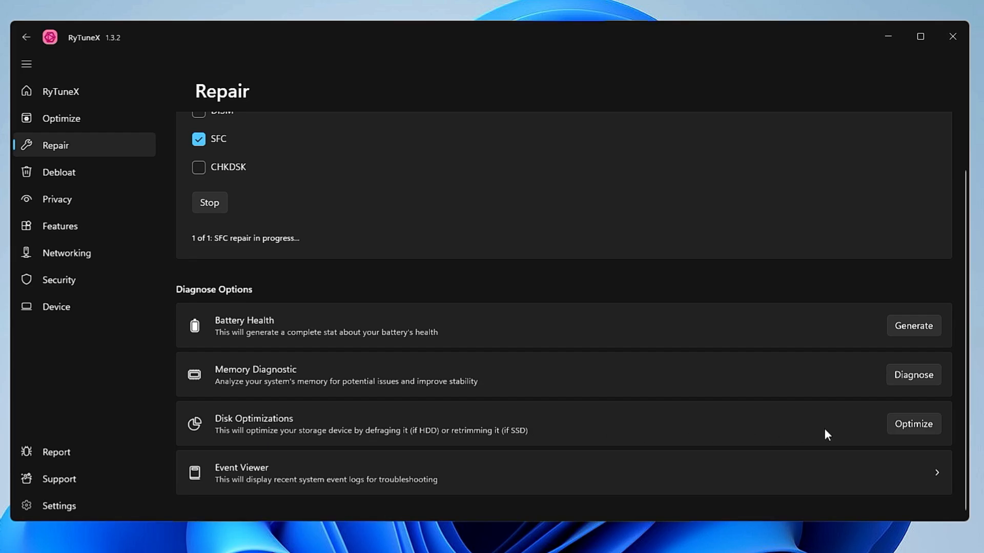
Review Optimize Drives, showing drive C: at 0% fragmented, then close it.
click(913, 423)
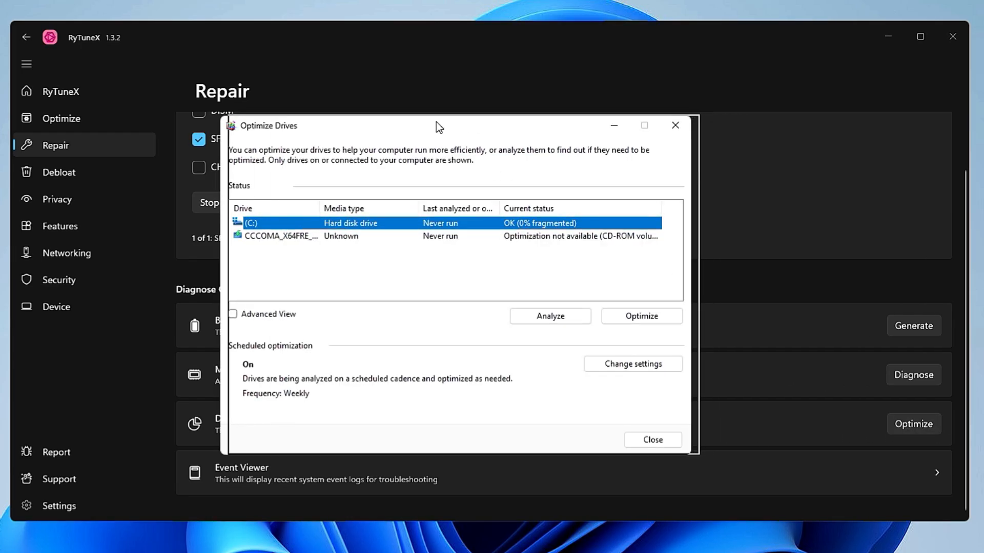
click(651, 439)
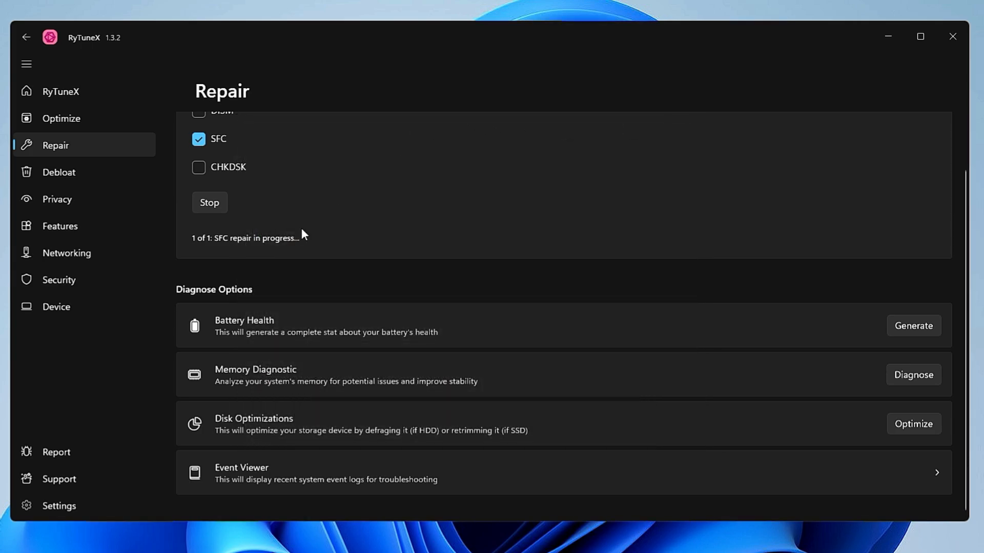
mouse_move(72, 179)
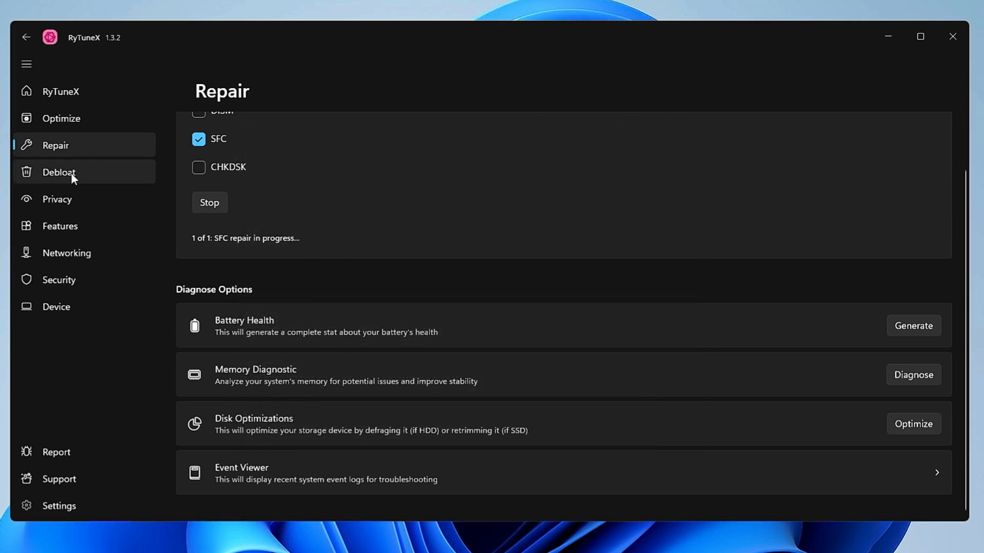
Browse the Debloat page's list of 65 standard removable apps.
click(59, 172)
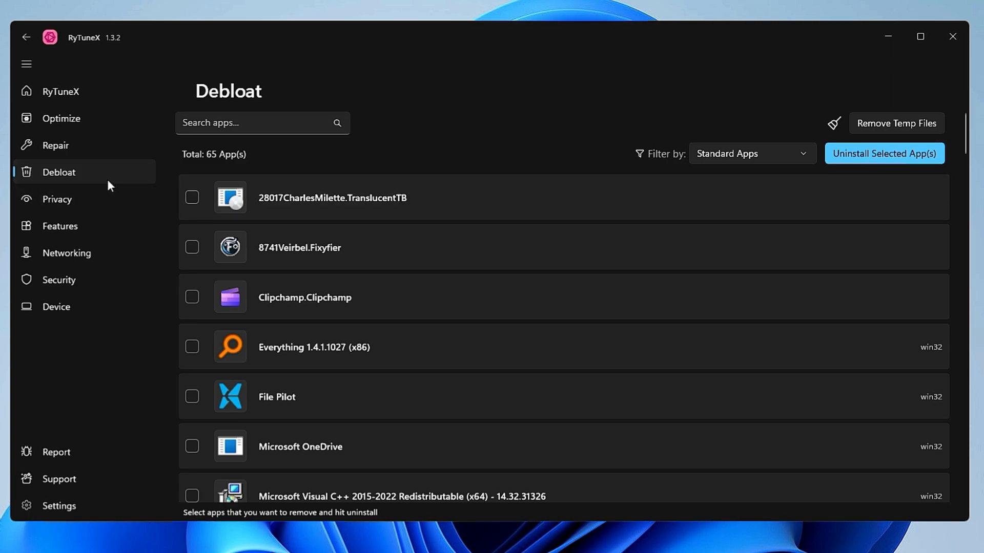
mouse_move(290, 226)
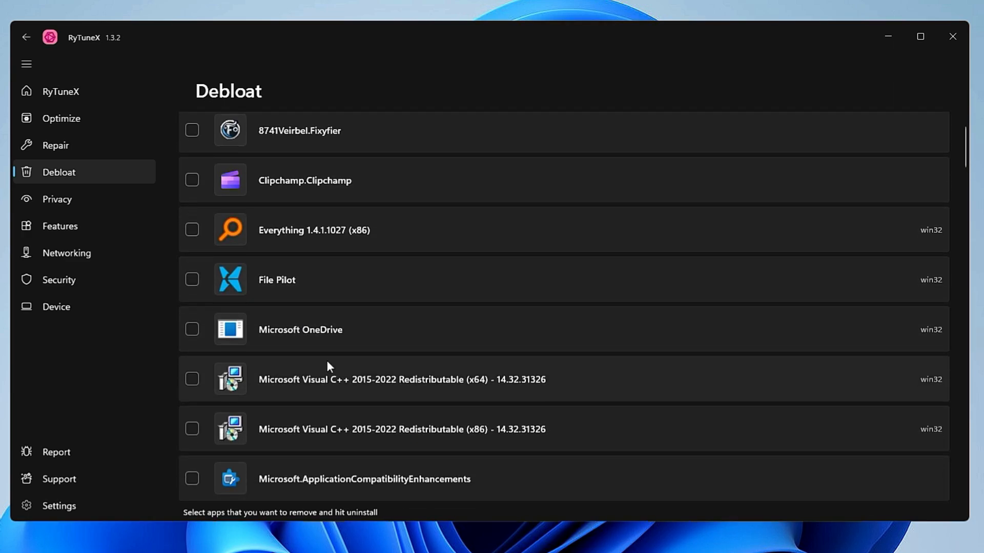
scroll(down, 3)
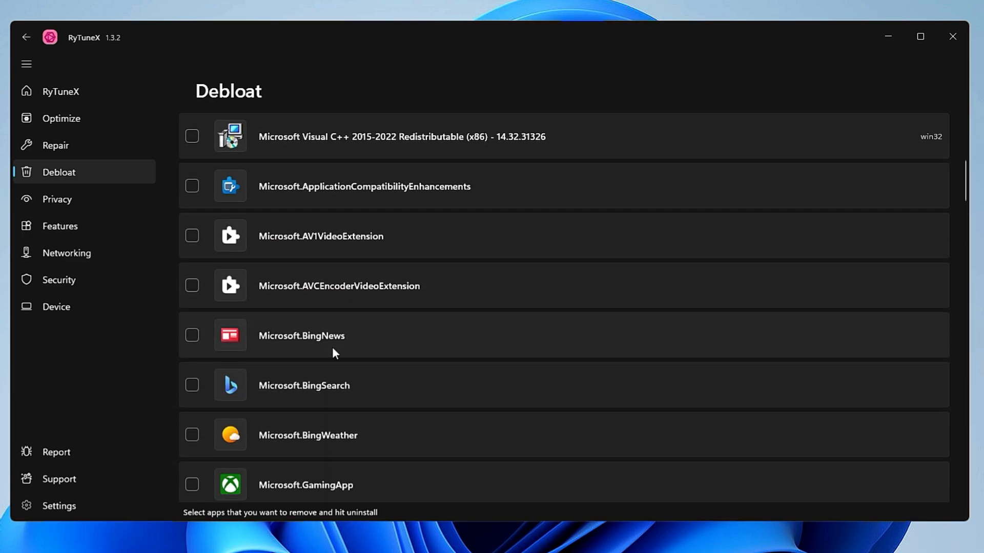
scroll(down, 3)
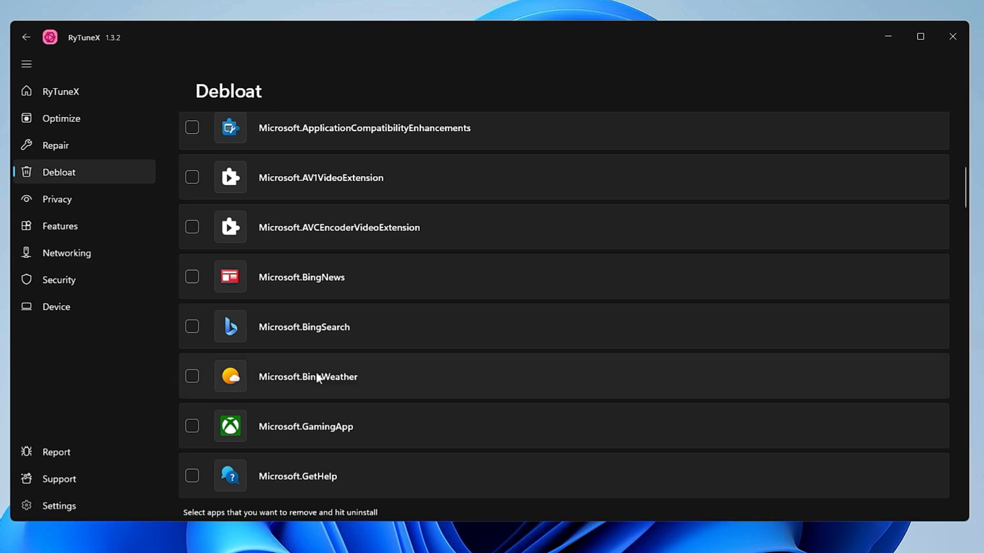
scroll(down, 3)
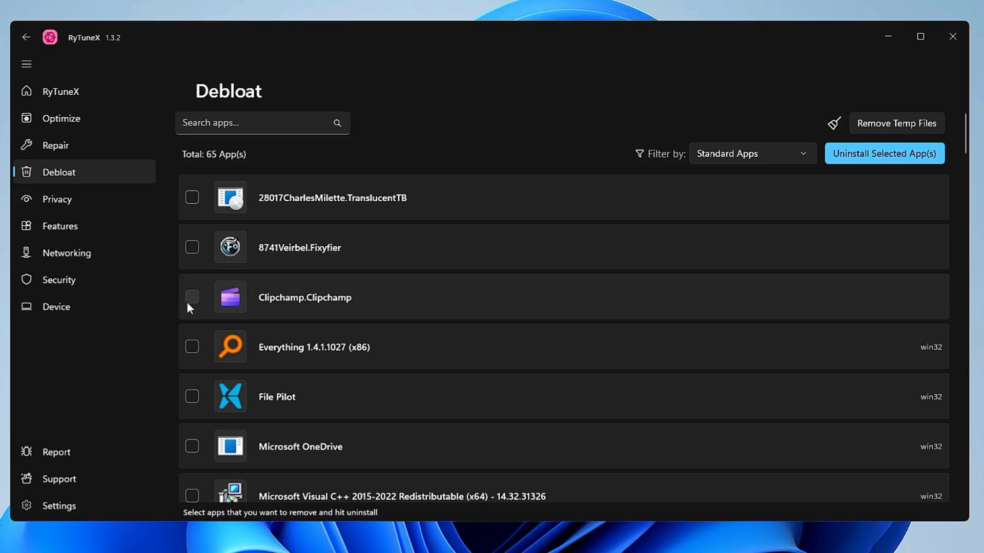
Mark Clipchamp, OneDrive and six other apps for uninstall and answer the confirmation.
click(192, 298)
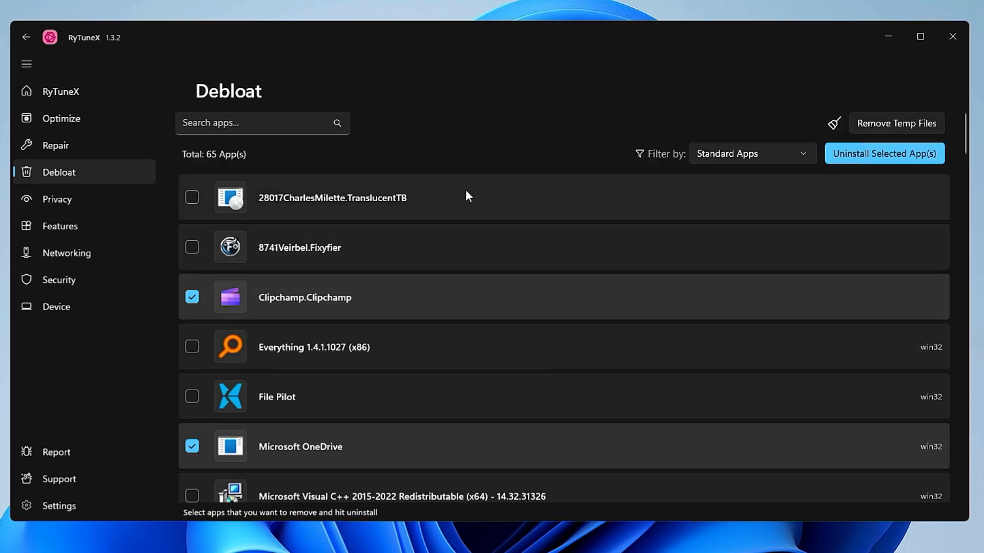
mouse_move(834, 168)
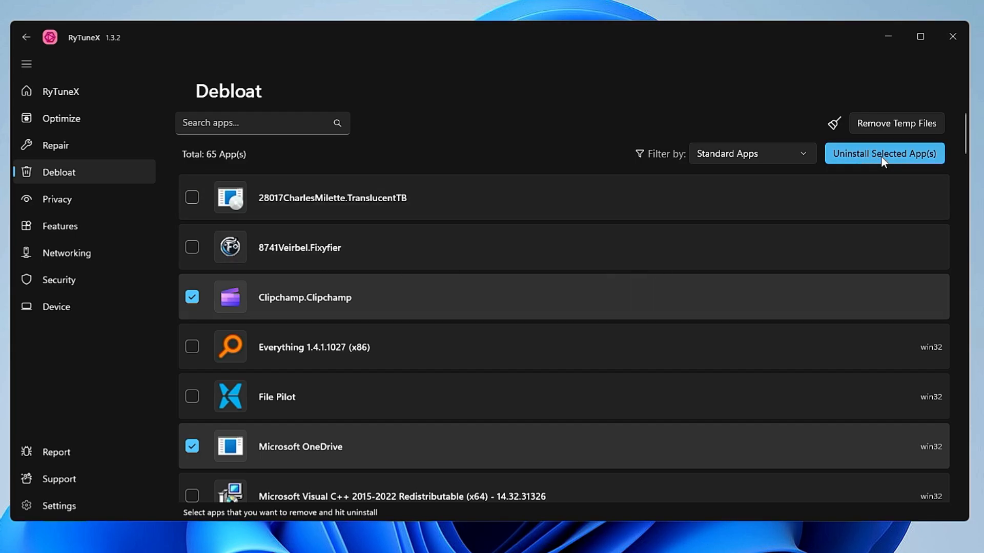
click(883, 154)
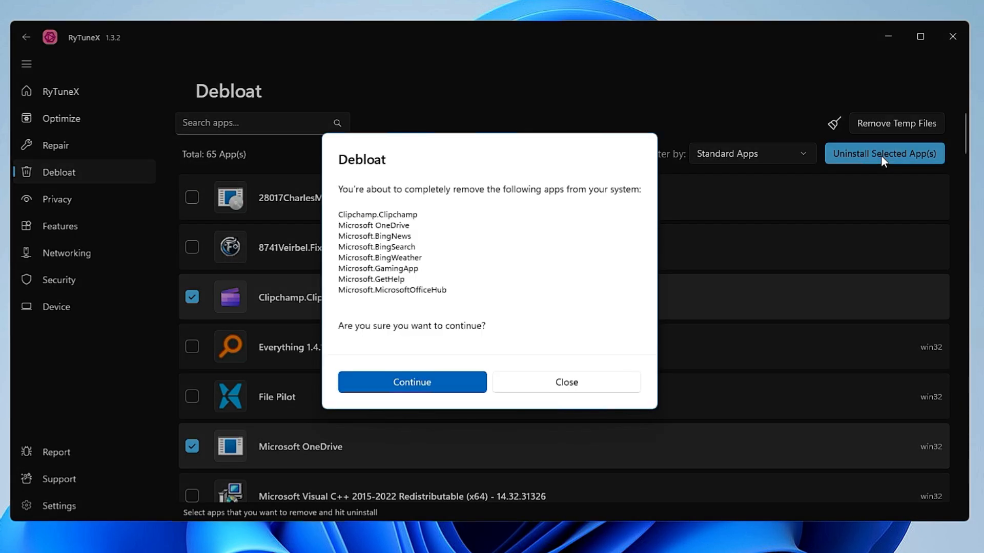
mouse_move(417, 232)
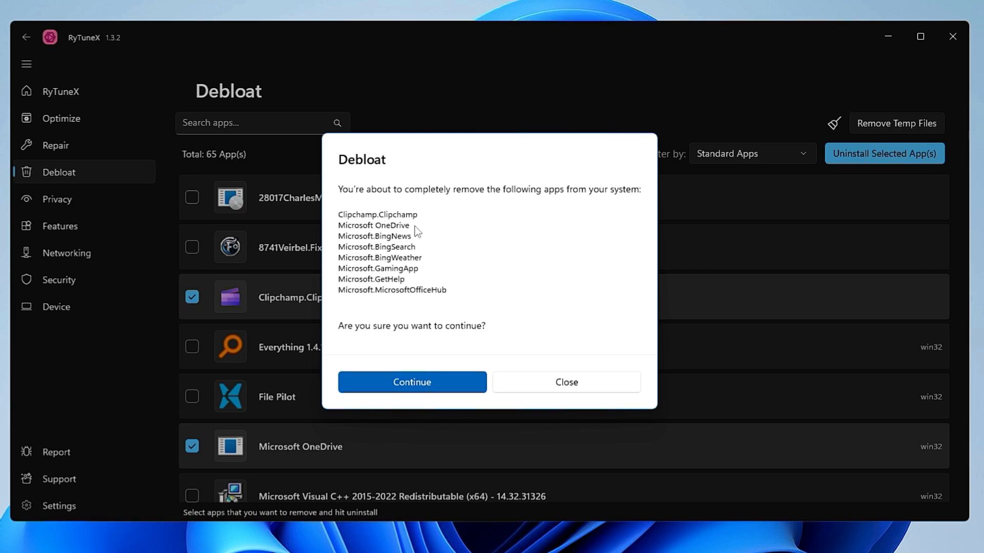
mouse_move(413, 230)
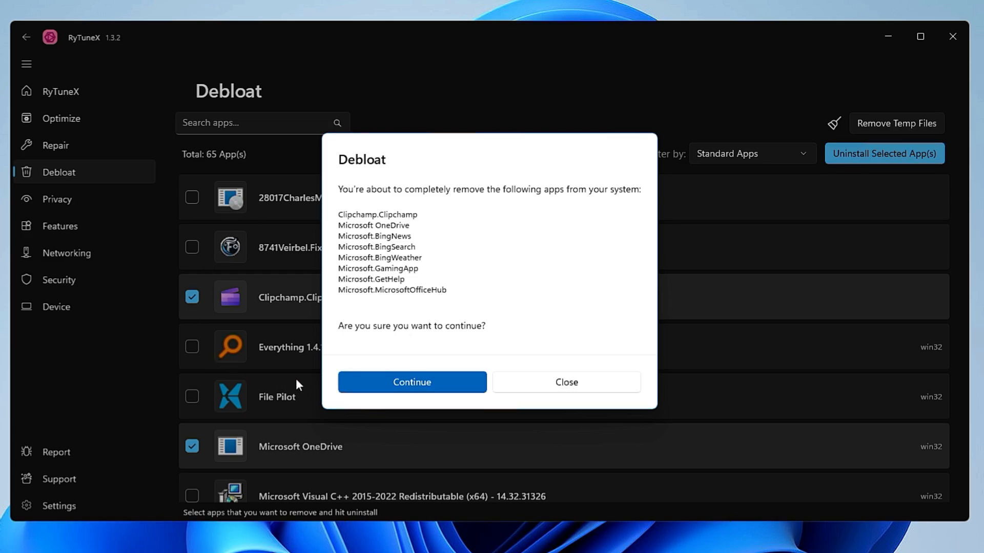
click(564, 381)
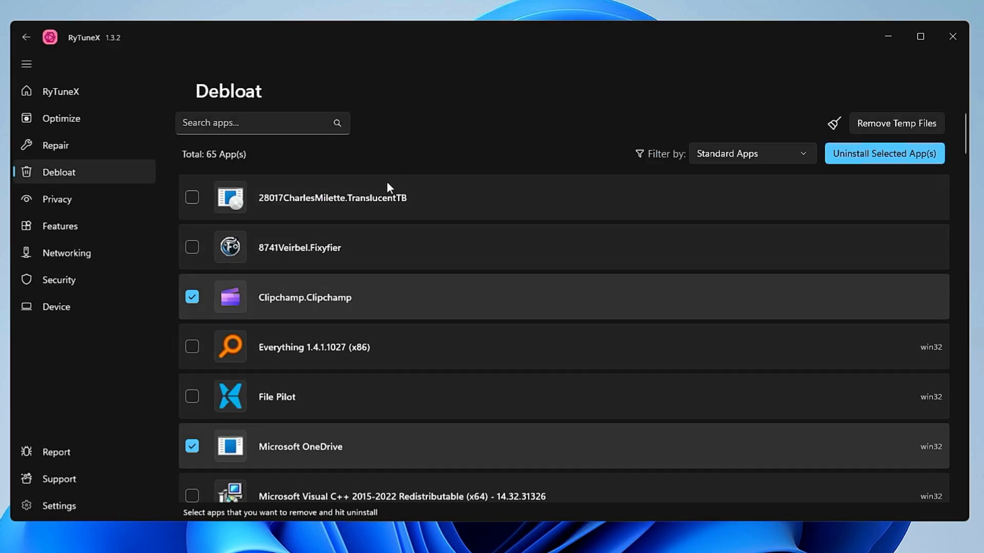
mouse_move(382, 192)
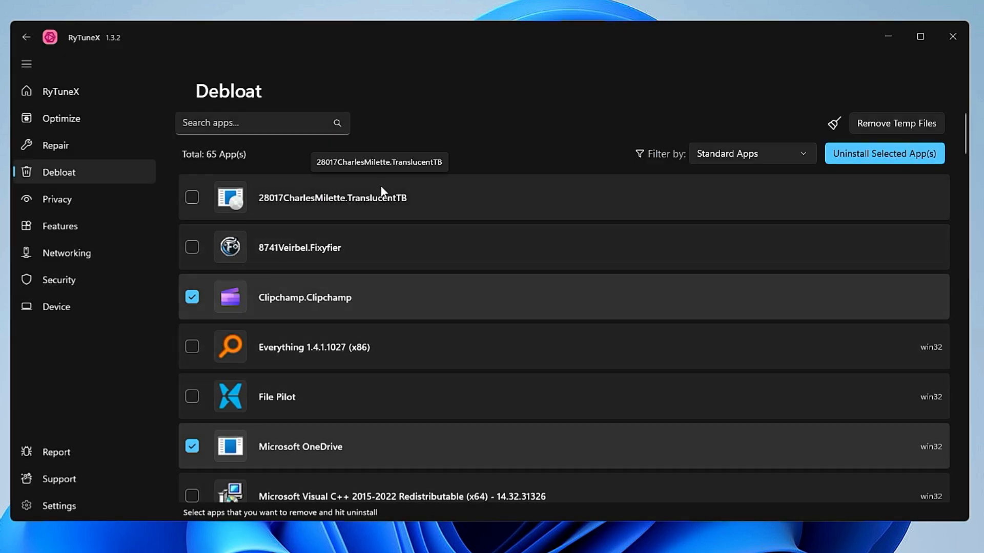
On Privacy, enable Disable Advertising ID, Bluetooth Advertising, News and Interests, and Tailored Experiences.
click(56, 199)
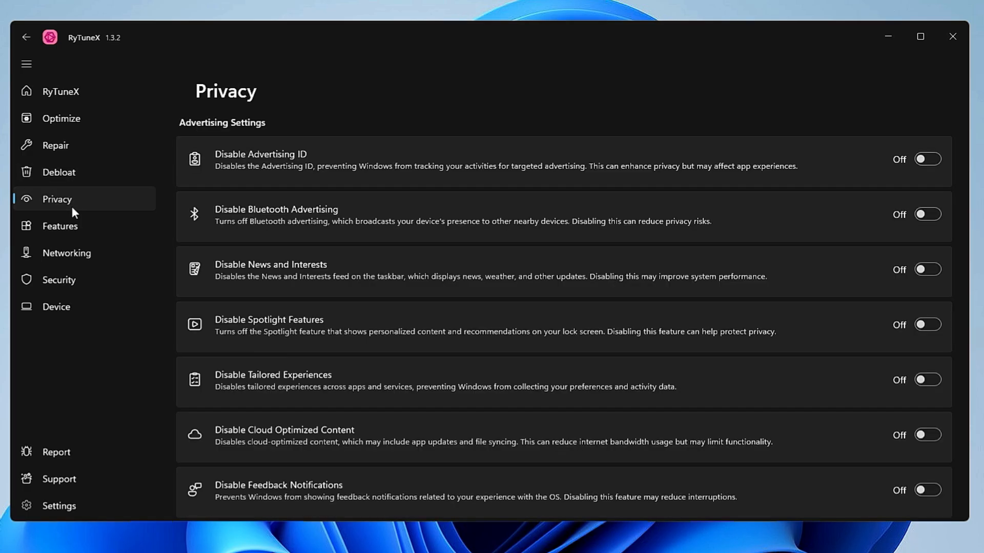
scroll(down, 3)
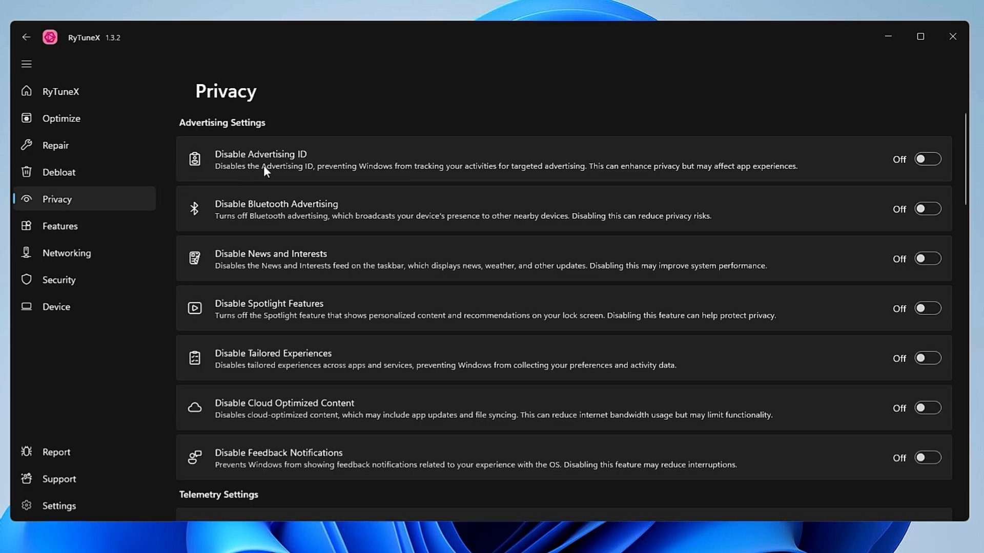
mouse_move(338, 165)
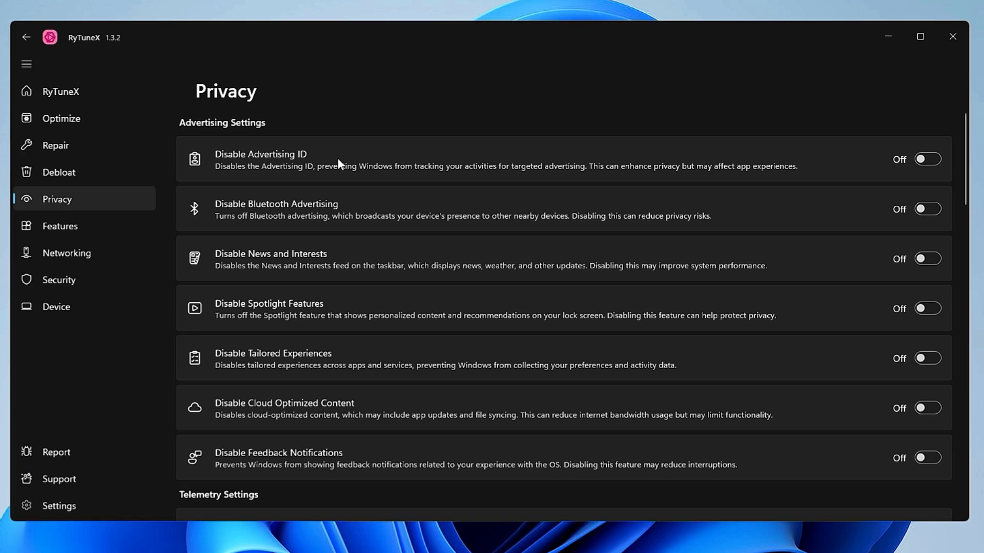
mouse_move(258, 164)
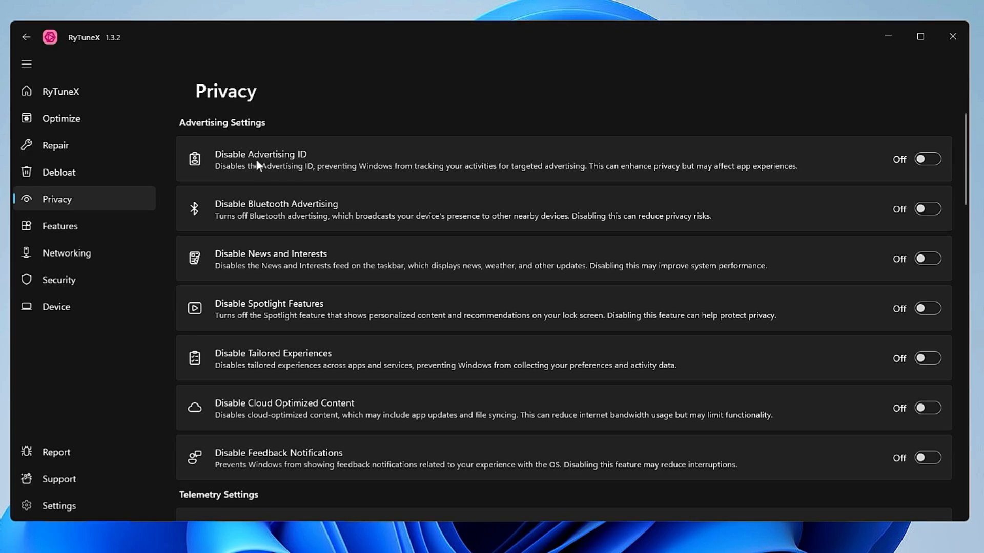
click(927, 159)
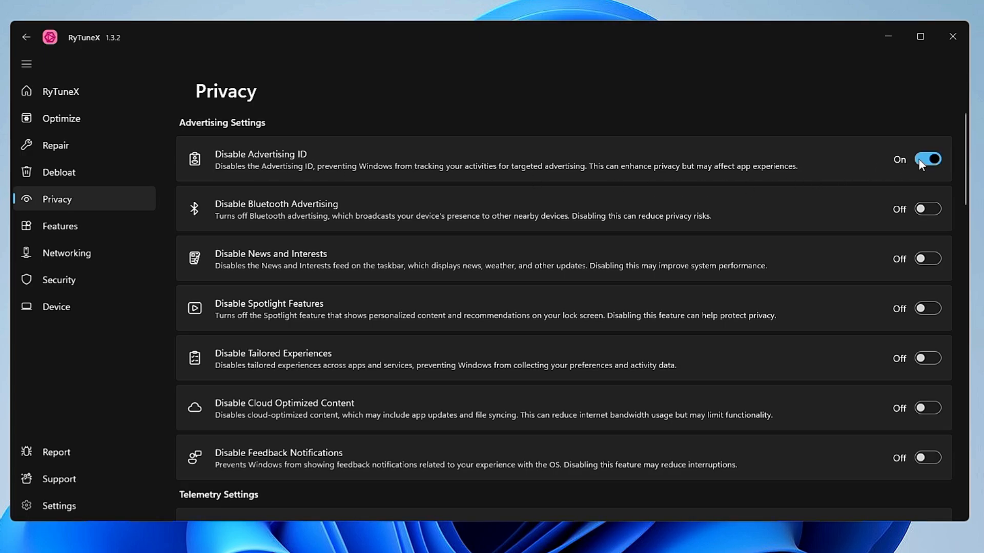
mouse_move(548, 230)
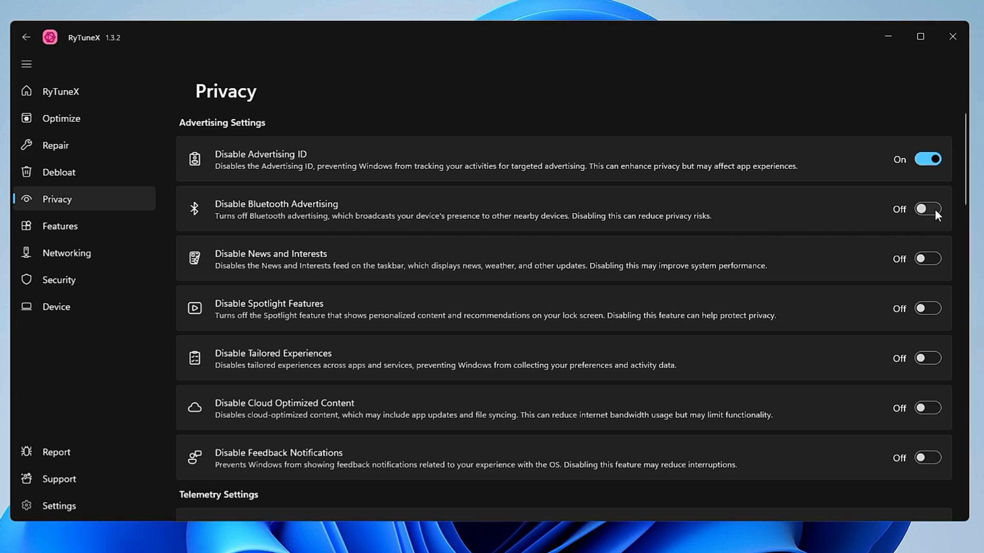
click(928, 209)
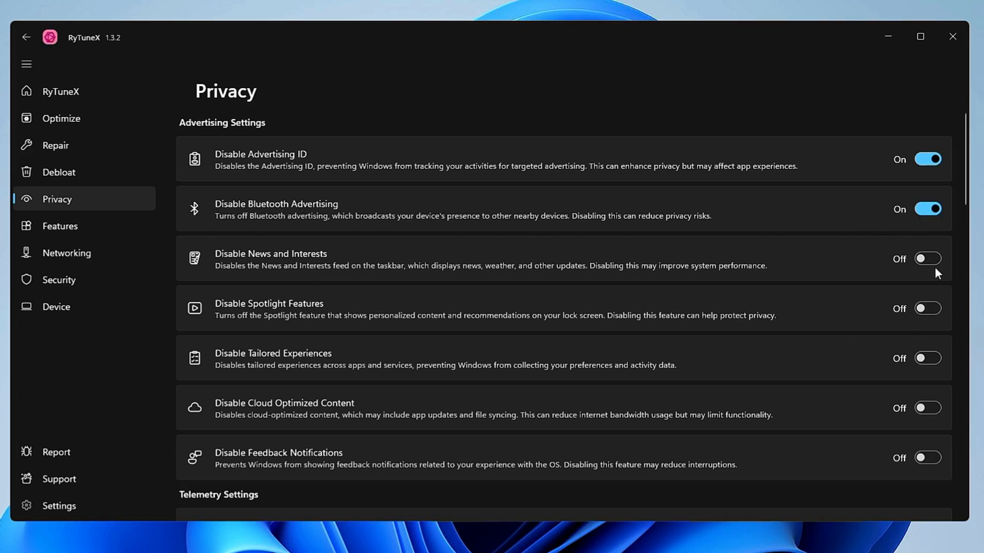
click(928, 259)
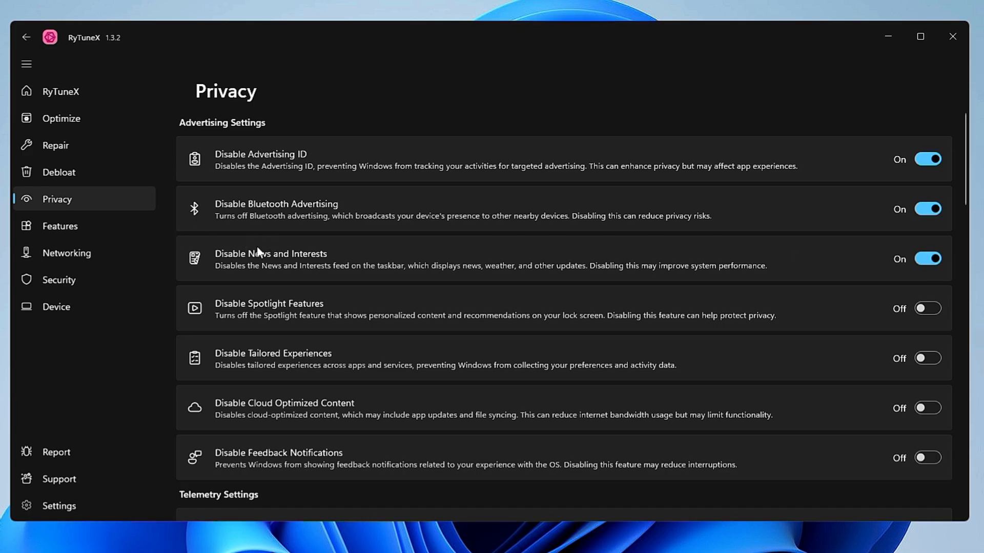
mouse_move(304, 324)
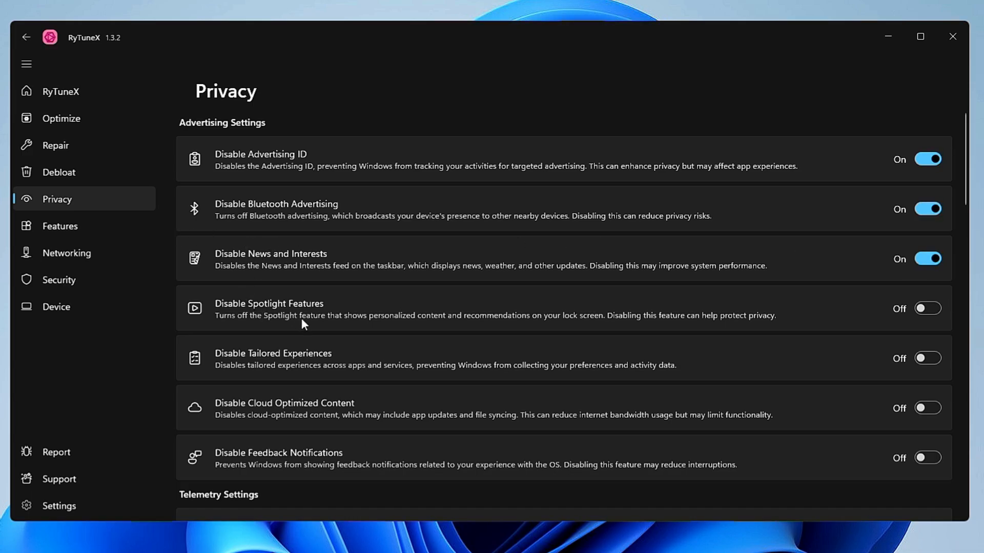
scroll(down, 3)
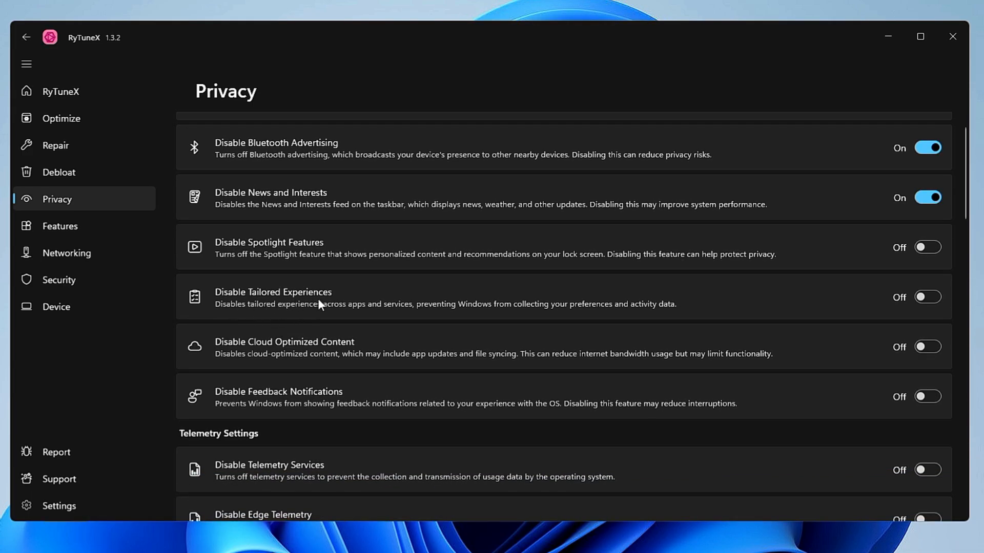
click(927, 297)
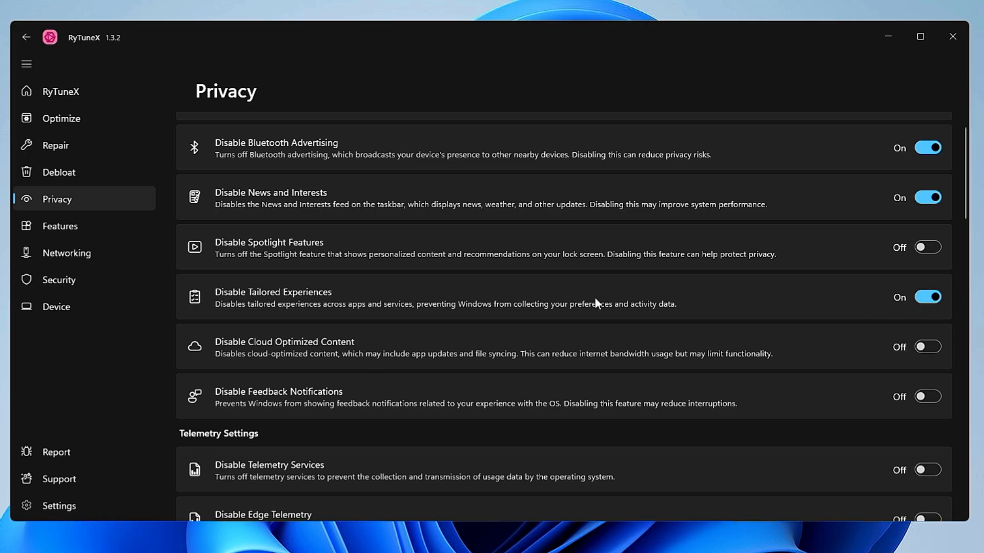
mouse_move(408, 305)
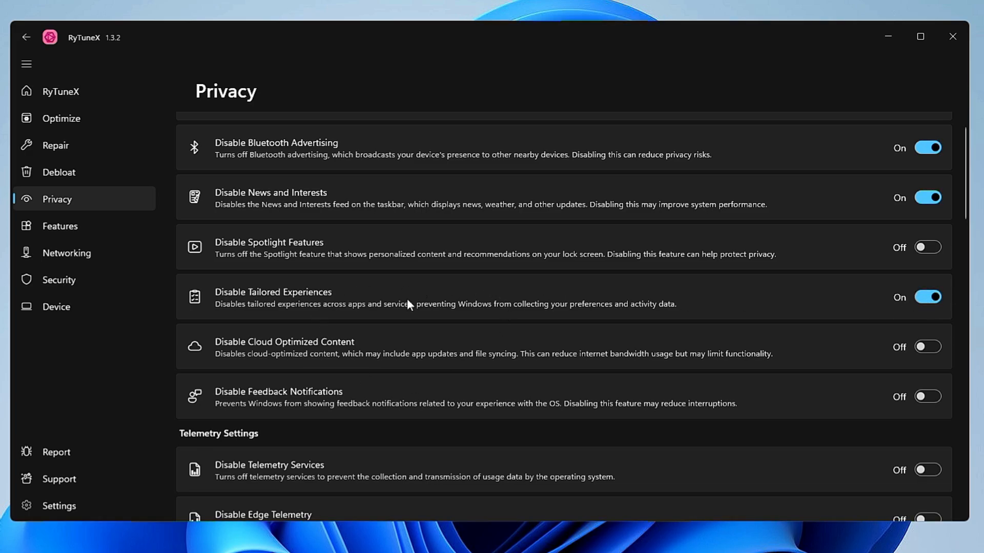
mouse_move(406, 293)
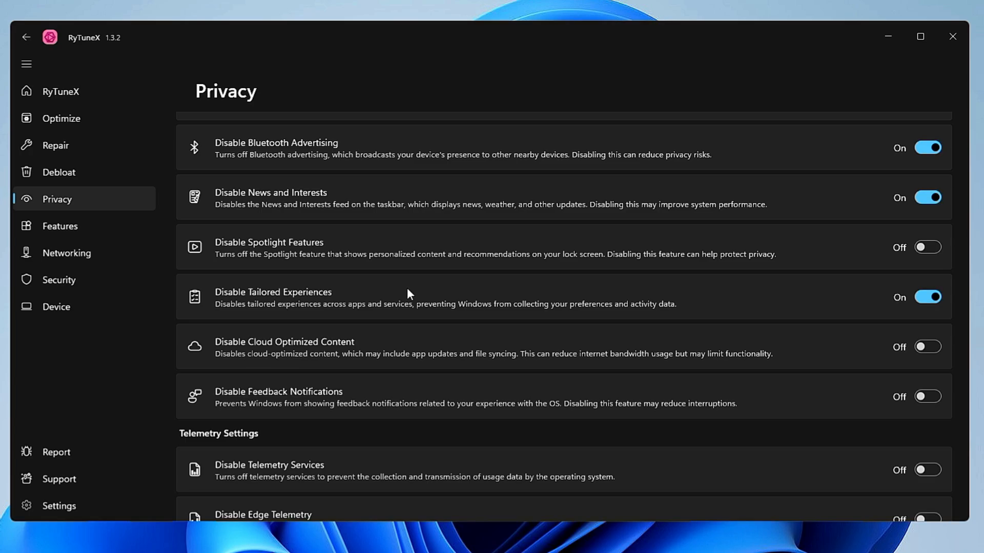
Turn on Disable Telemetry Services and Disable Edge Telemetry.
scroll(down, 3)
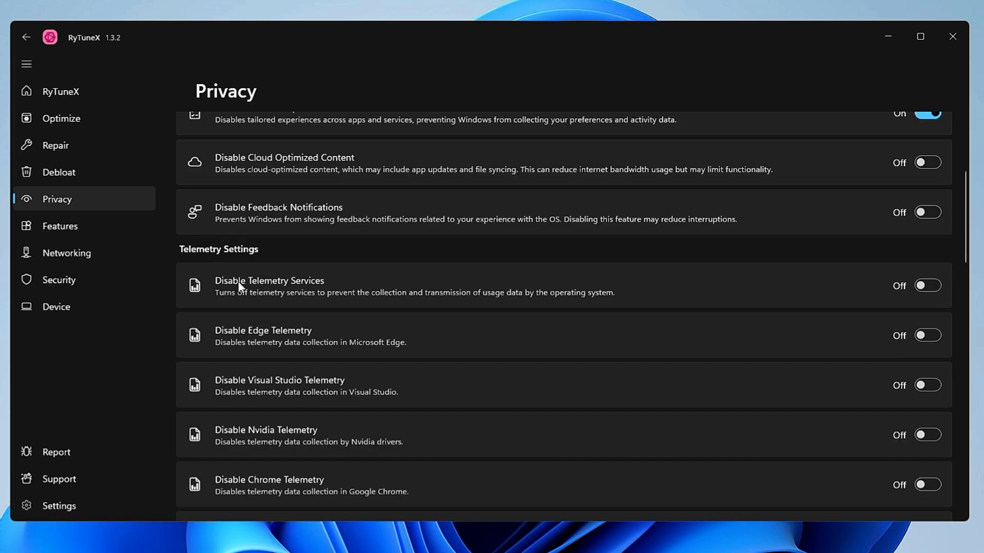
click(927, 286)
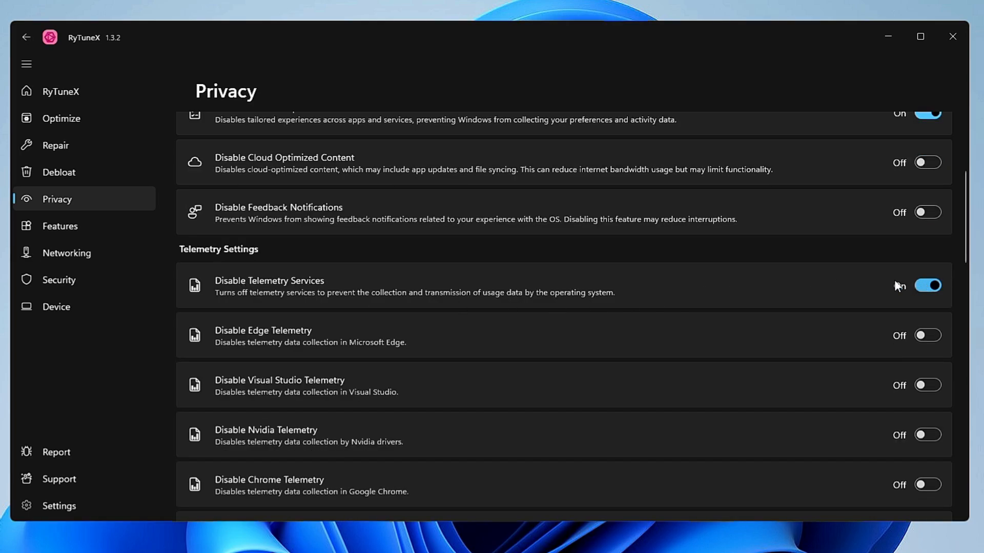
click(928, 335)
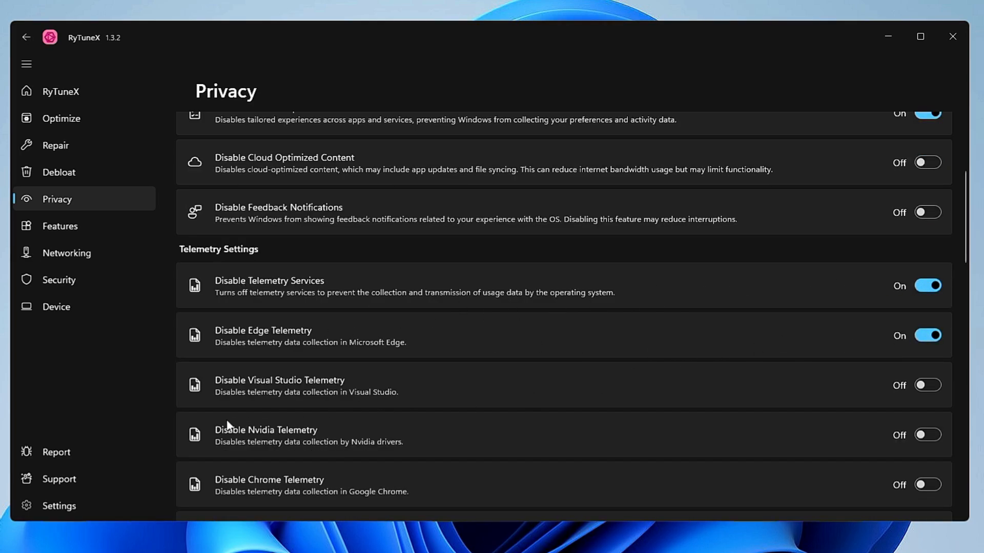
Turn on Disable Location Features and Disable Biometrics features, reaching the list's end.
scroll(down, 3)
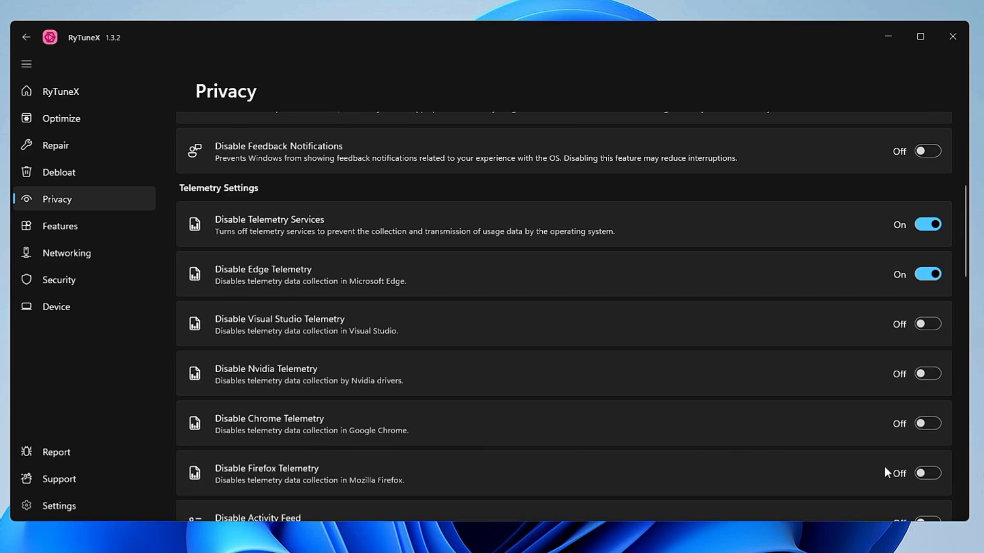
scroll(down, 3)
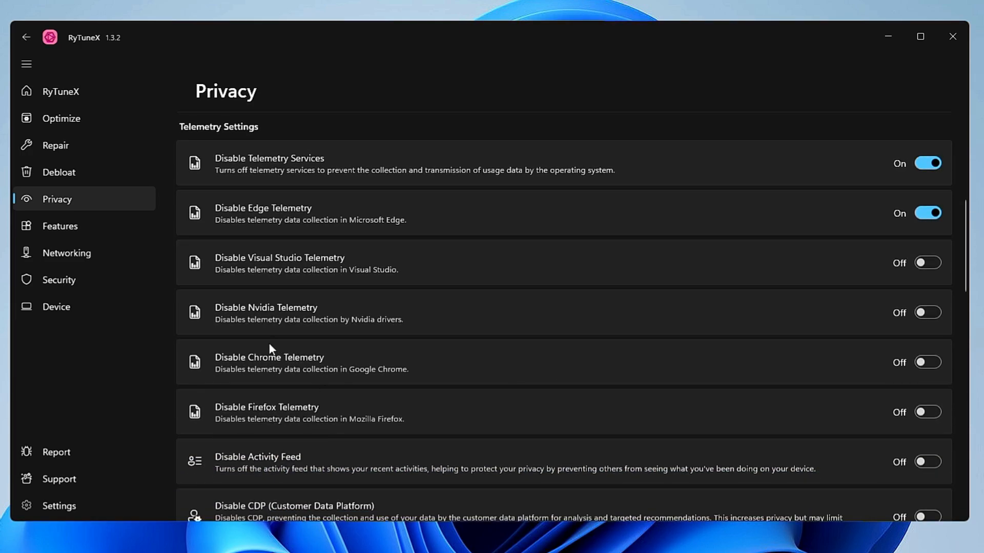
mouse_move(271, 369)
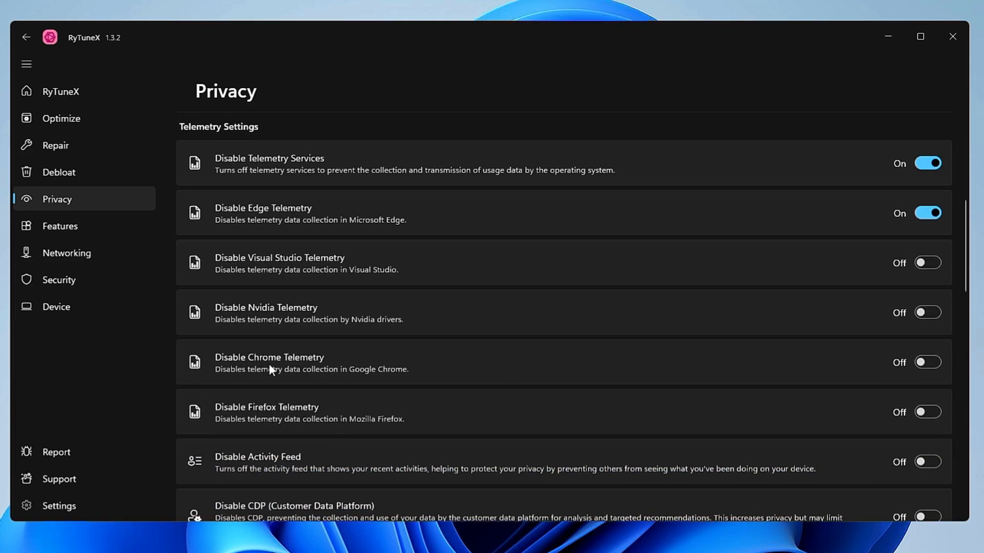
scroll(down, 3)
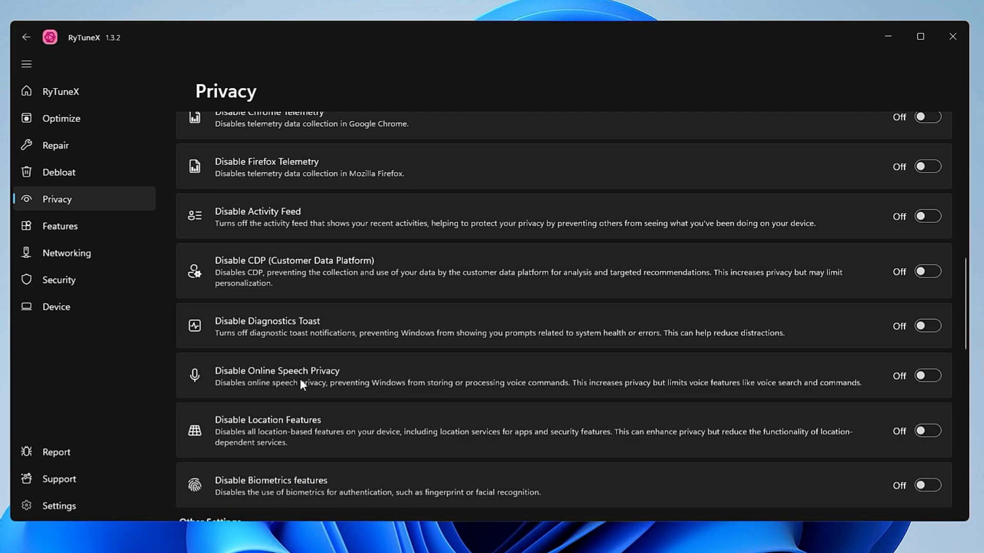
mouse_move(319, 382)
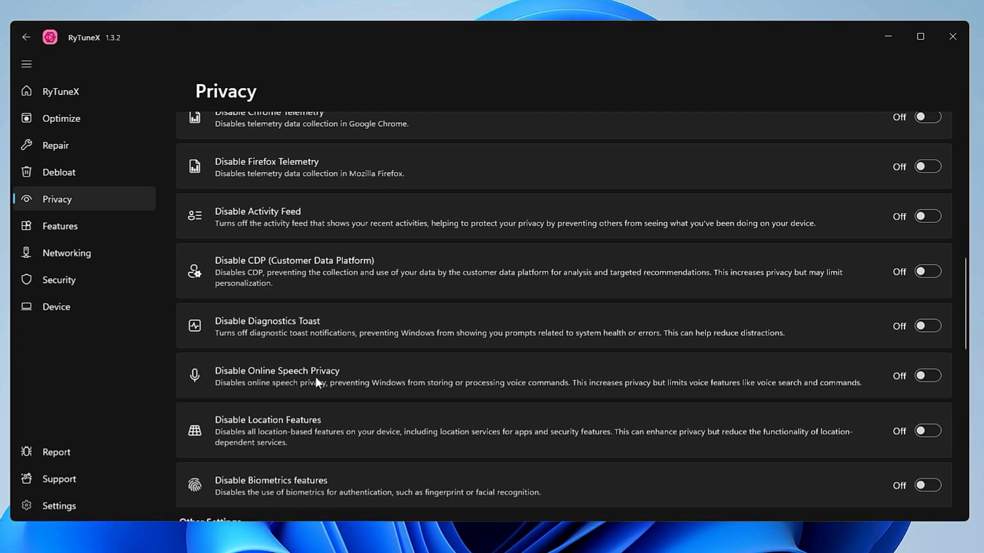
scroll(down, 3)
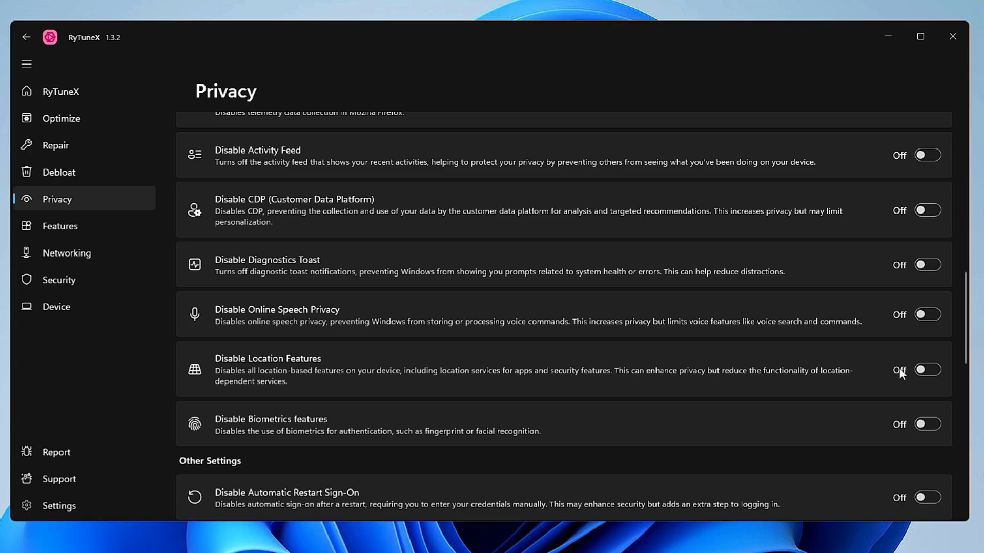
click(927, 369)
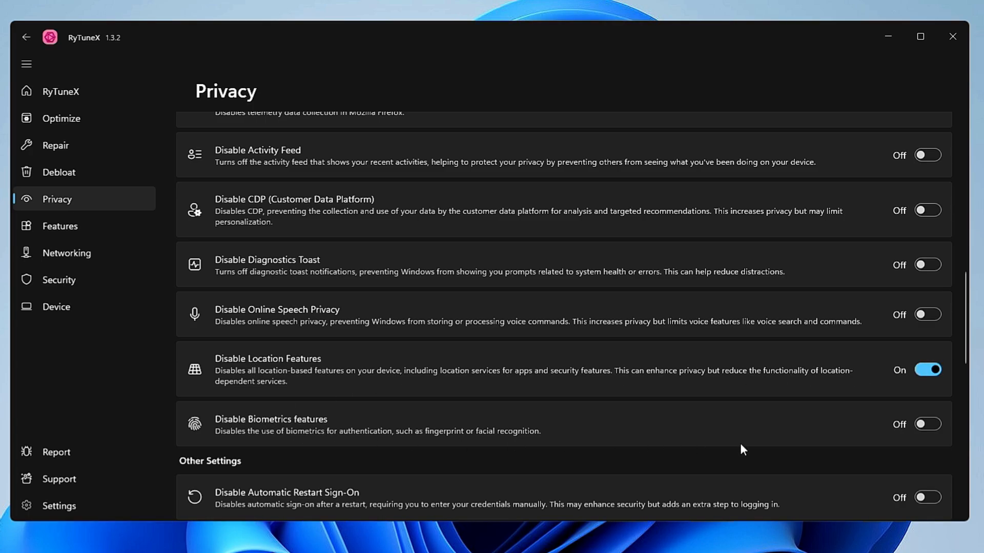
click(928, 424)
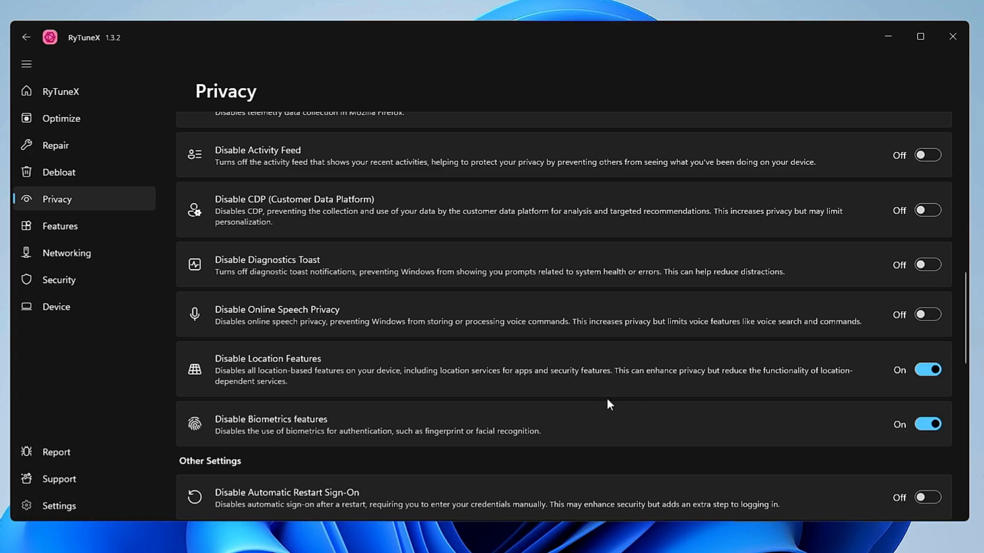
scroll(down, 3)
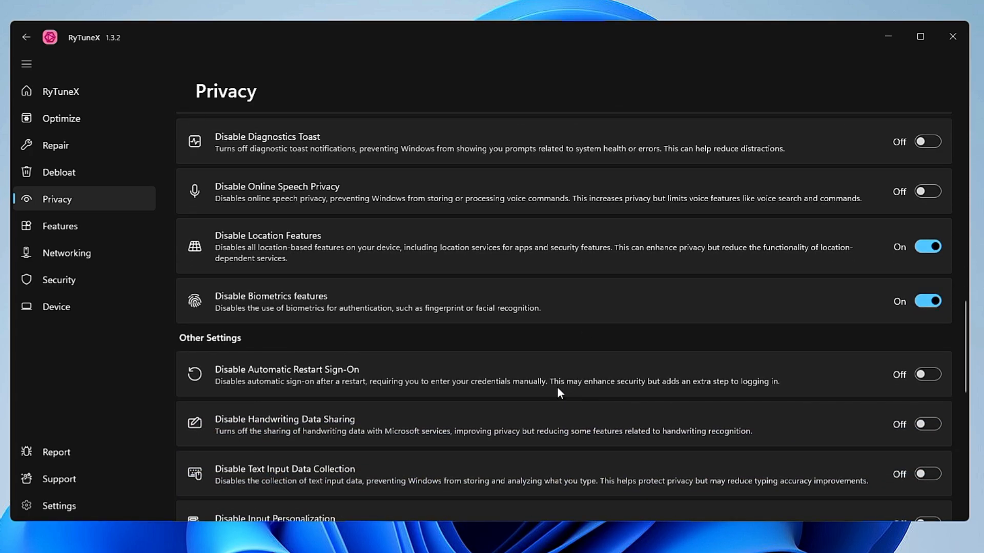
scroll(down, 3)
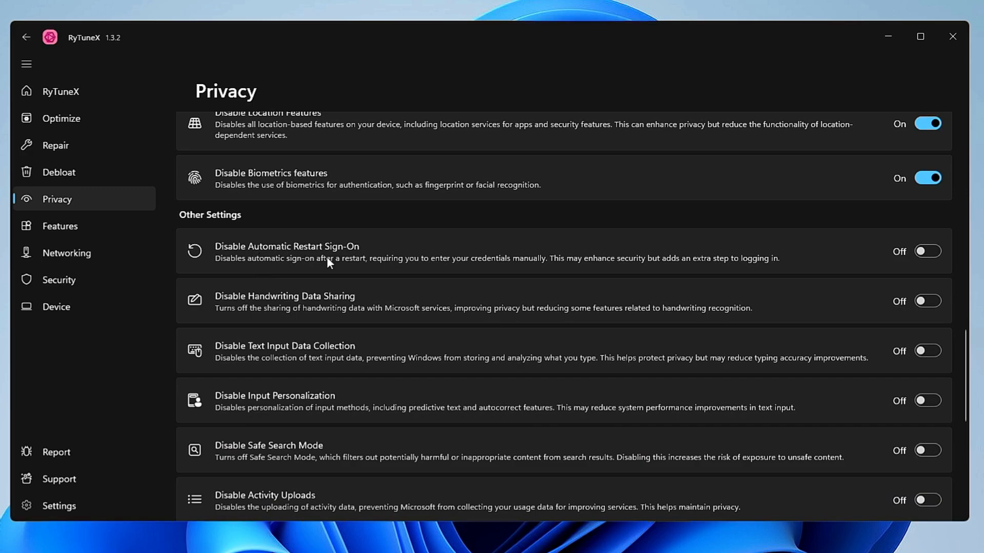
scroll(down, 3)
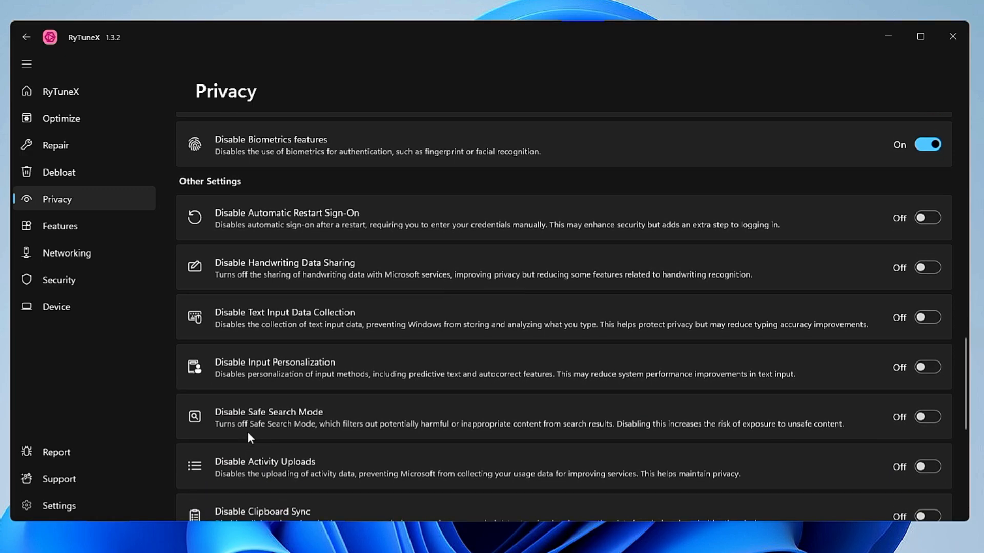
scroll(down, 3)
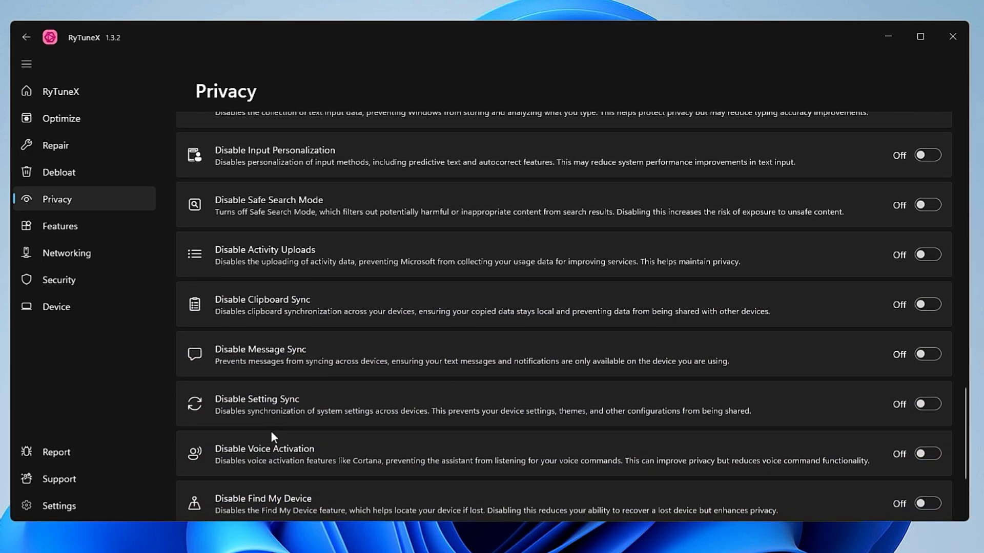
scroll(down, 3)
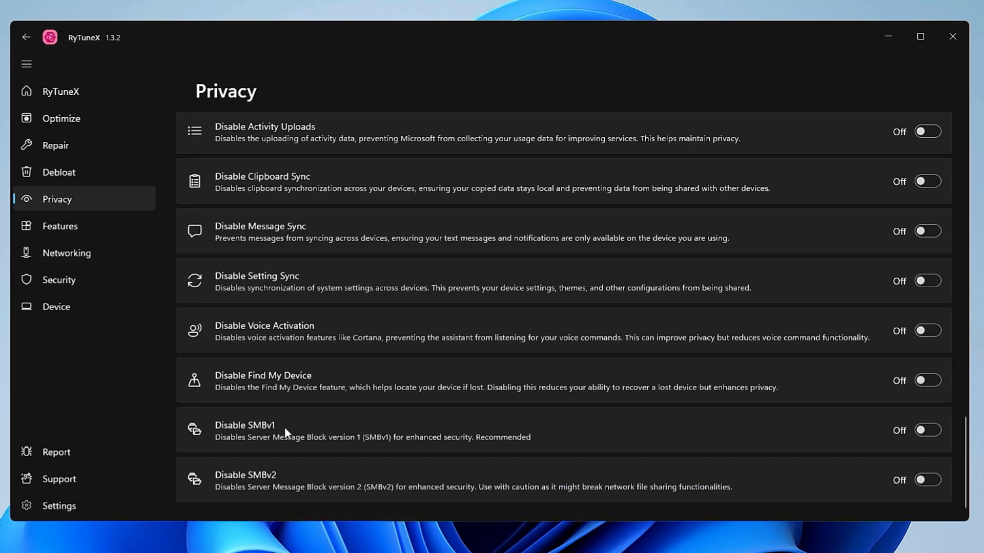
scroll(down, 3)
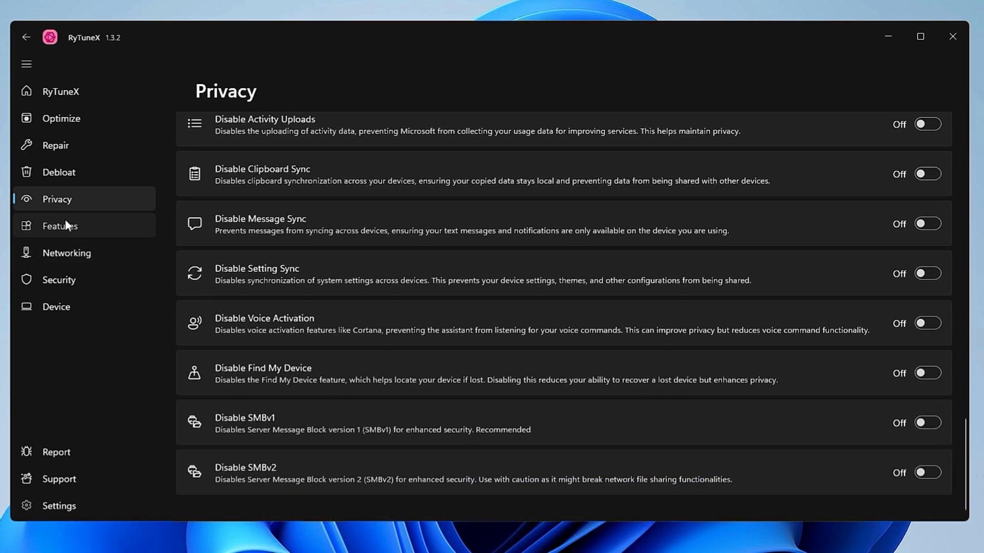
On Features, disable Windows transparency effects and the Print Service.
click(60, 225)
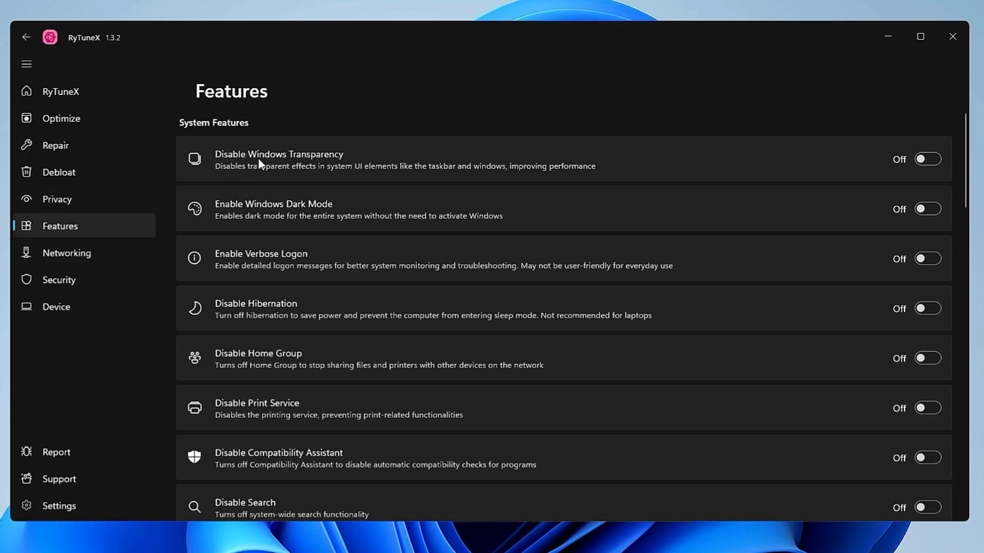
mouse_move(636, 165)
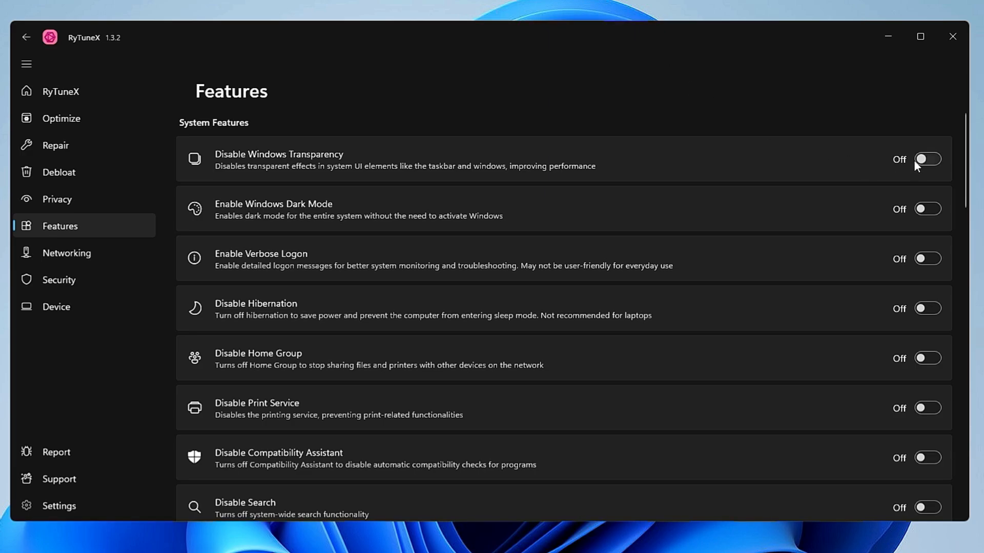
click(927, 159)
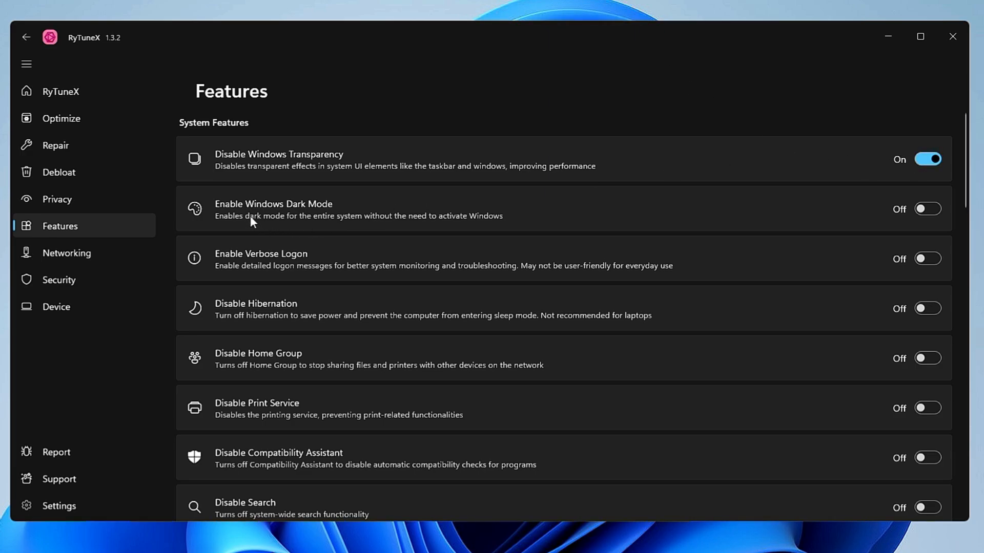
mouse_move(232, 270)
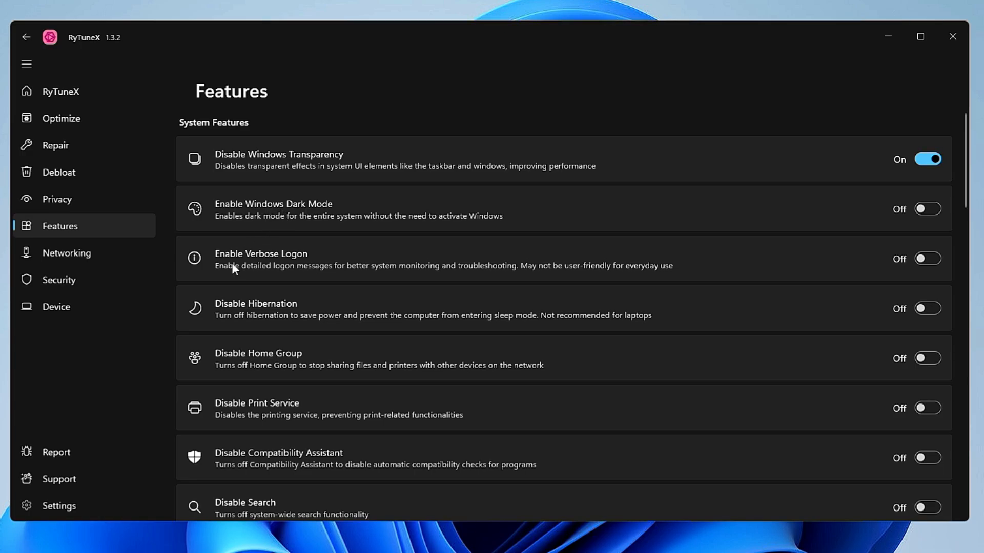
mouse_move(262, 332)
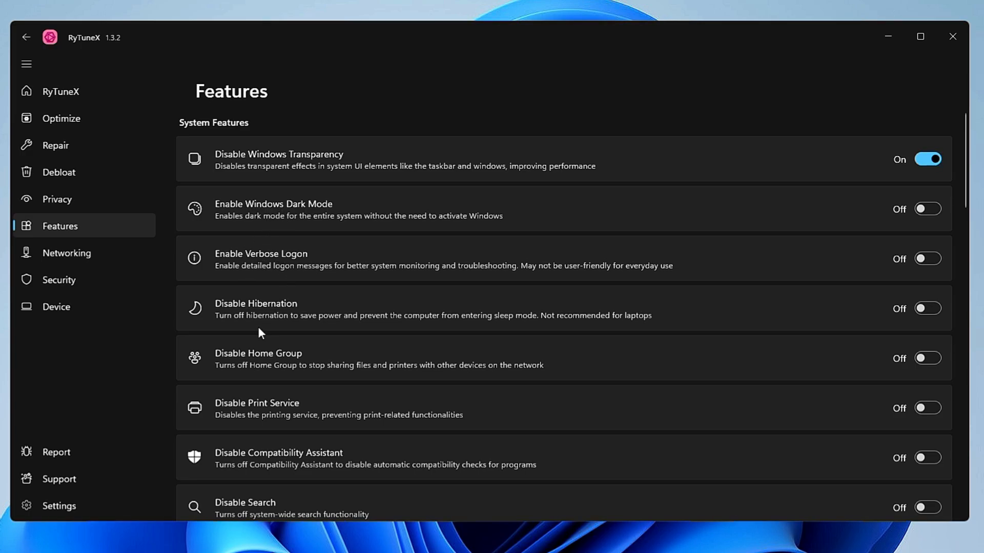
mouse_move(262, 326)
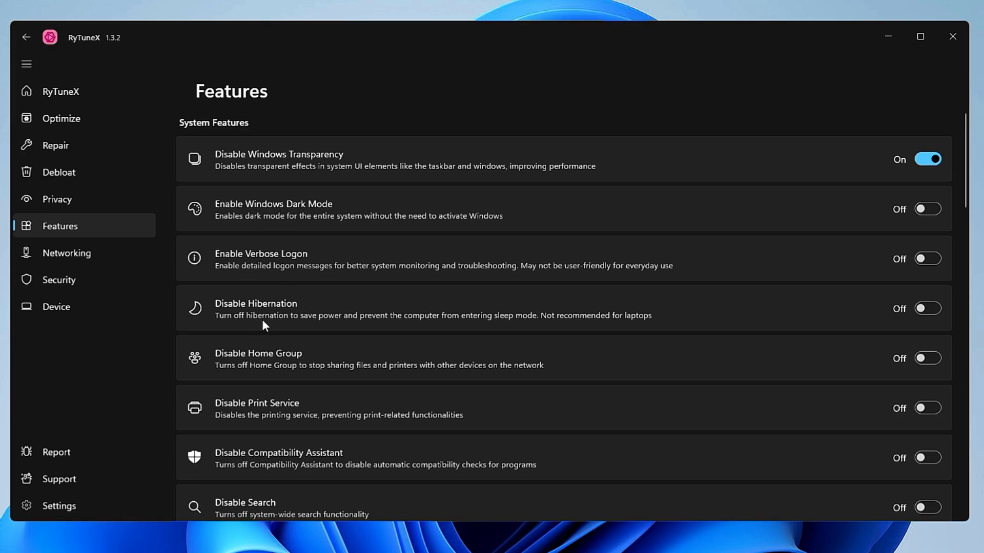
scroll(down, 3)
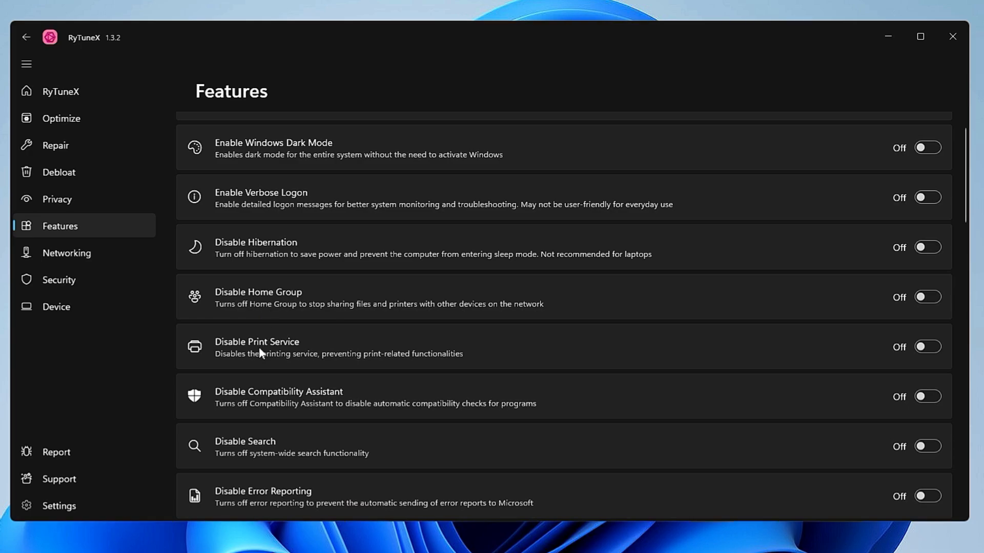
click(927, 347)
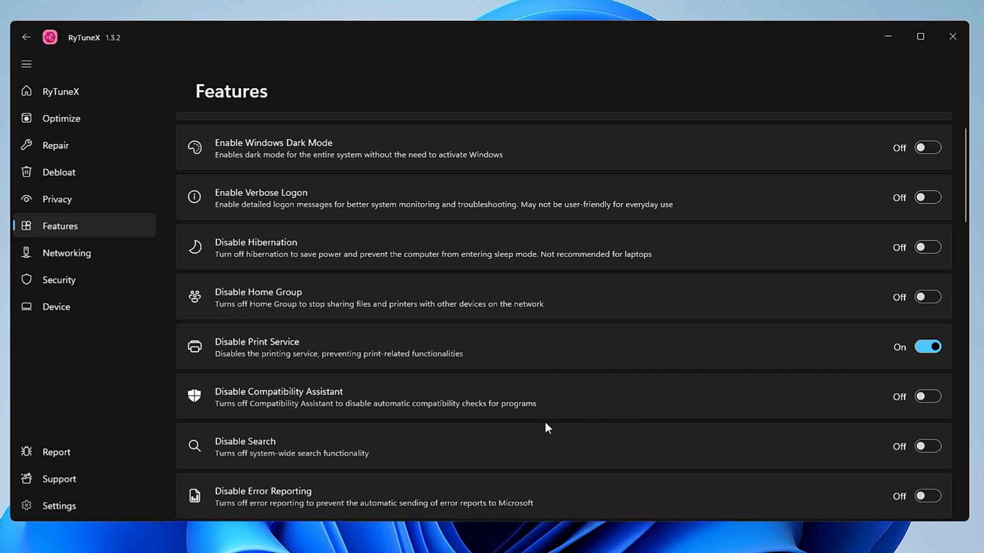
Disable Game Bar, Sensor Services and Fax further down the Features list.
scroll(down, 3)
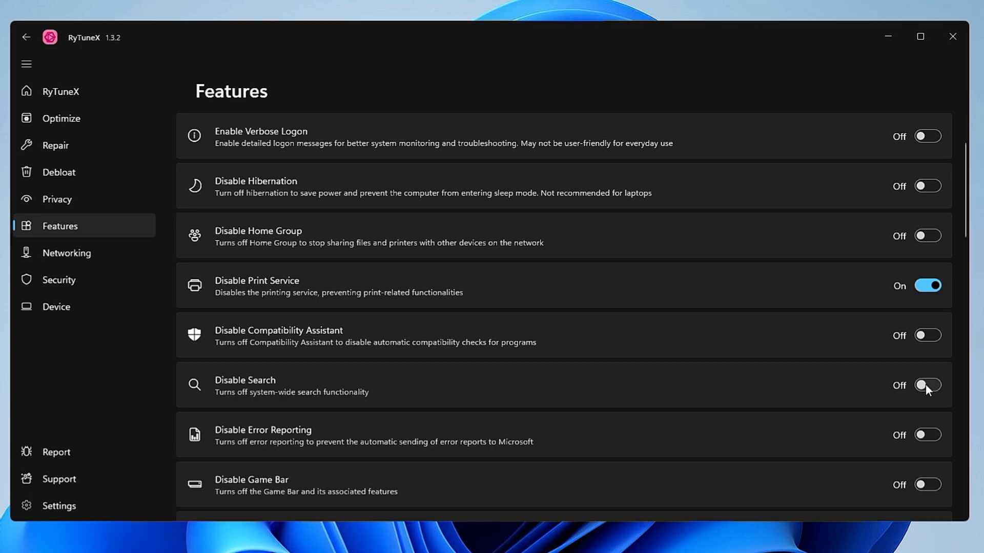
scroll(down, 3)
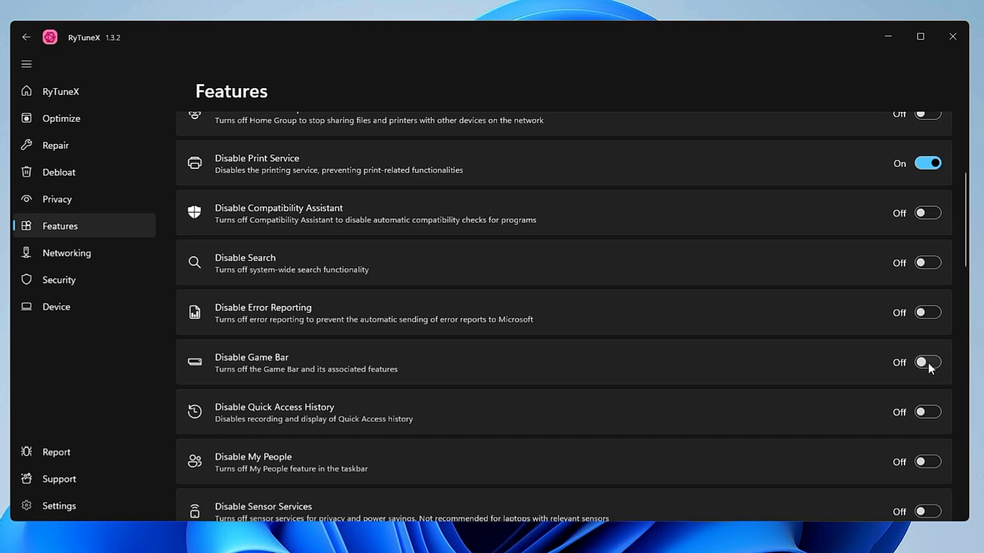
click(927, 362)
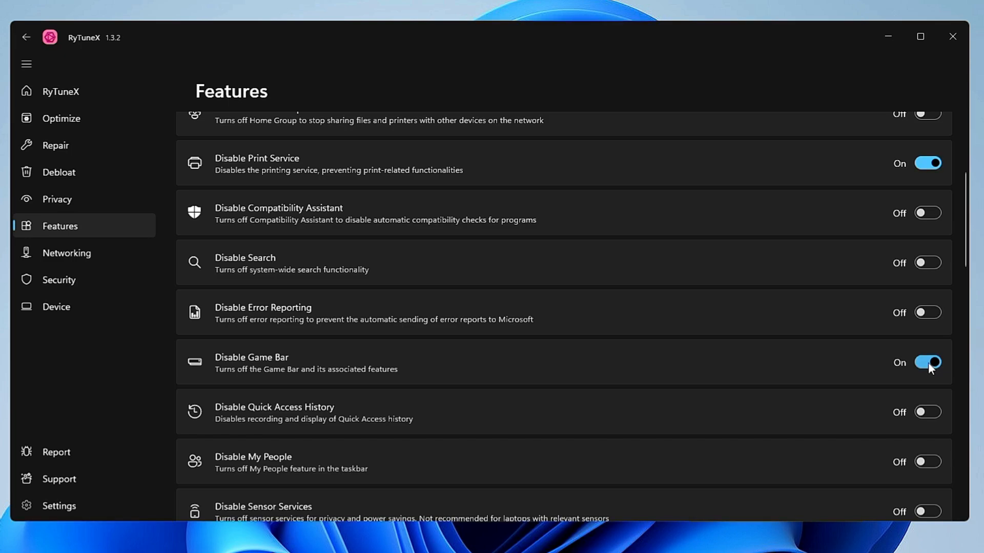
scroll(down, 3)
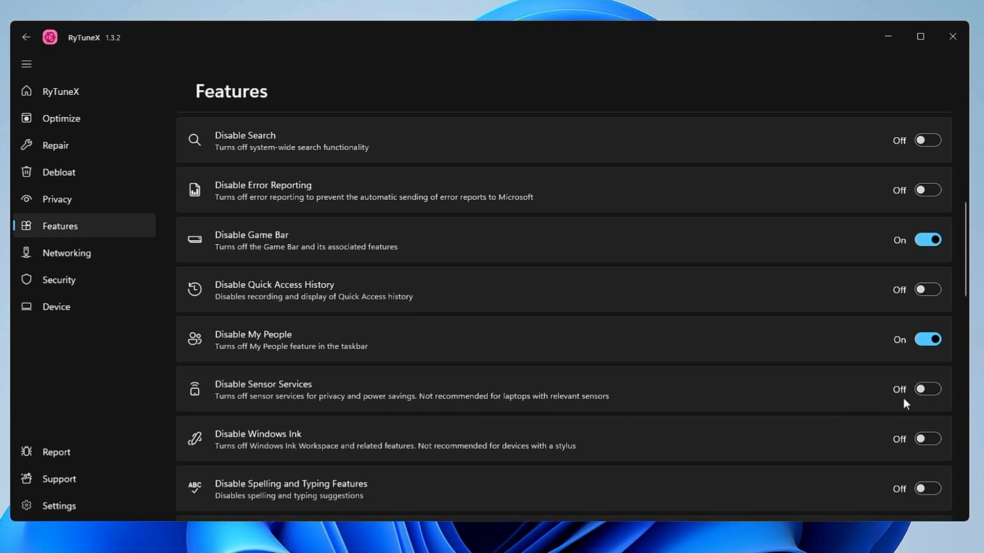
click(927, 389)
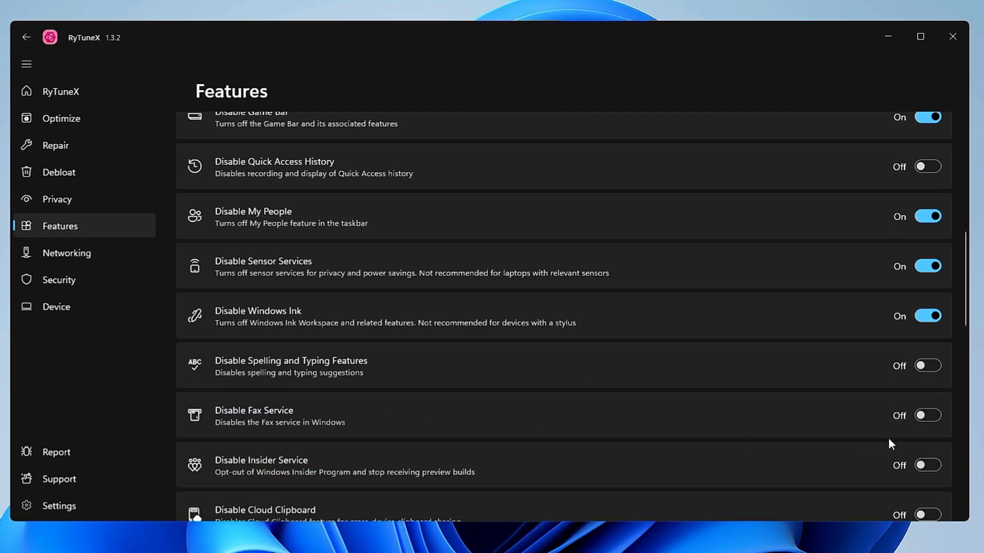
click(927, 415)
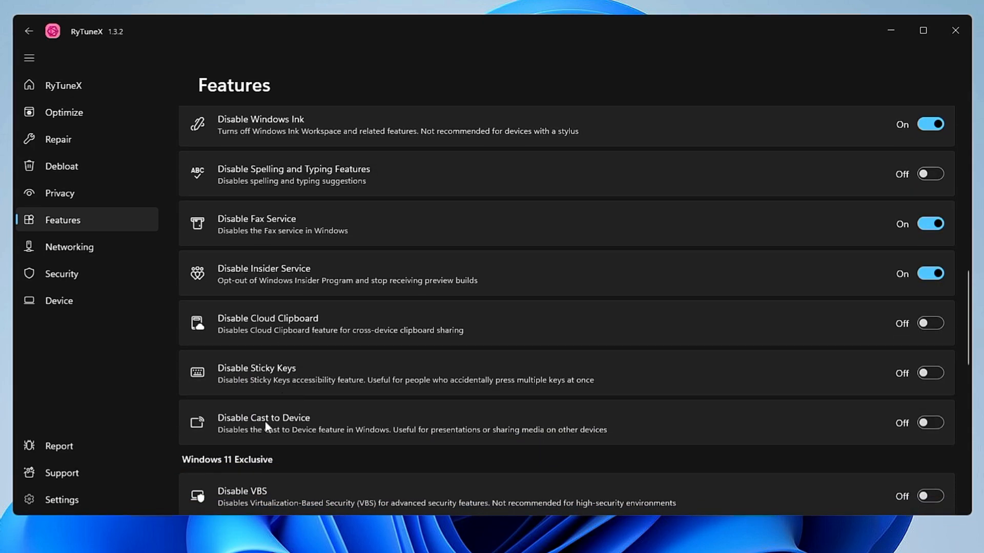
scroll(down, 3)
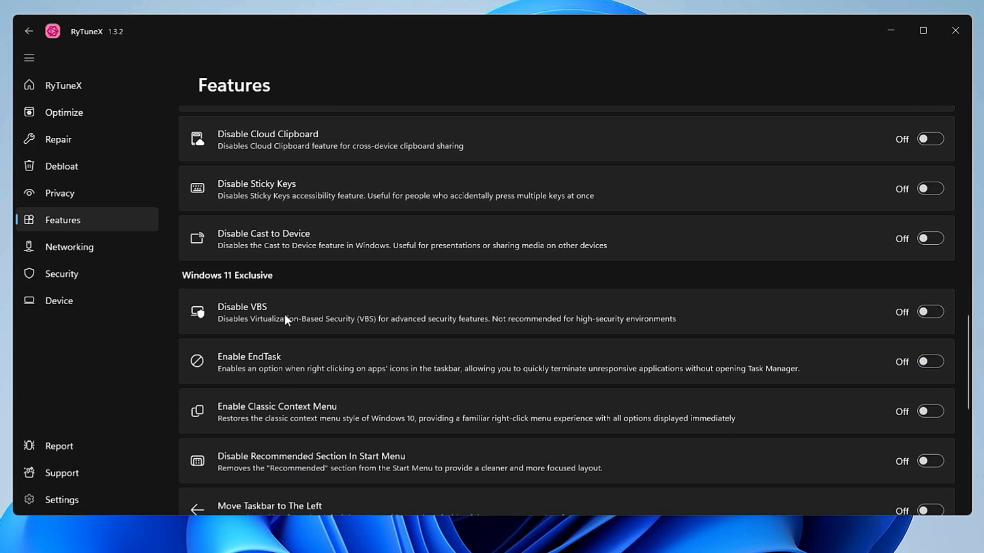
mouse_move(332, 329)
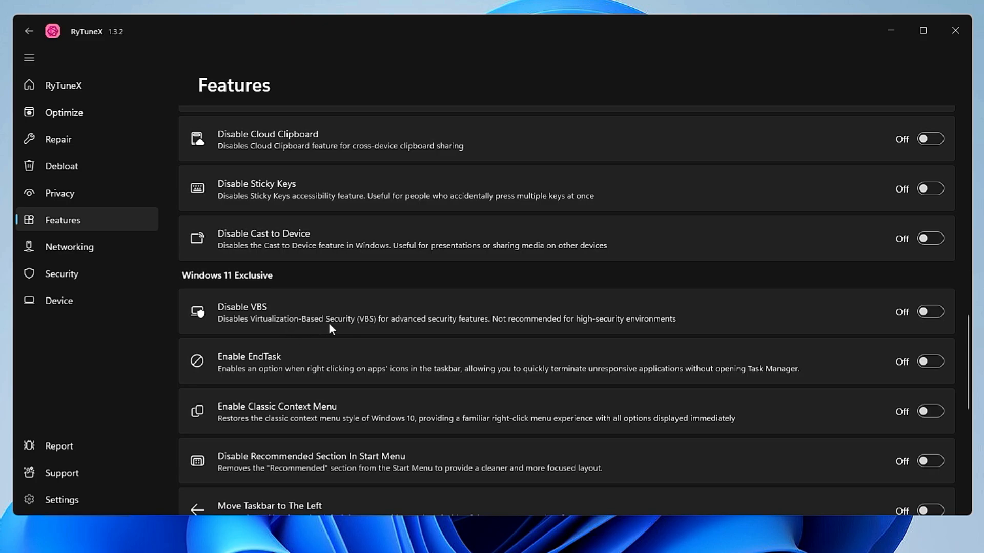
mouse_move(292, 364)
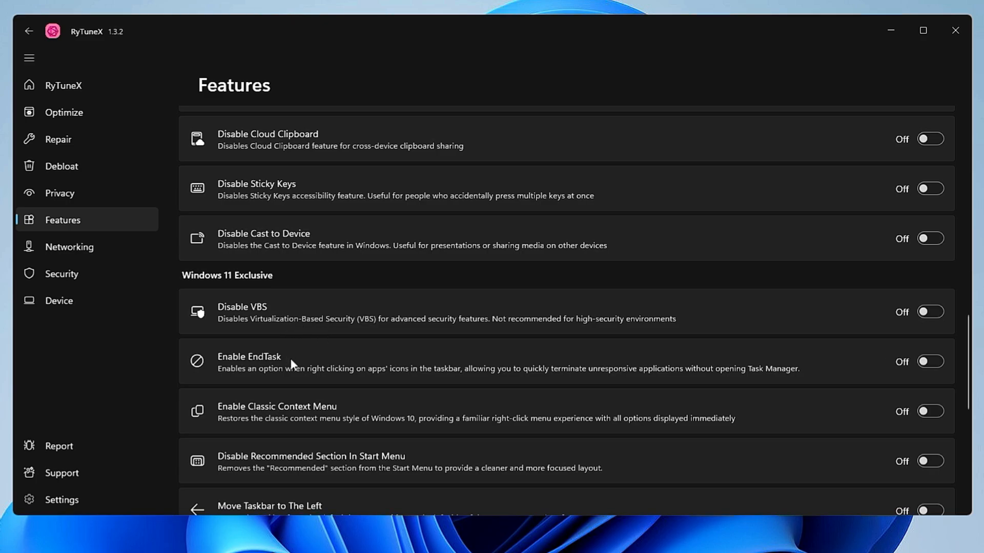
scroll(down, 3)
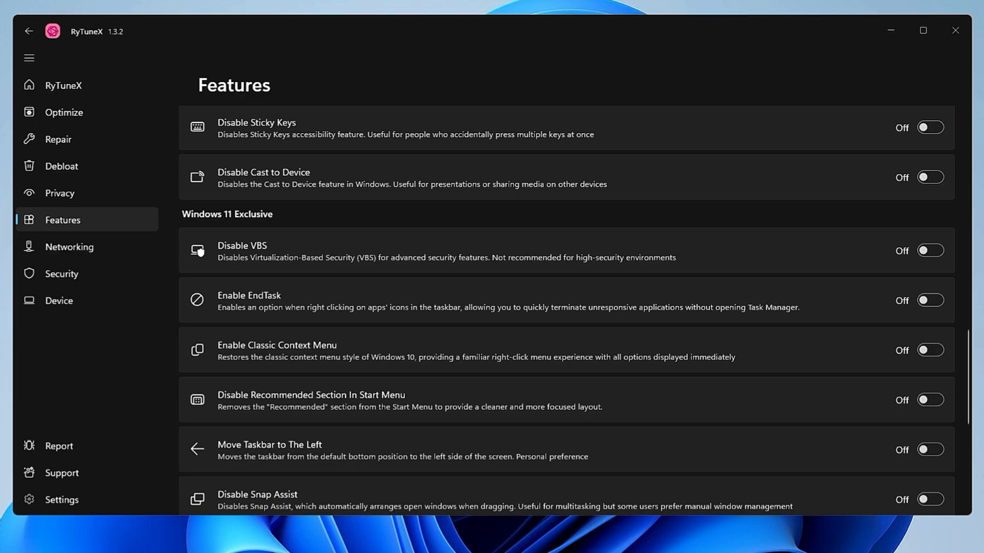
mouse_move(360, 382)
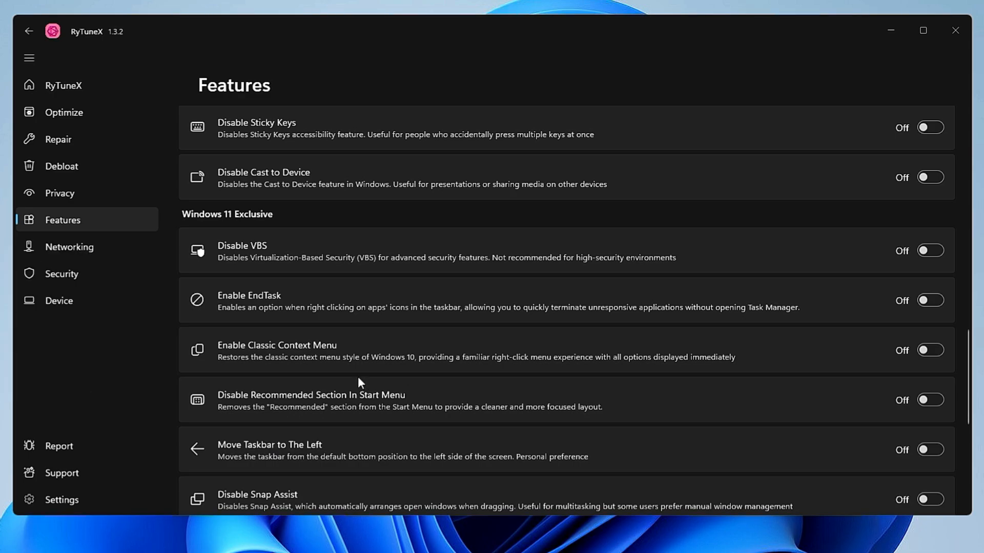
mouse_move(290, 379)
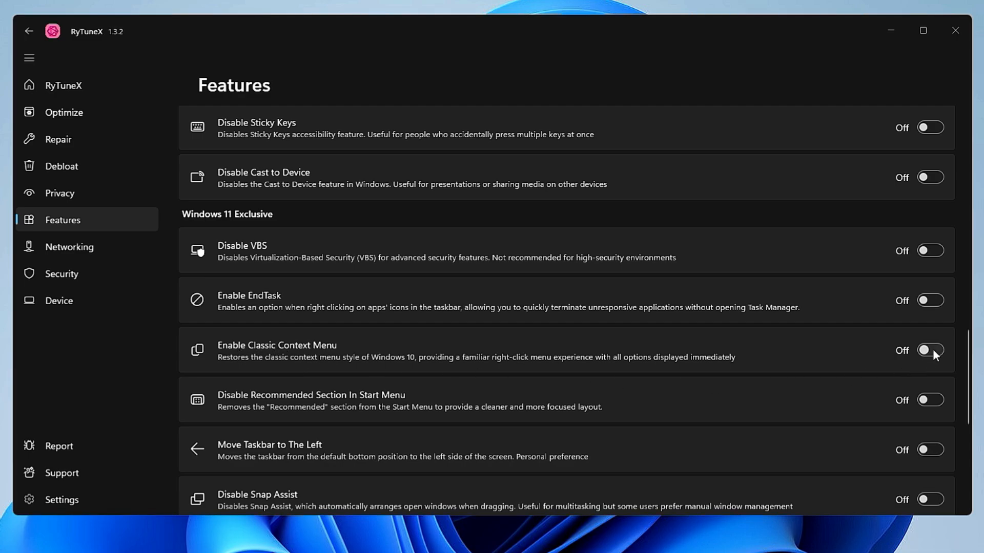
scroll(down, 3)
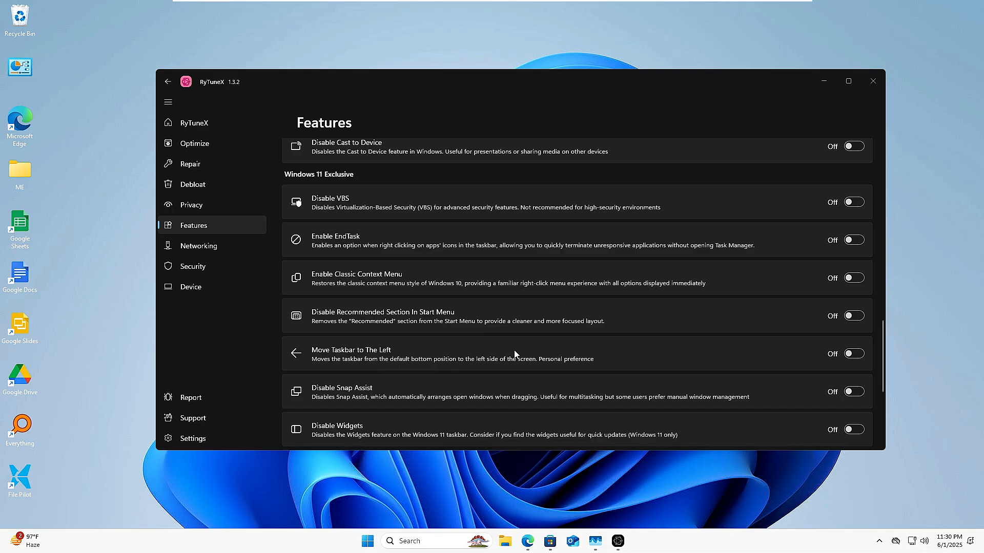
click(853, 353)
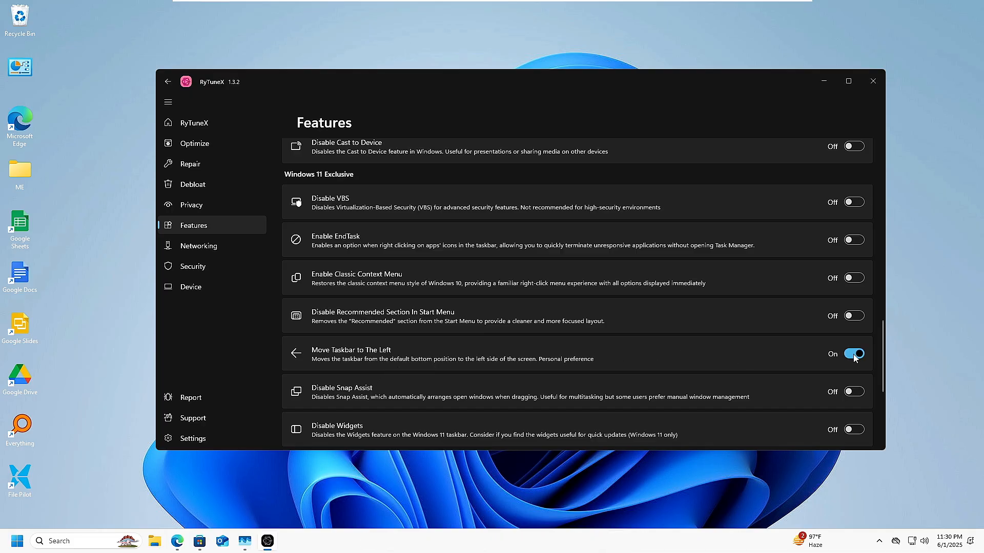
mouse_move(862, 357)
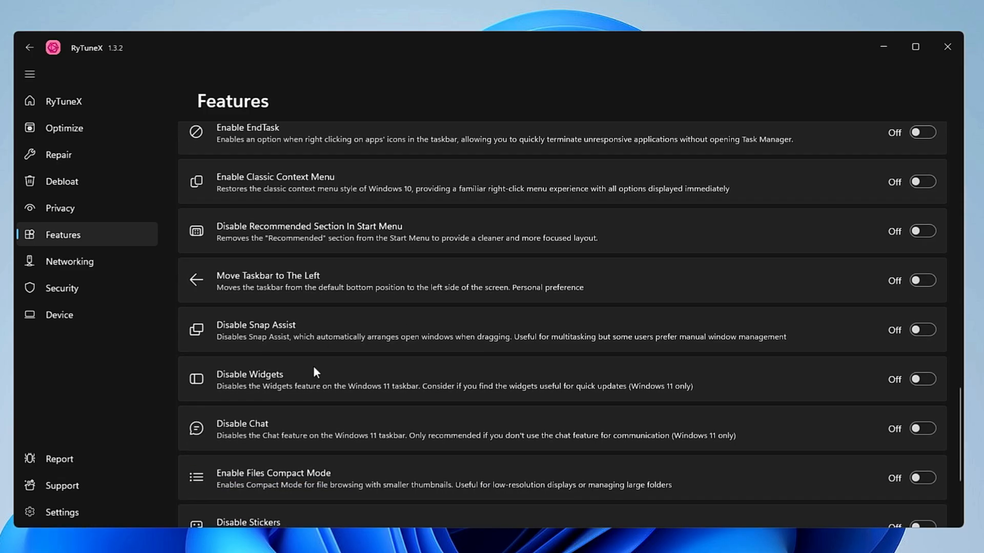
mouse_move(649, 420)
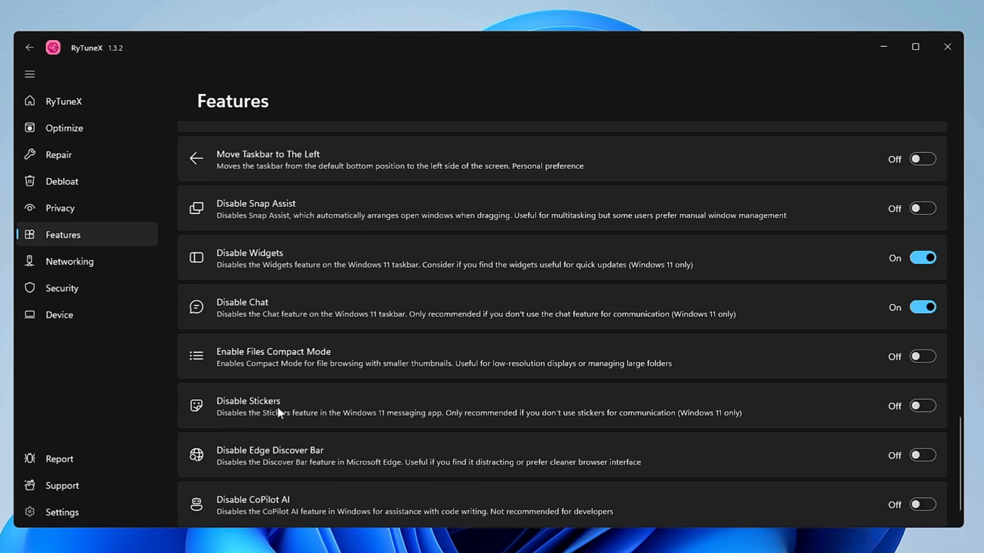
Switch on Disable Widgets, Disable Chat and Disable CoPilot AI in Features.
scroll(down, 3)
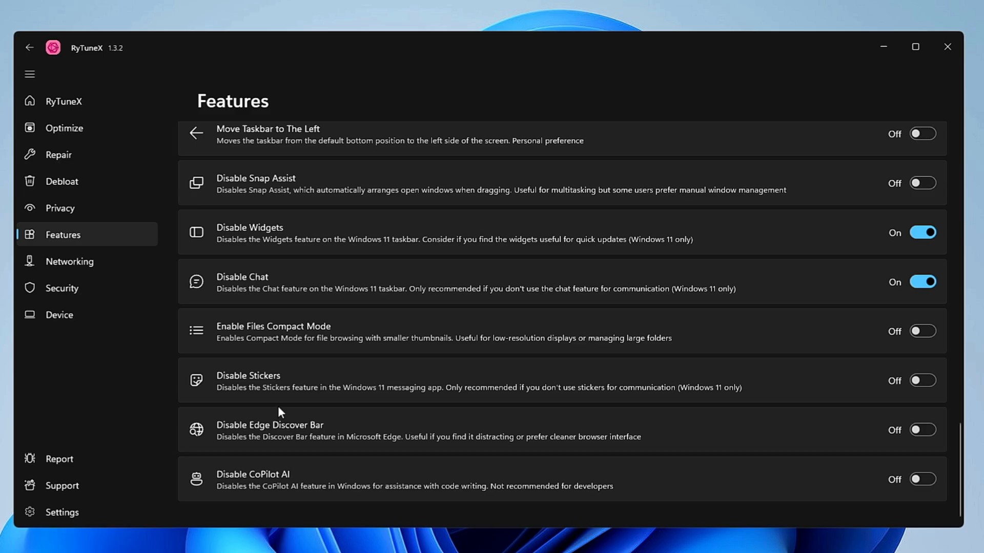
mouse_move(279, 407)
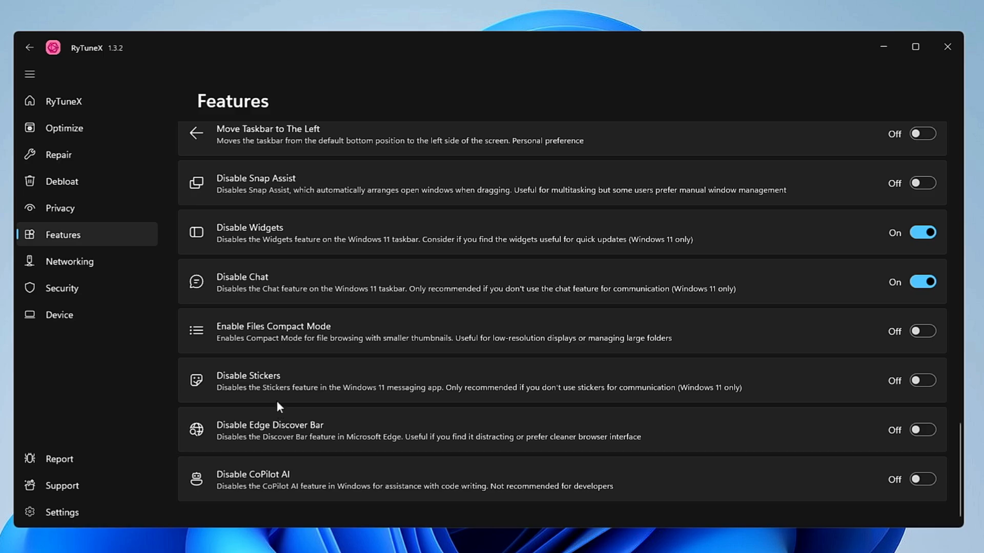
mouse_move(252, 466)
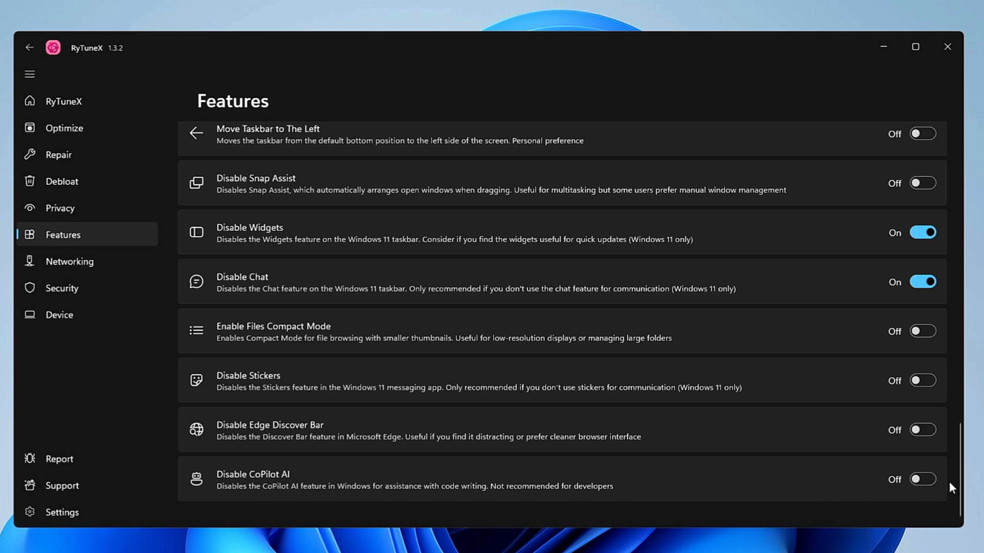
click(921, 479)
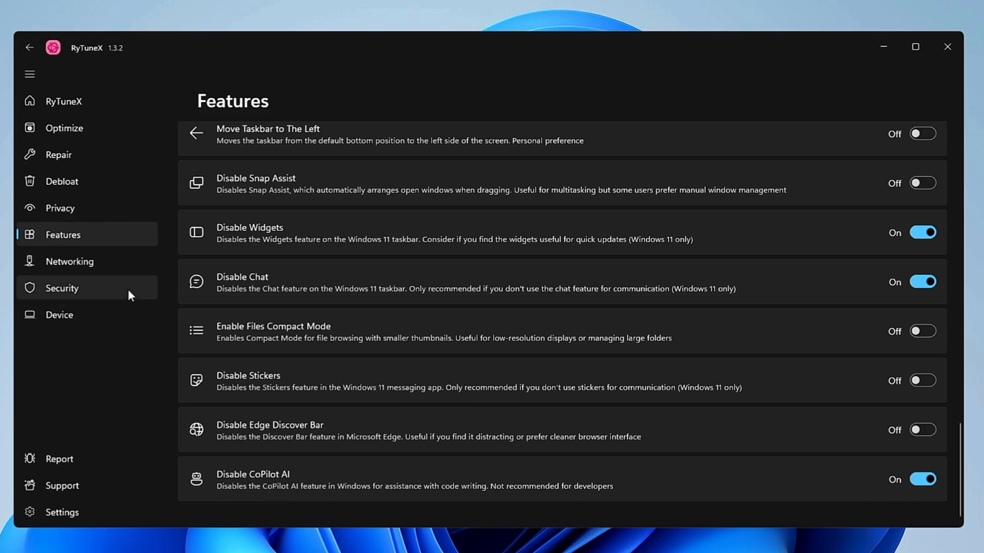
click(69, 261)
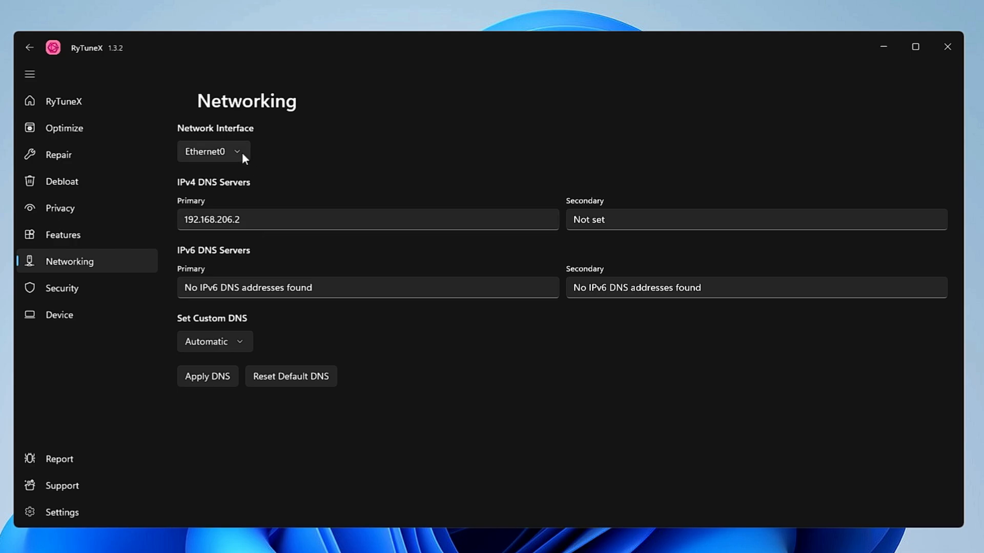
mouse_move(245, 161)
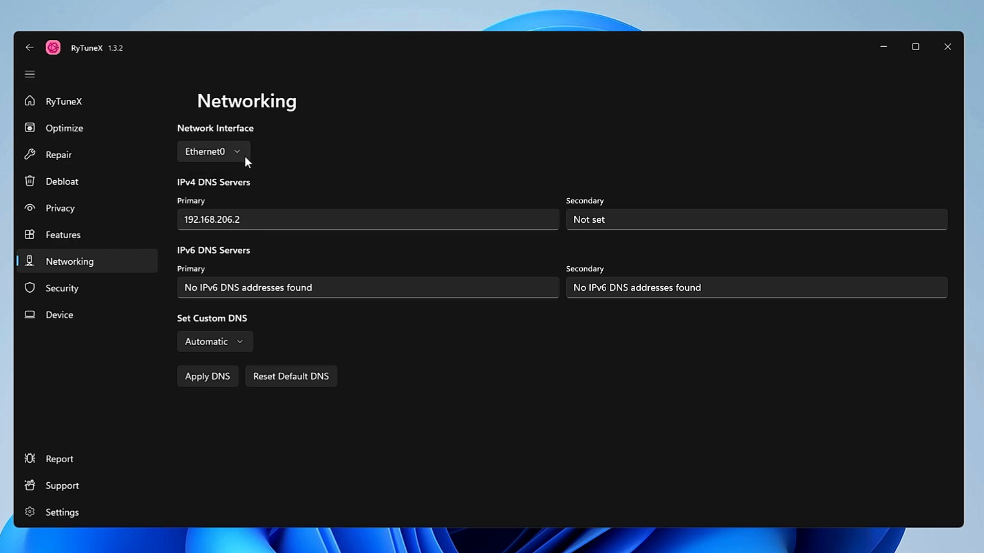
mouse_move(240, 161)
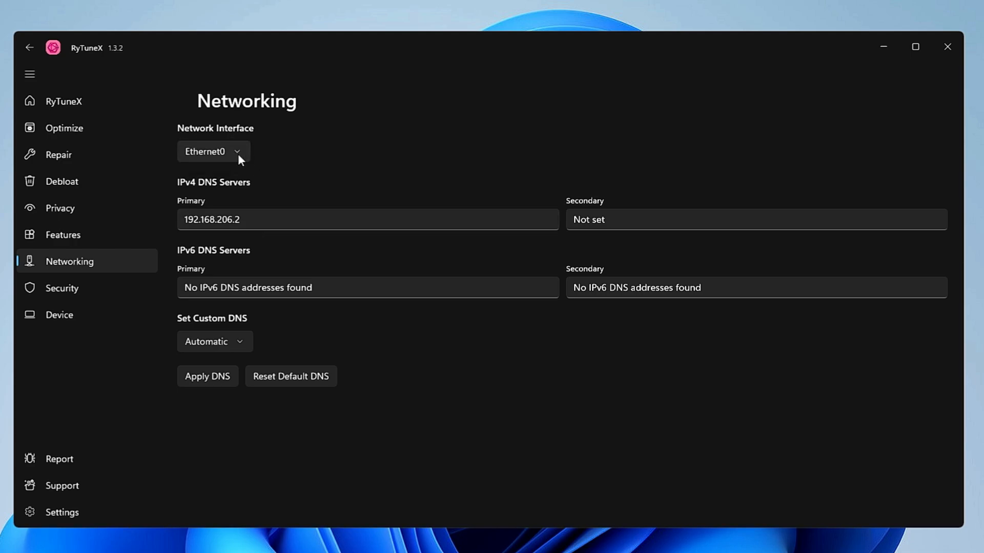
mouse_move(227, 210)
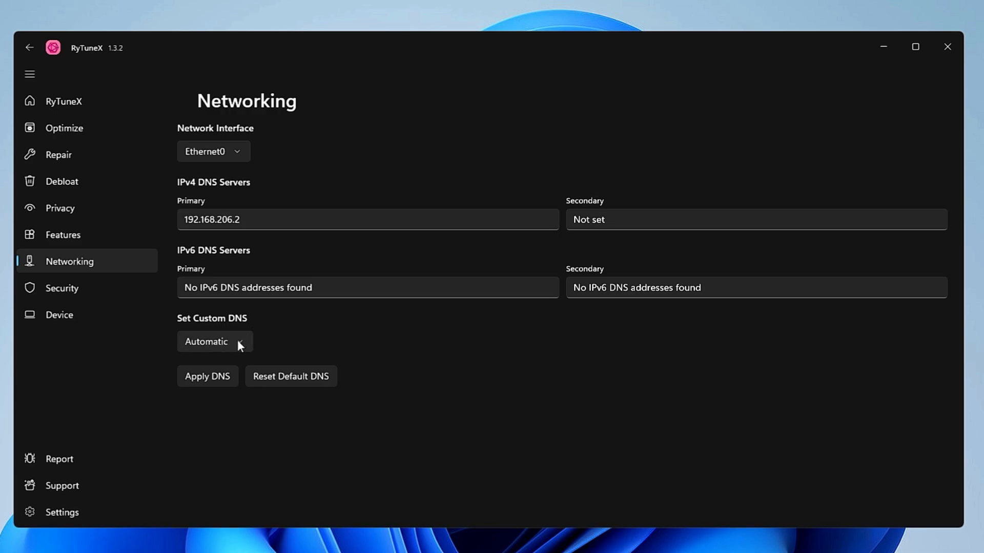
Choose Cloudflare from the custom DNS providers and apply it.
click(213, 342)
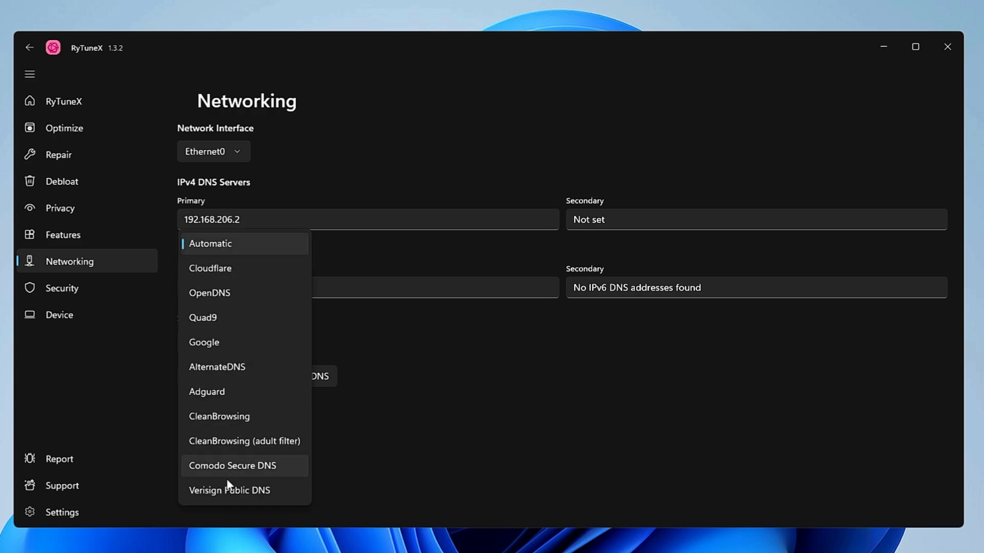
mouse_move(264, 277)
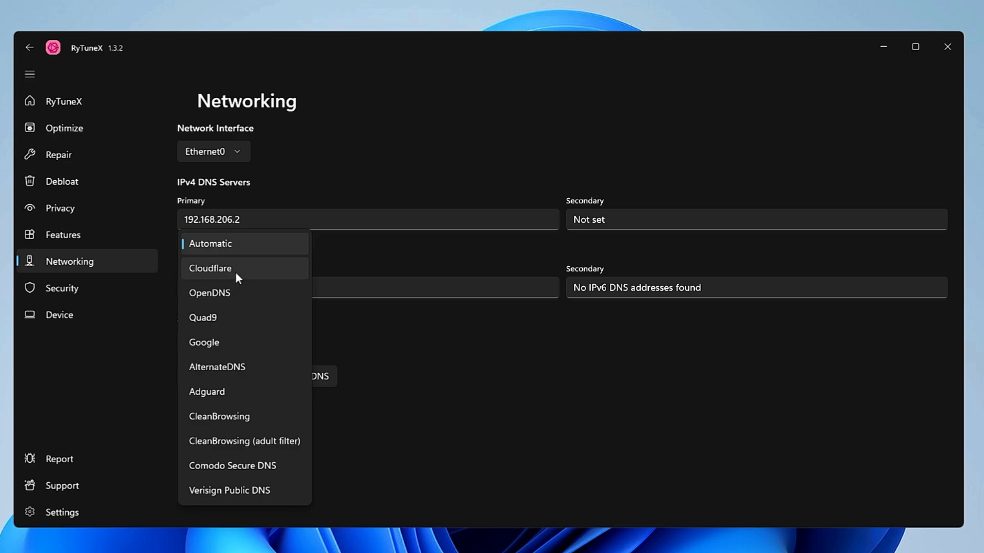
mouse_move(237, 279)
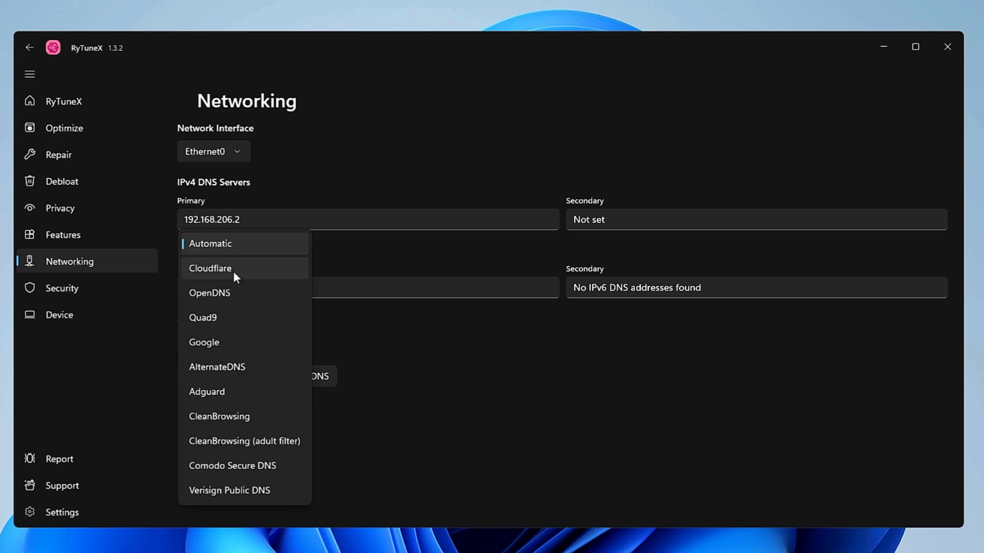
click(209, 268)
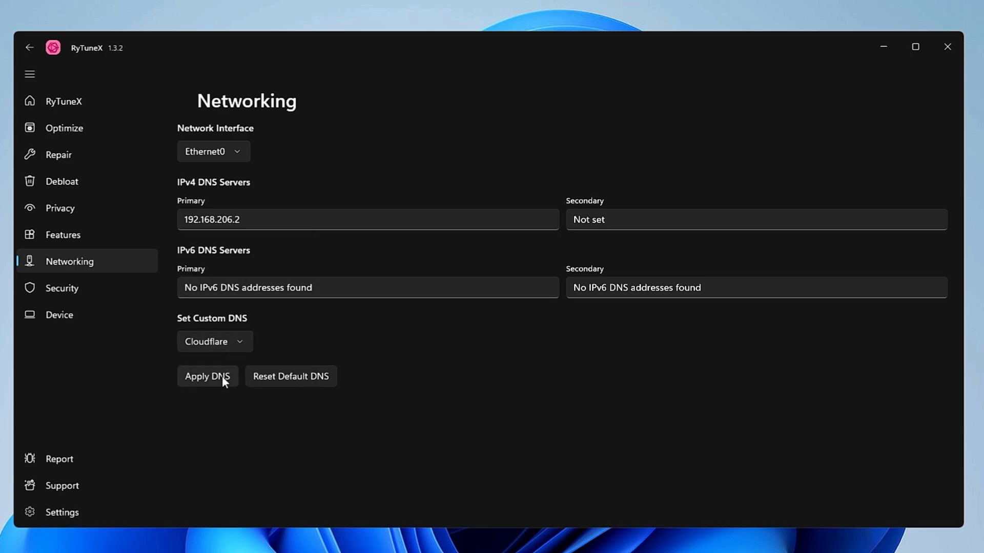
click(62, 288)
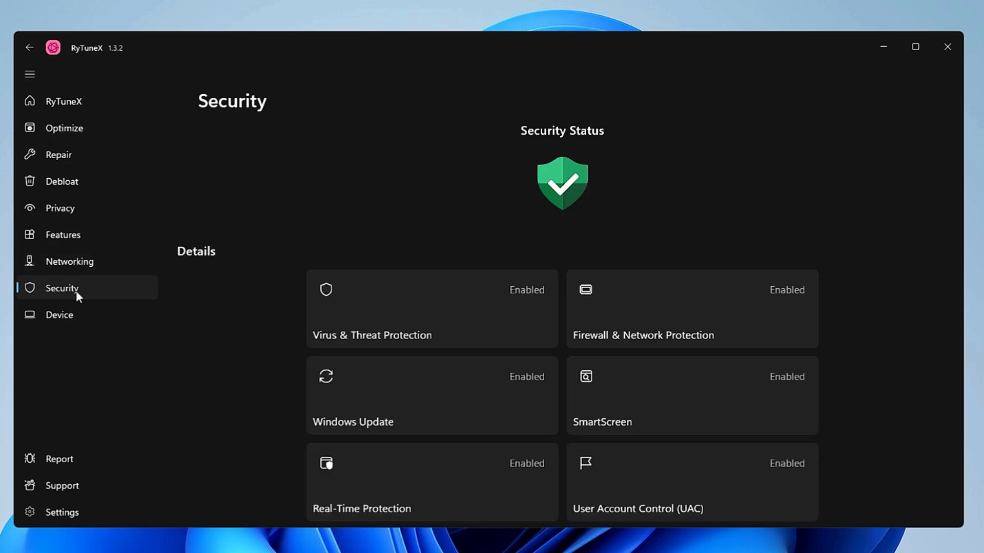
Scroll through the six Enabled security checks, then return to the home overview.
scroll(down, 3)
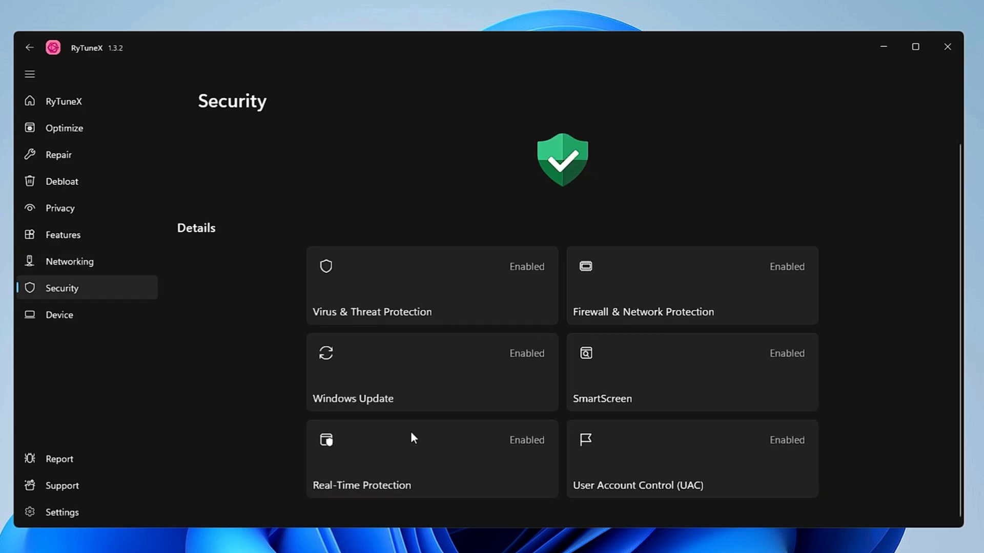
mouse_move(581, 459)
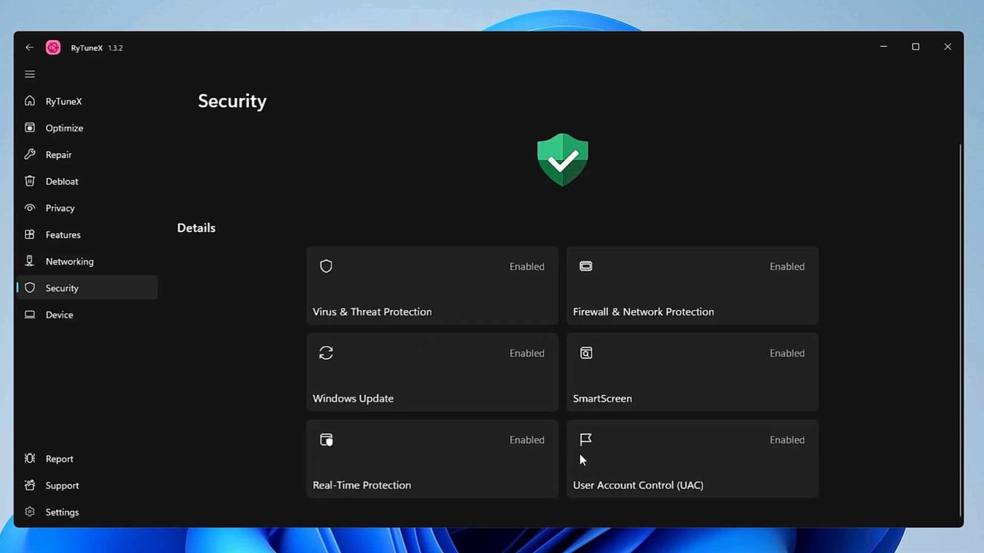
mouse_move(59, 315)
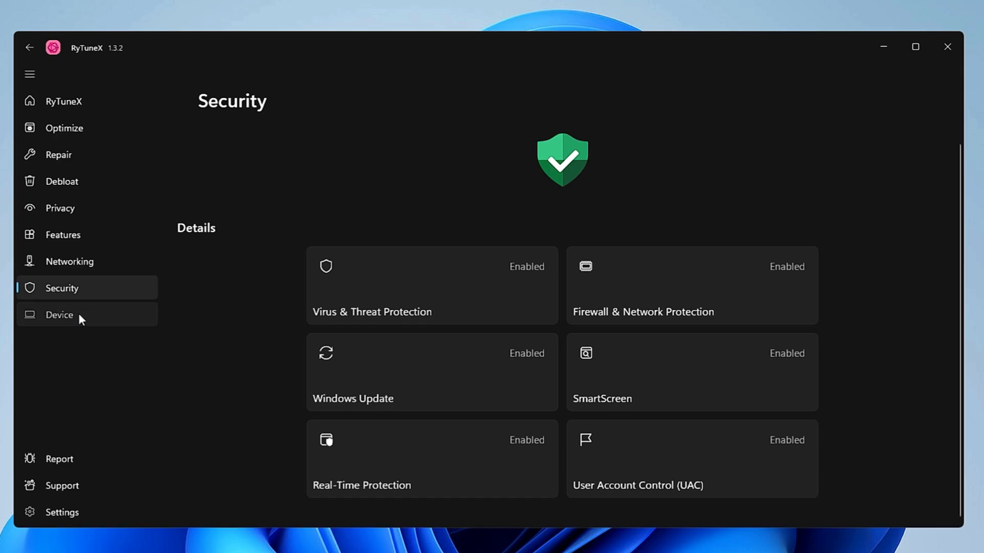
click(59, 314)
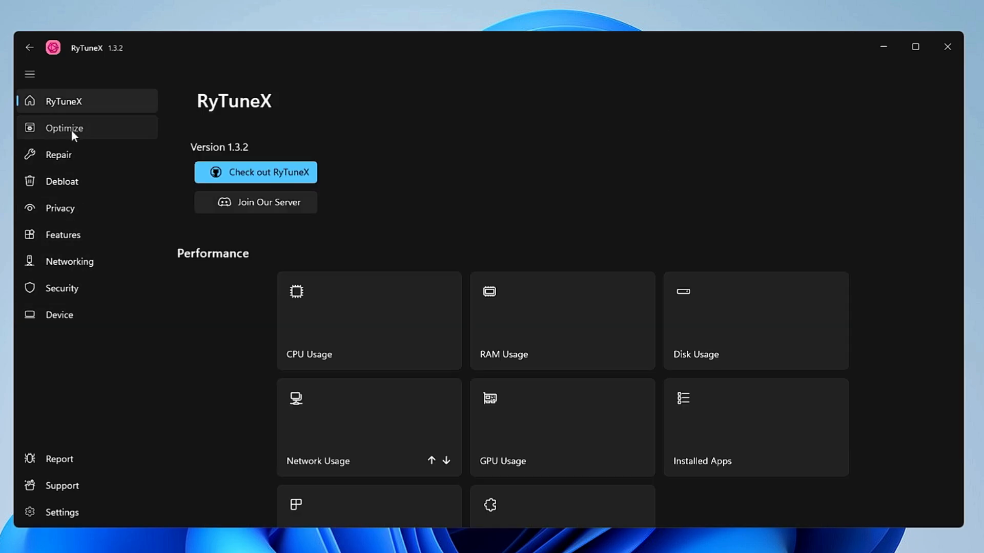
Review the Optimize and Debloat pages, ending on Privacy with its disable toggles switched on.
click(64, 128)
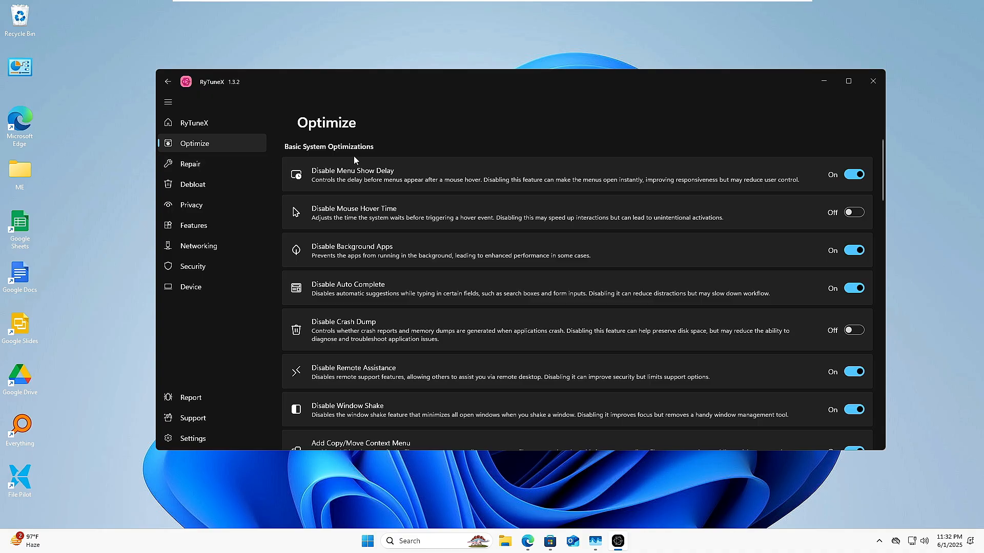
mouse_move(349, 242)
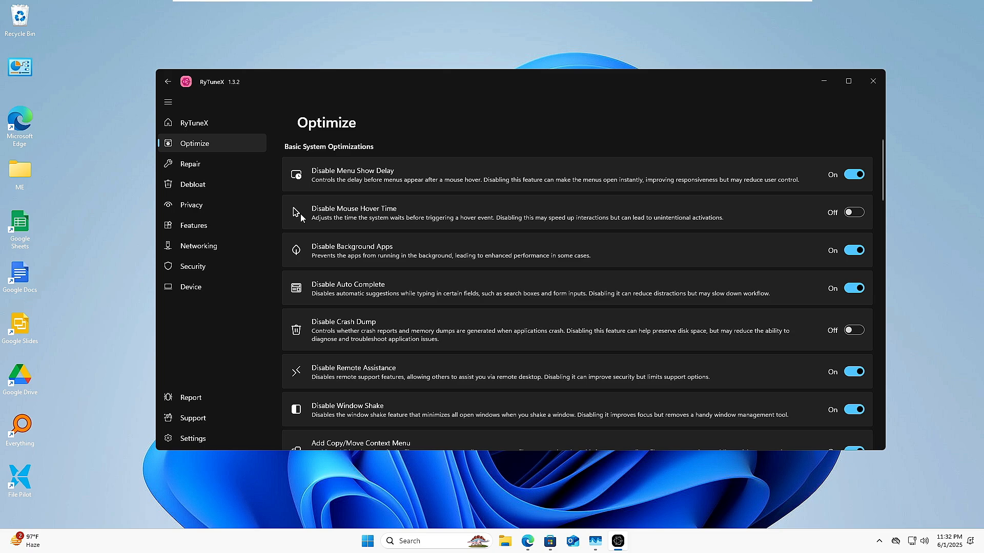
mouse_move(233, 202)
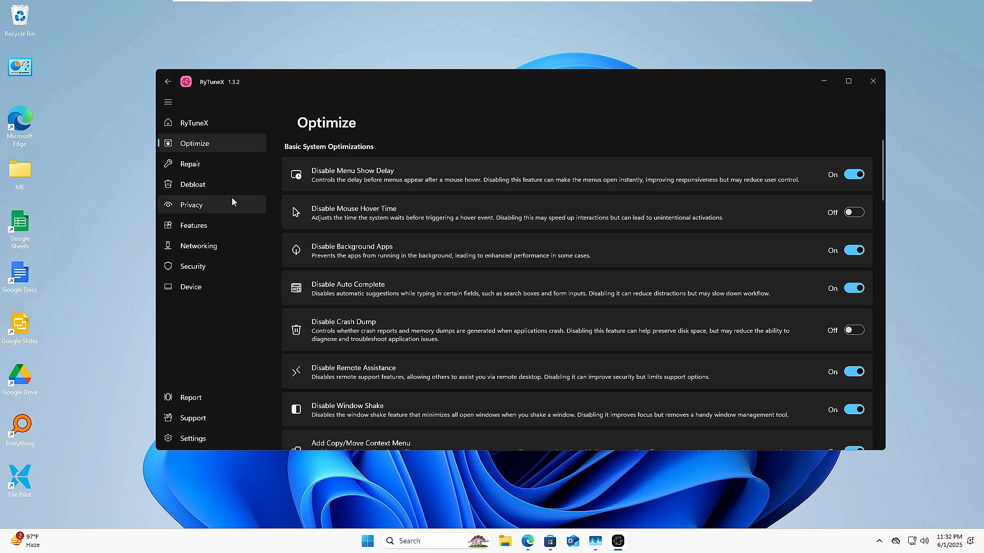
click(192, 184)
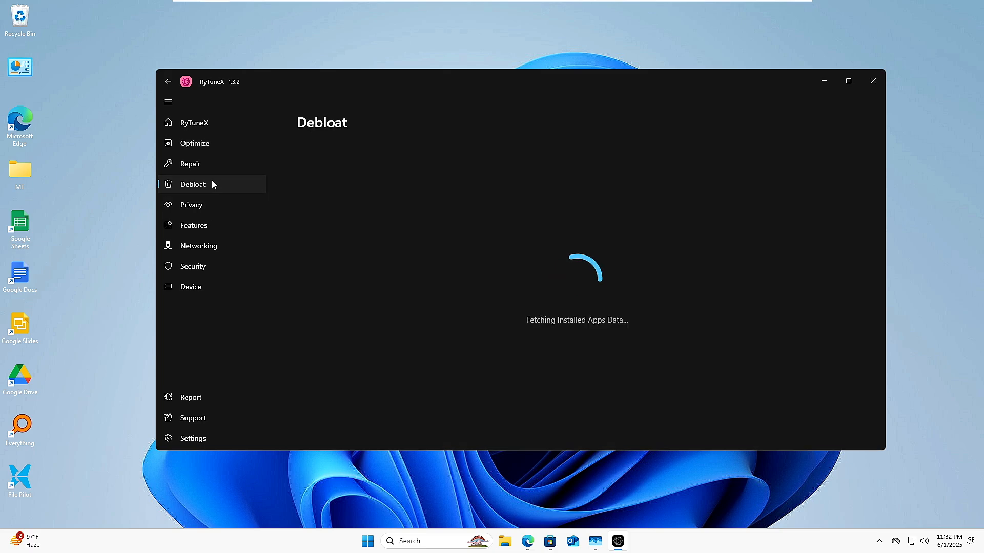
click(192, 204)
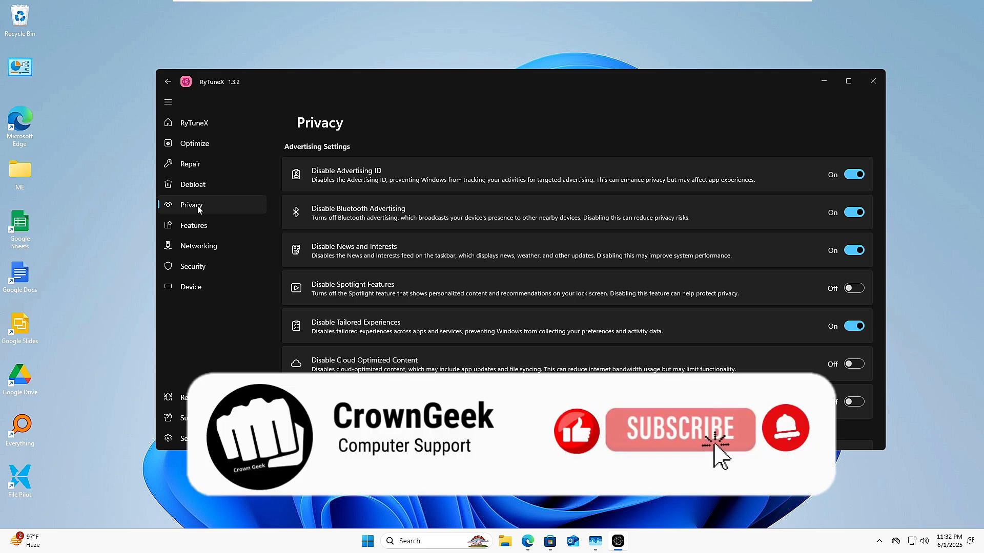
mouse_move(744, 475)
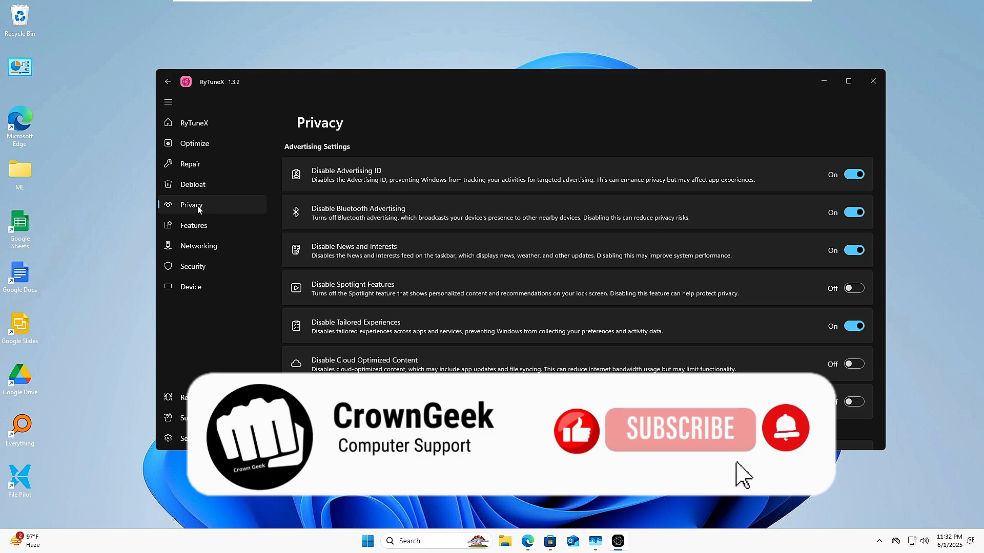